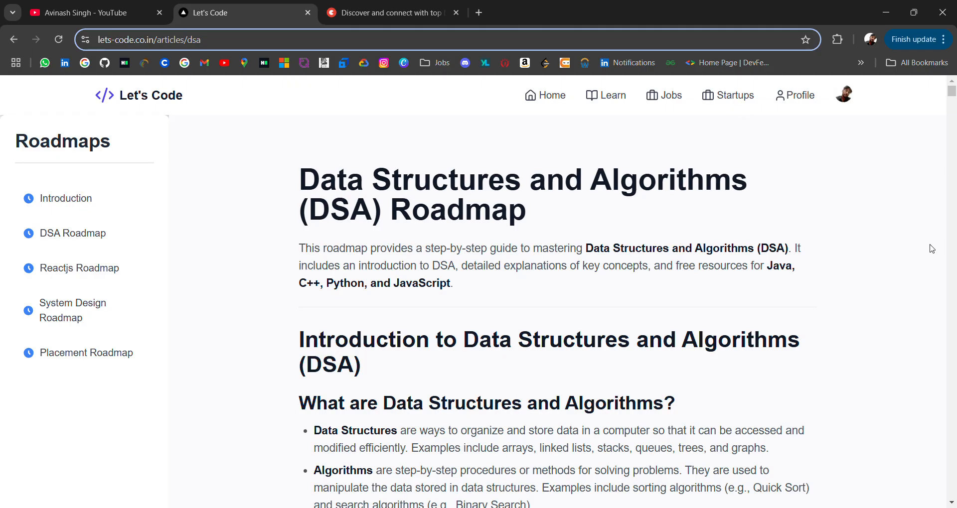
mouse_move(730, 193)
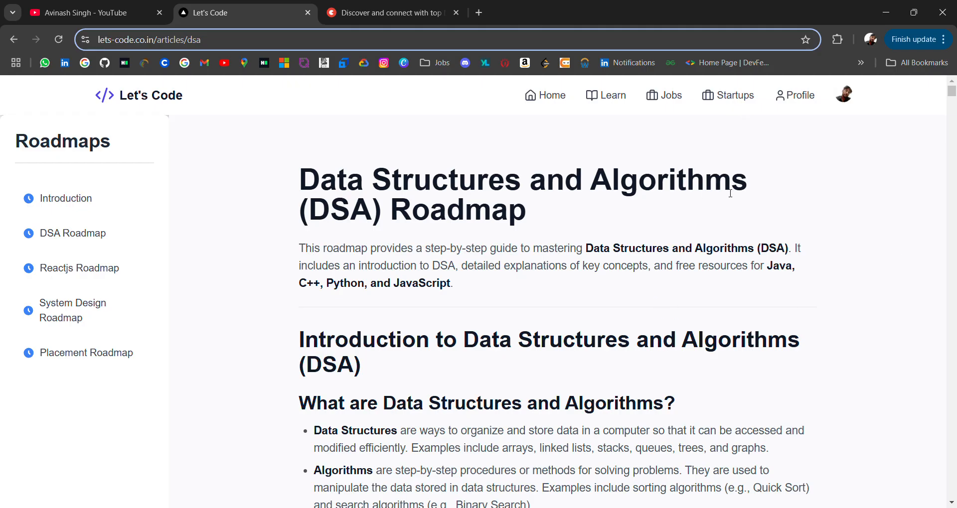
- Switch to the YouTube tab and browse down the Avinash Singh channel's Videos grid
scroll("down", 3)
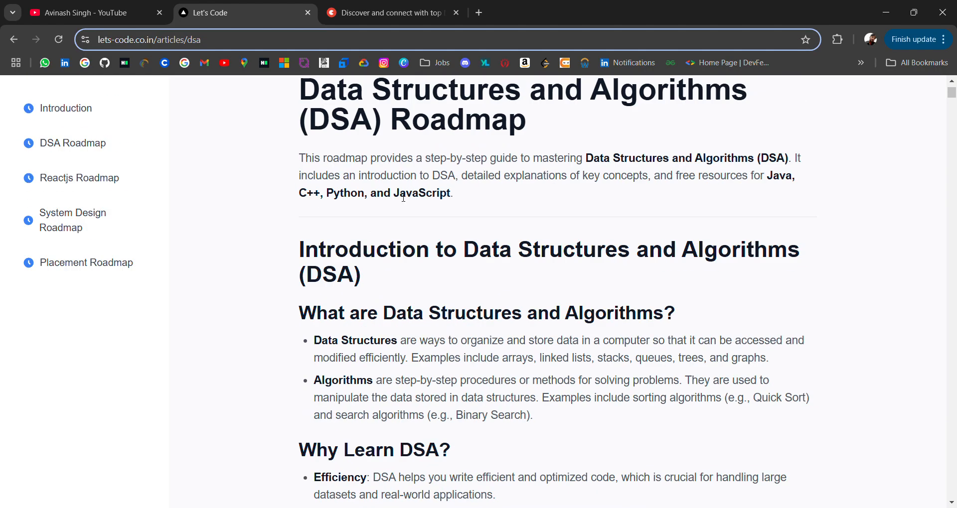
left_click(92, 12)
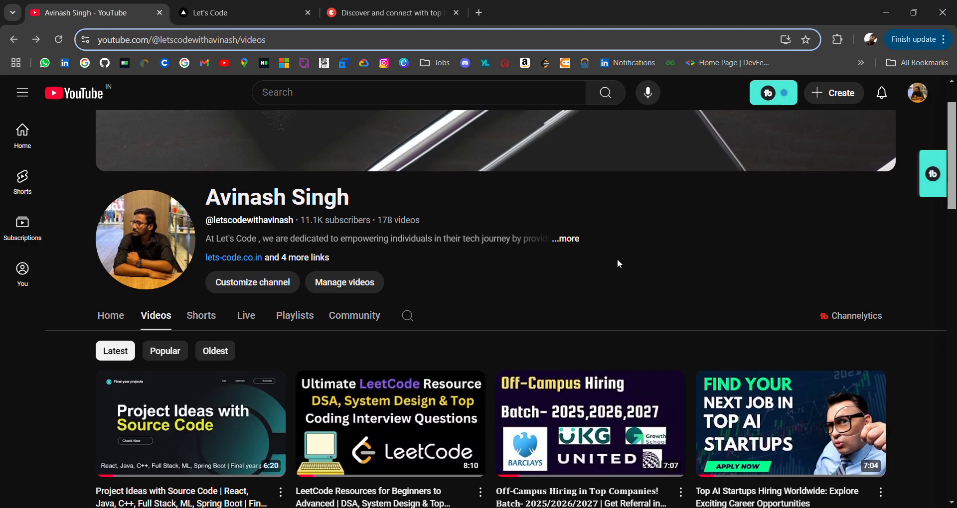
scroll("down", 3)
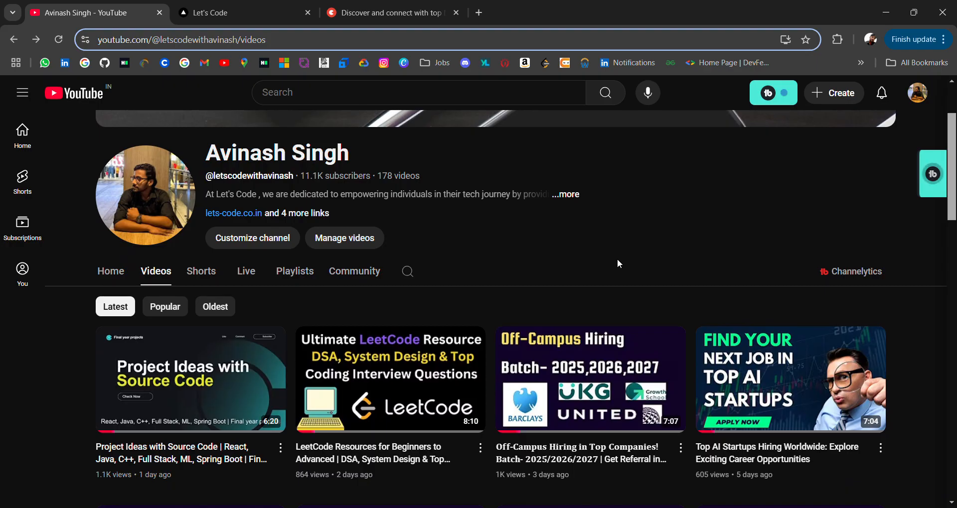
scroll("down", 3)
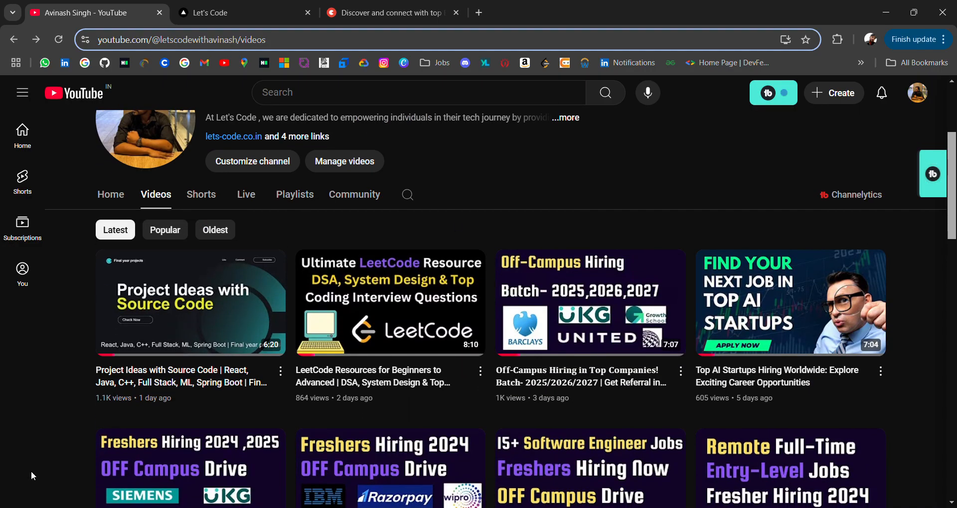
mouse_move(190, 438)
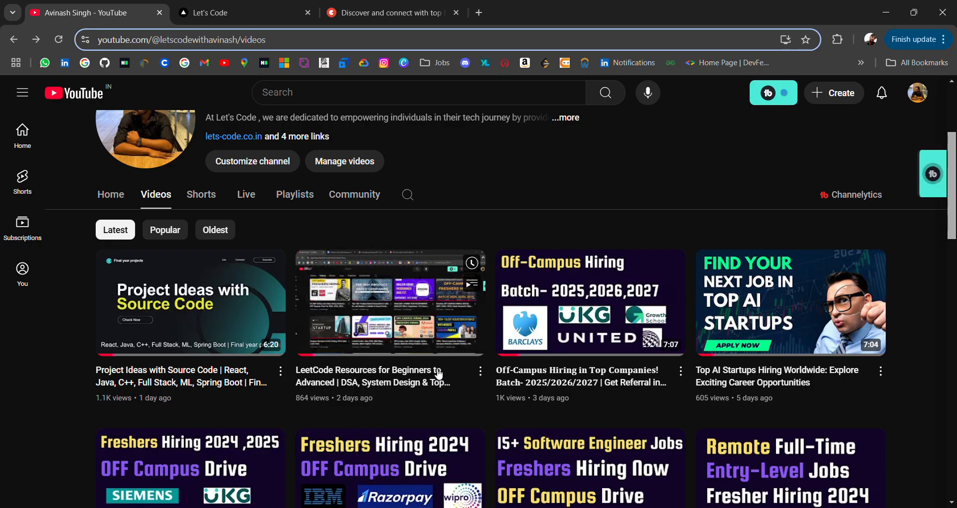
scroll("down", 3)
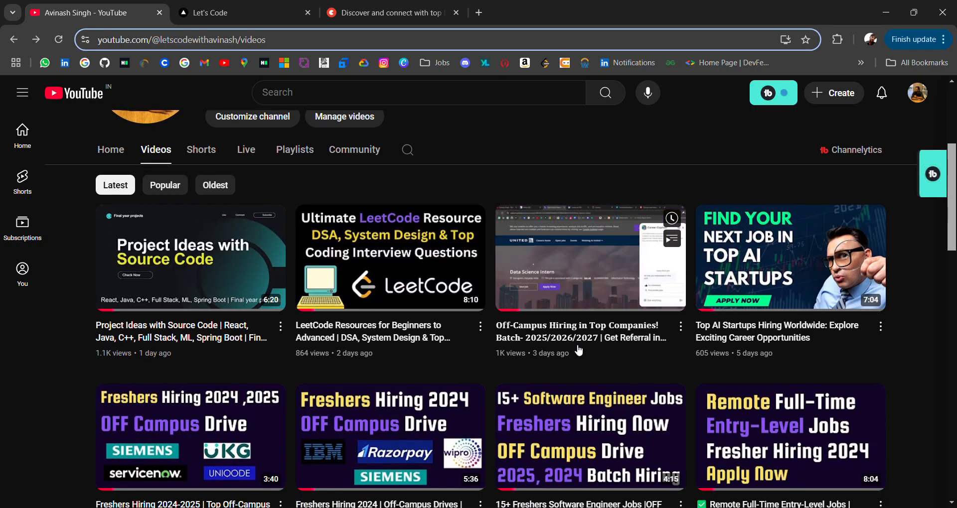
scroll("down", 3)
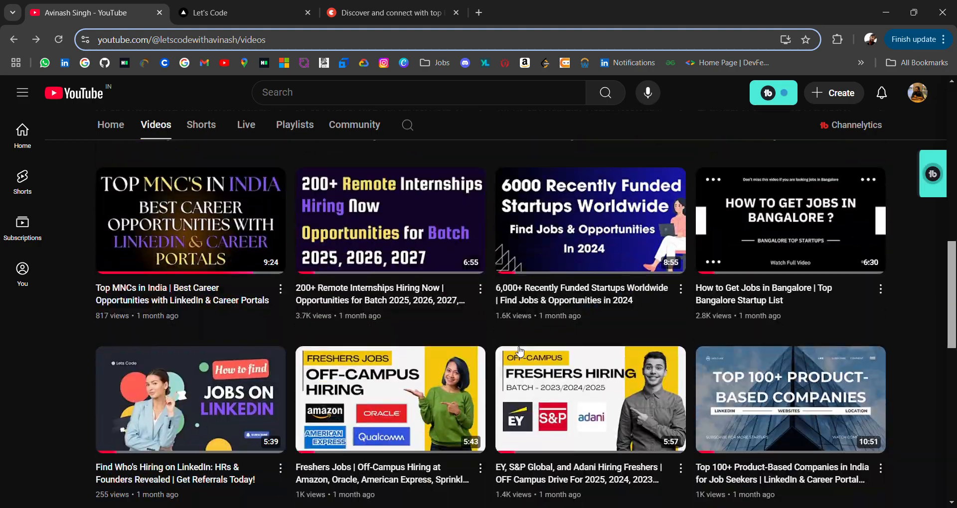
scroll("down", 3)
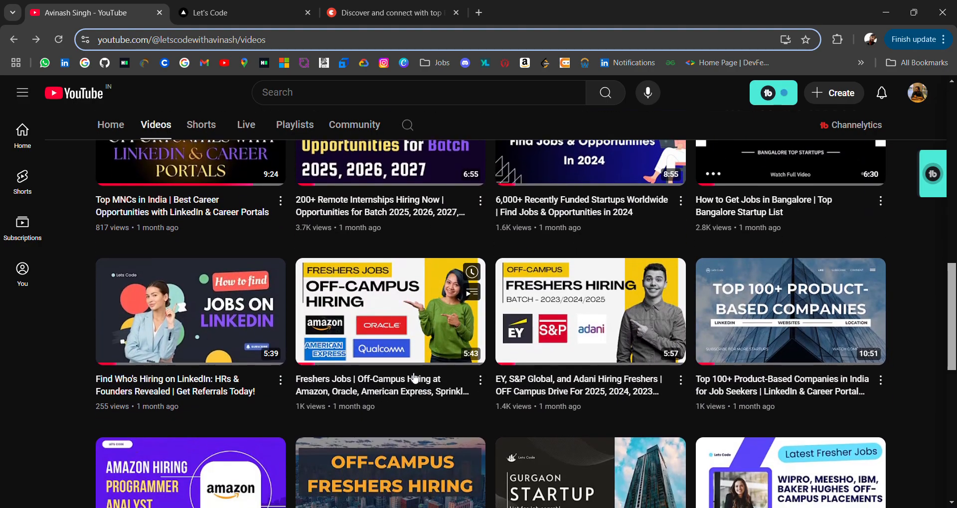
scroll("down", 3)
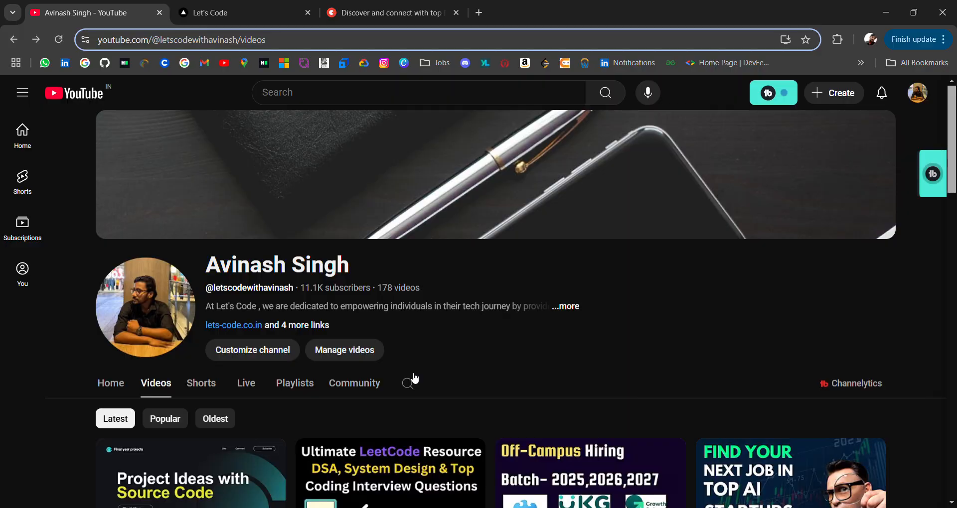
mouse_move(885, 115)
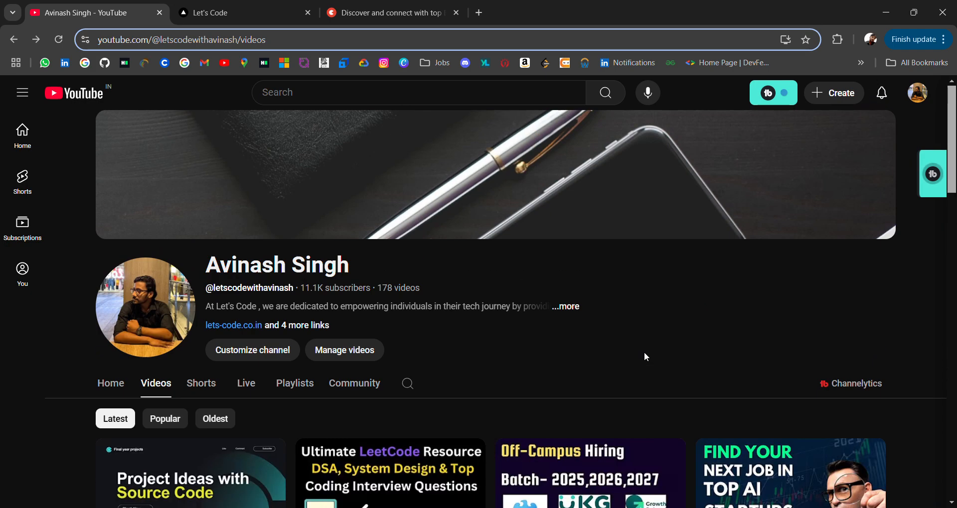
- Switch to the Topmate tab and choose 'I want a referral' to bring up the Share Request form
left_click(391, 12)
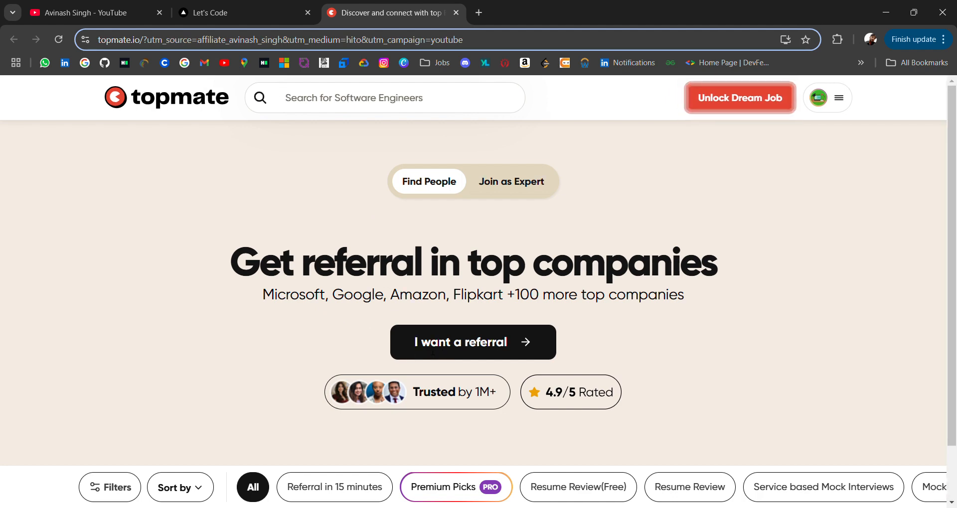
left_click(471, 342)
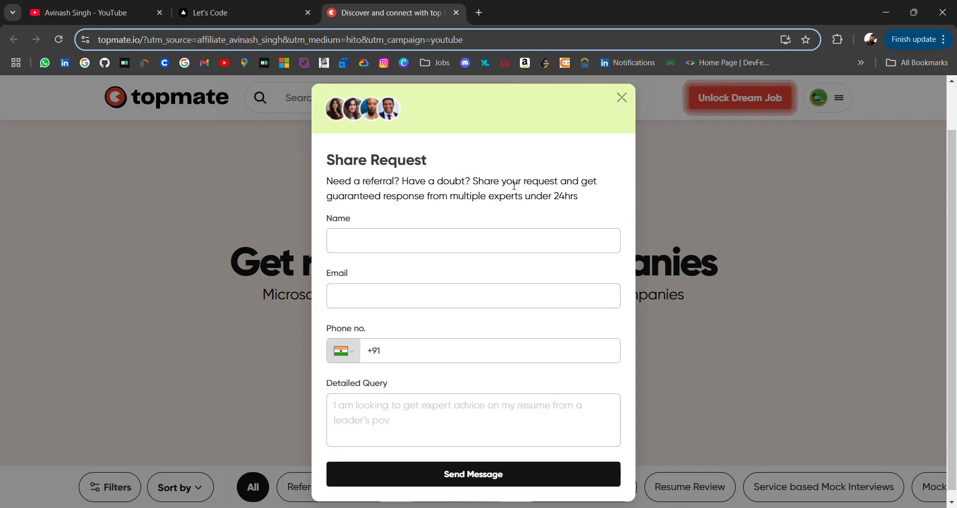
mouse_move(574, 191)
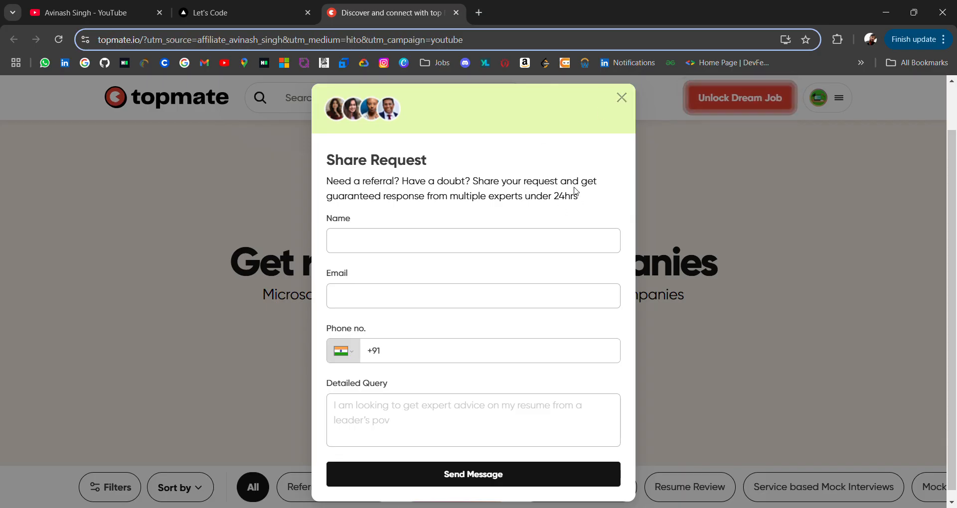
mouse_move(574, 149)
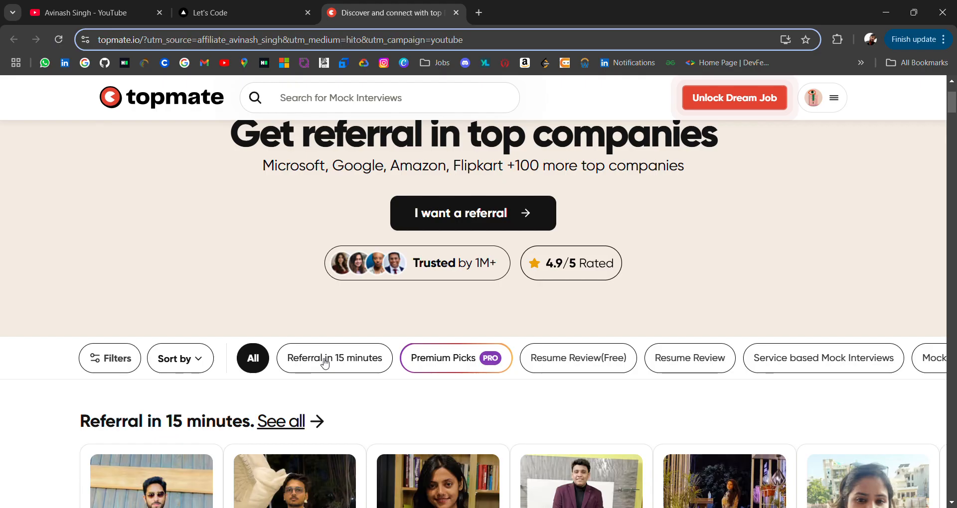
- Scroll the Topmate homepage down to the 'Referral in 15 minutes' mentor cards and Premium Picks
scroll("down", 3)
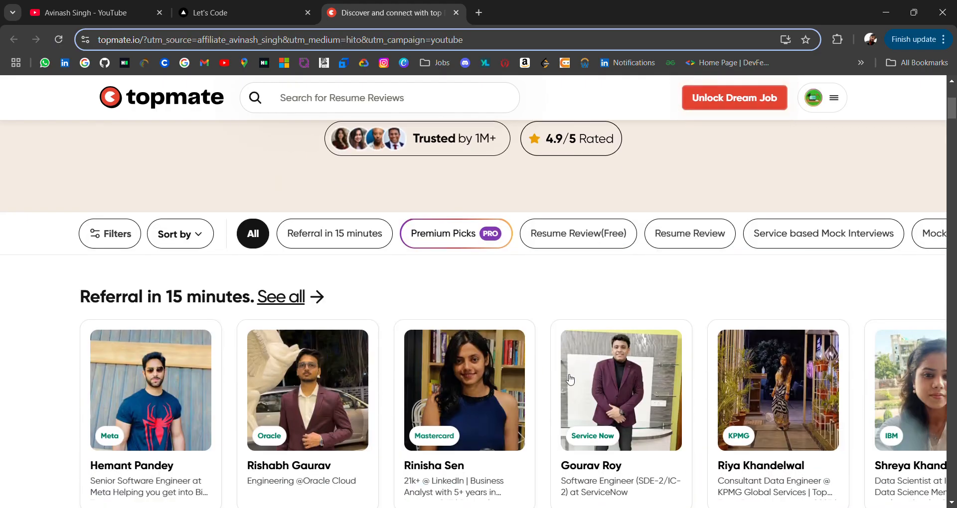
scroll("down", 3)
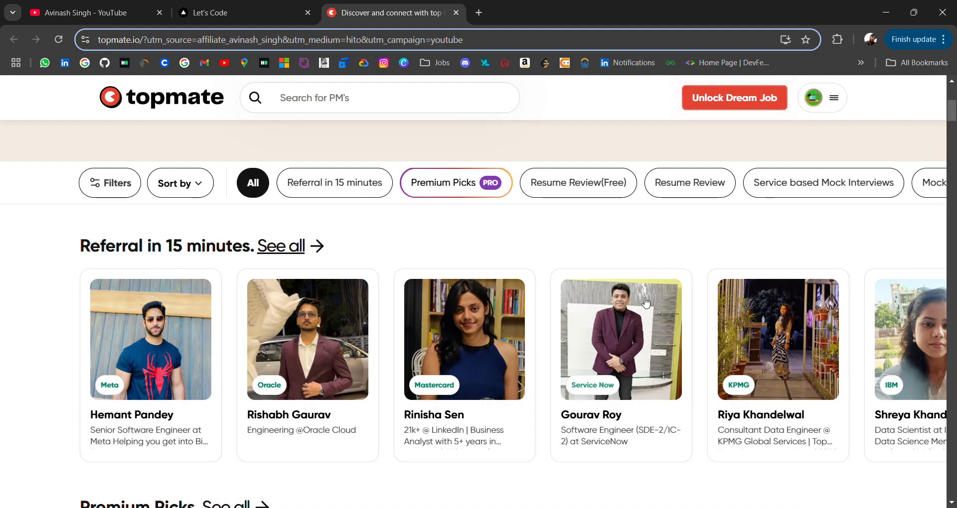
scroll("down", 3)
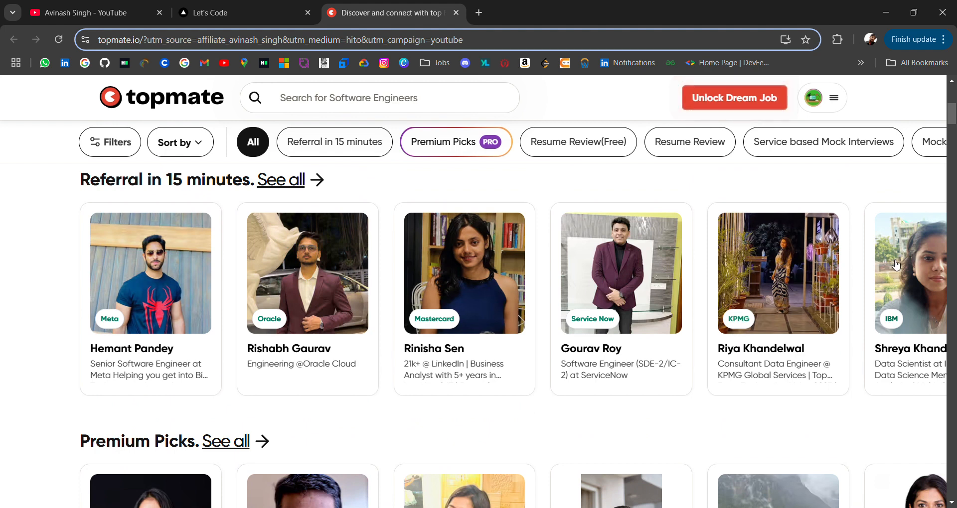
left_click(909, 274)
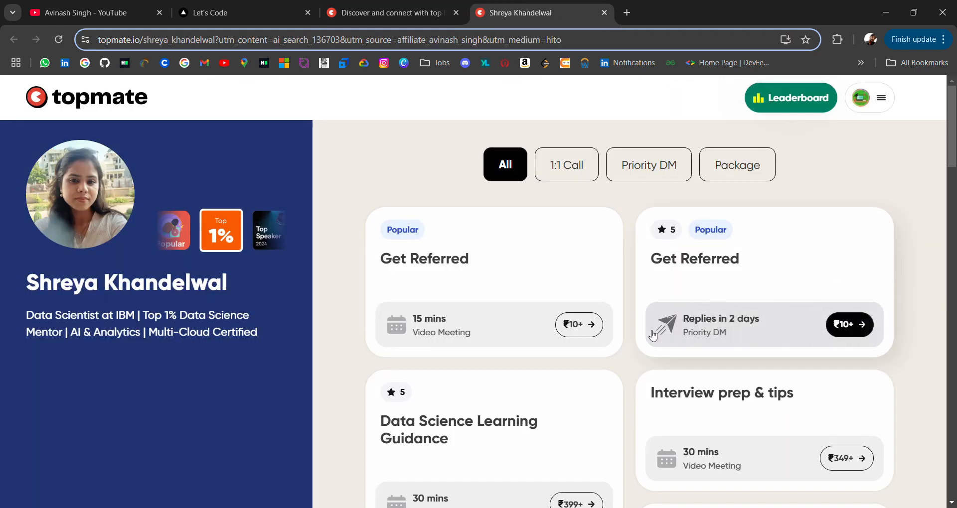
scroll("down", 3)
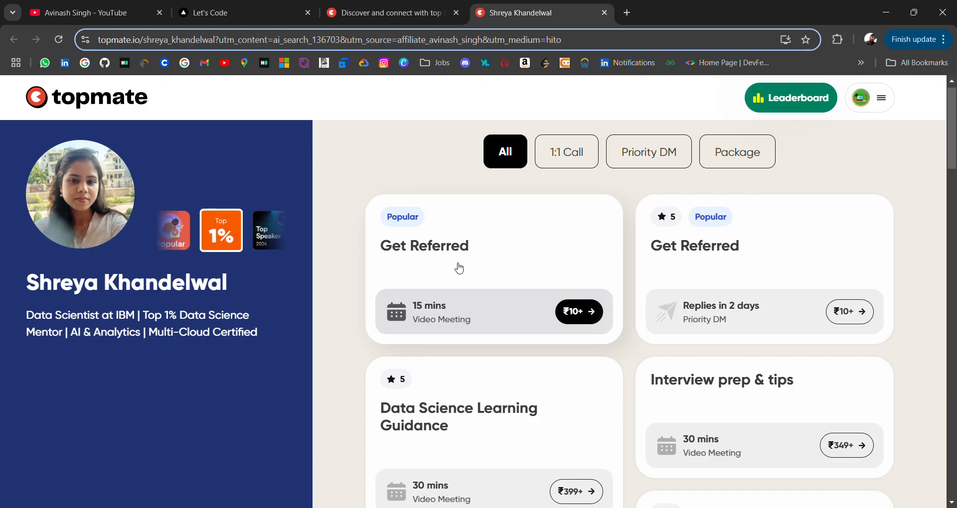
scroll("down", 3)
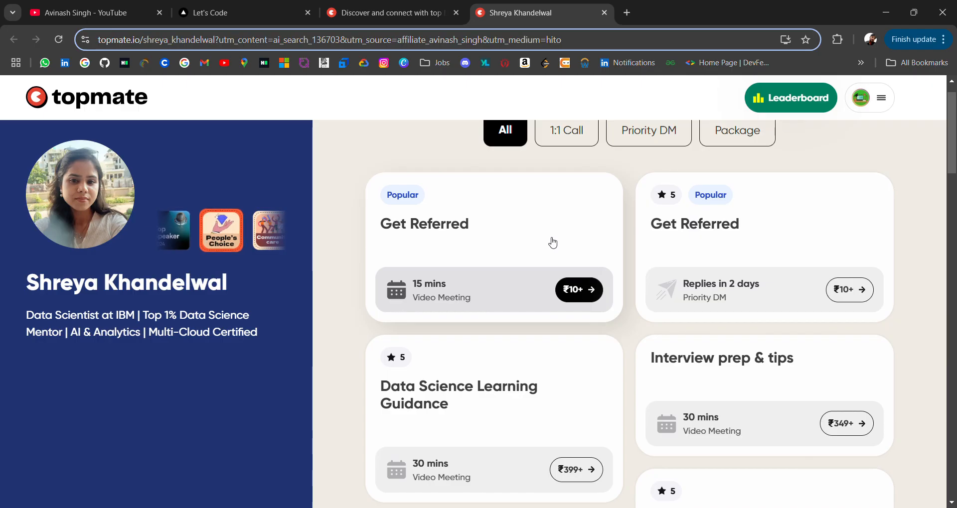
scroll("down", 3)
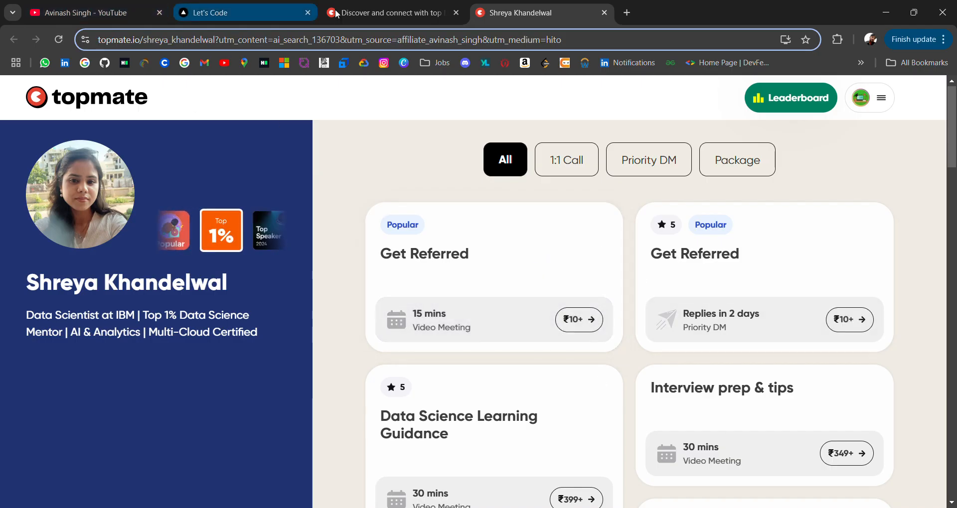
left_click(394, 12)
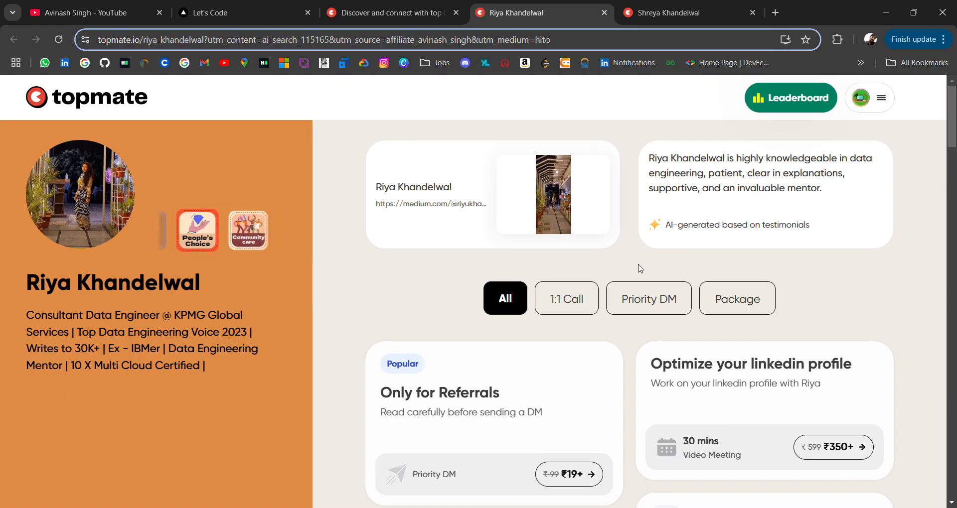
scroll("down", 3)
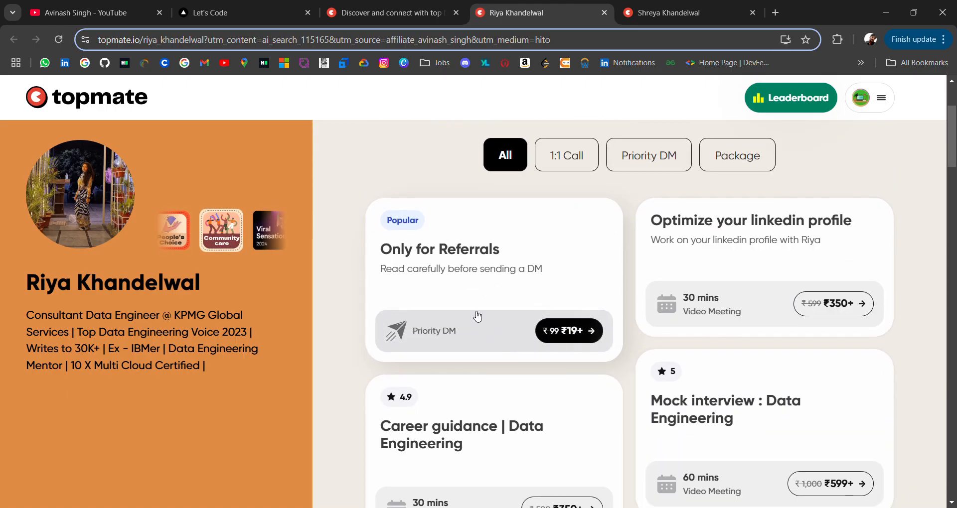
scroll("down", 3)
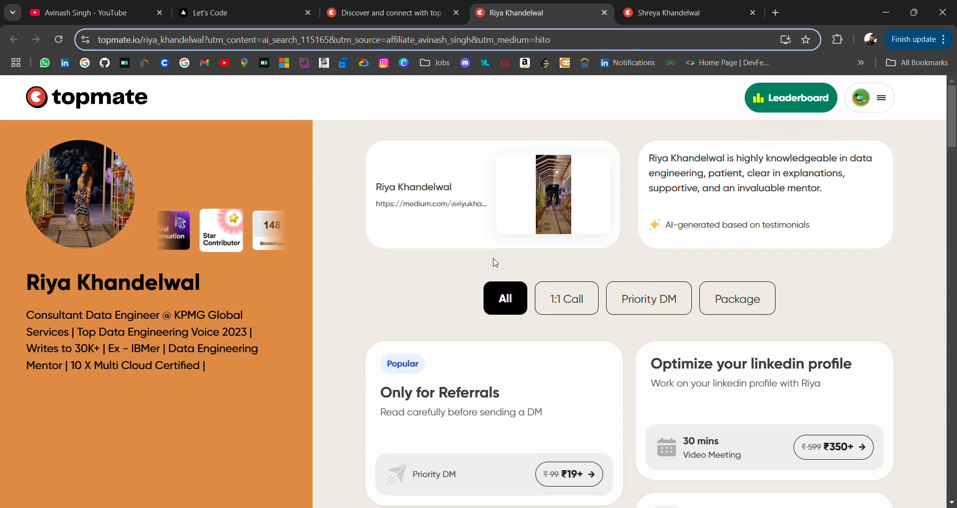
scroll("down", 3)
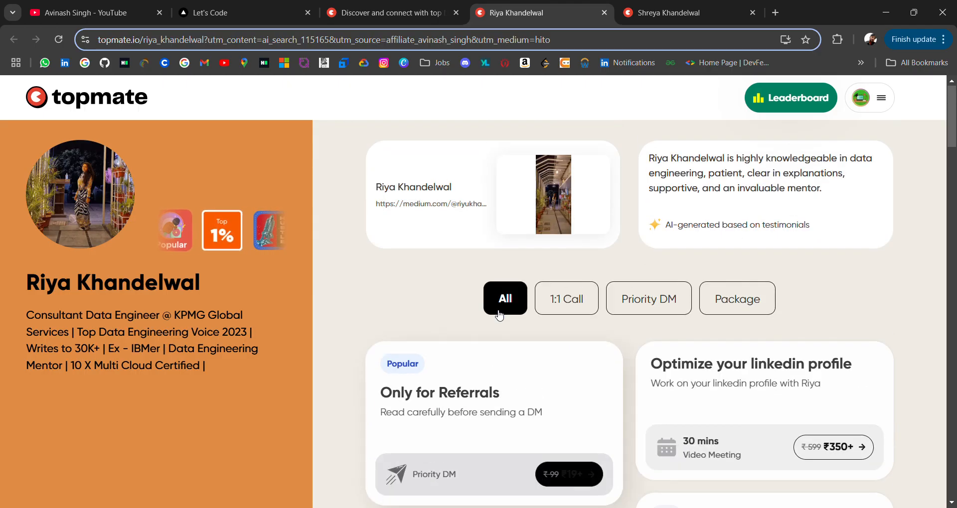
left_click(393, 12)
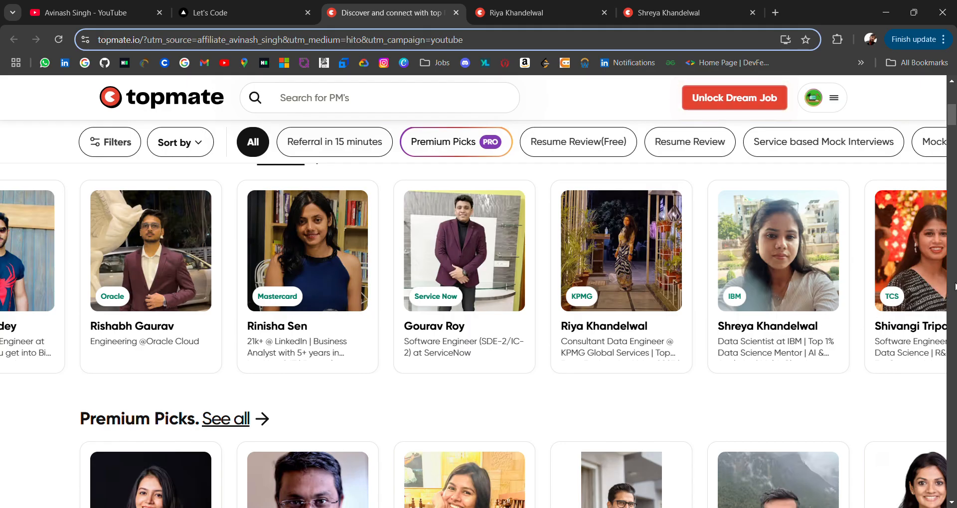
left_click(220, 12)
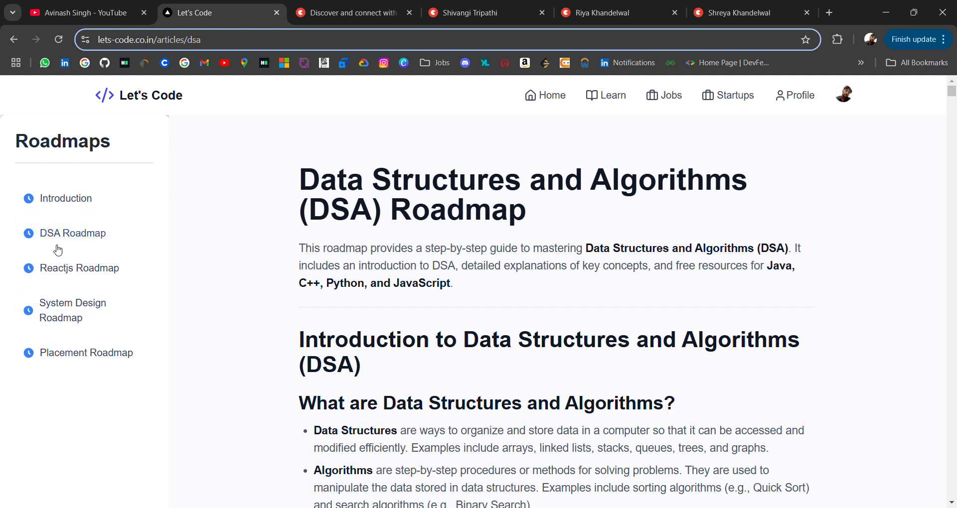
mouse_move(172, 206)
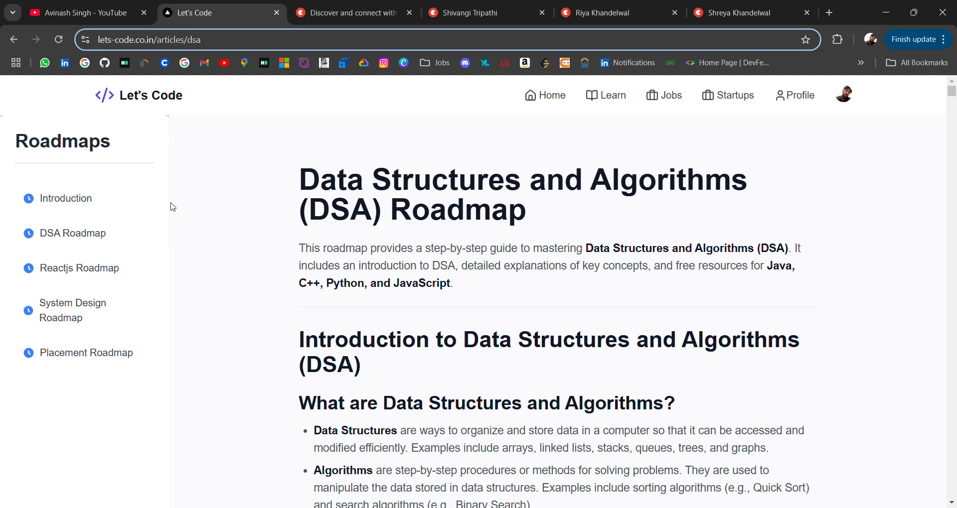
mouse_move(171, 222)
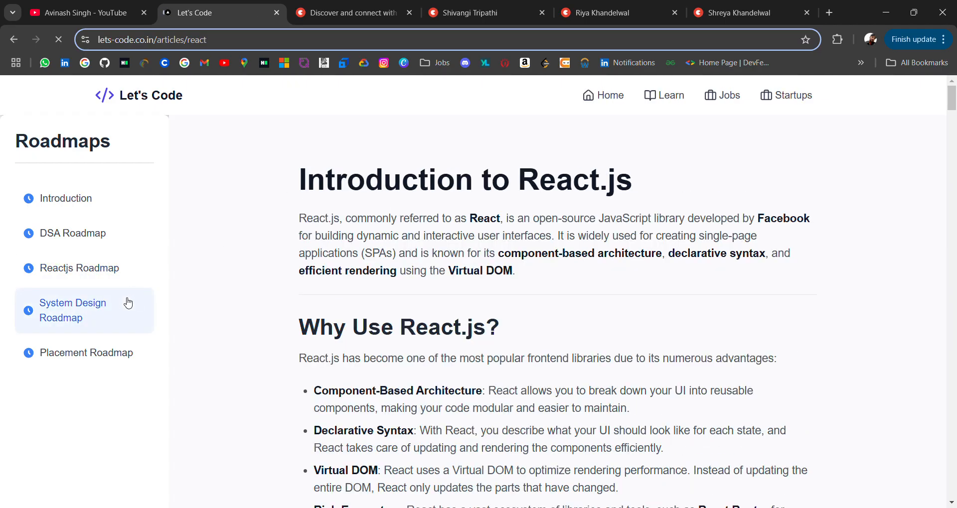
- Open the System Design Roadmap article from the Roadmaps sidebar and view its table of contents
left_click(72, 310)
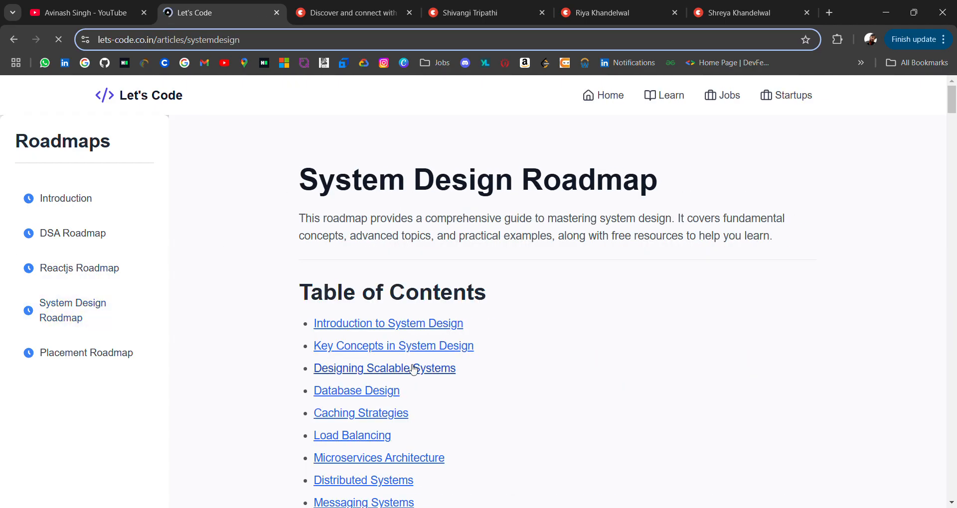
scroll("down", 3)
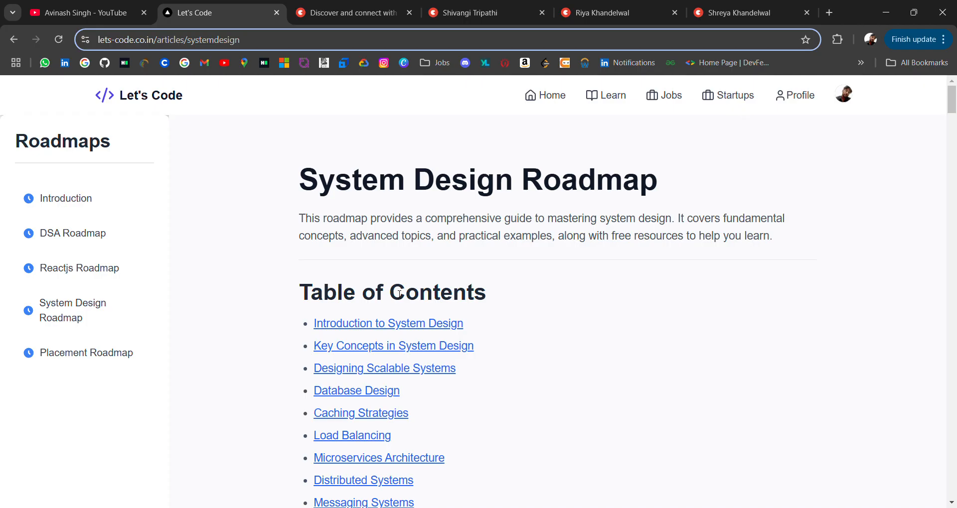
mouse_move(65, 198)
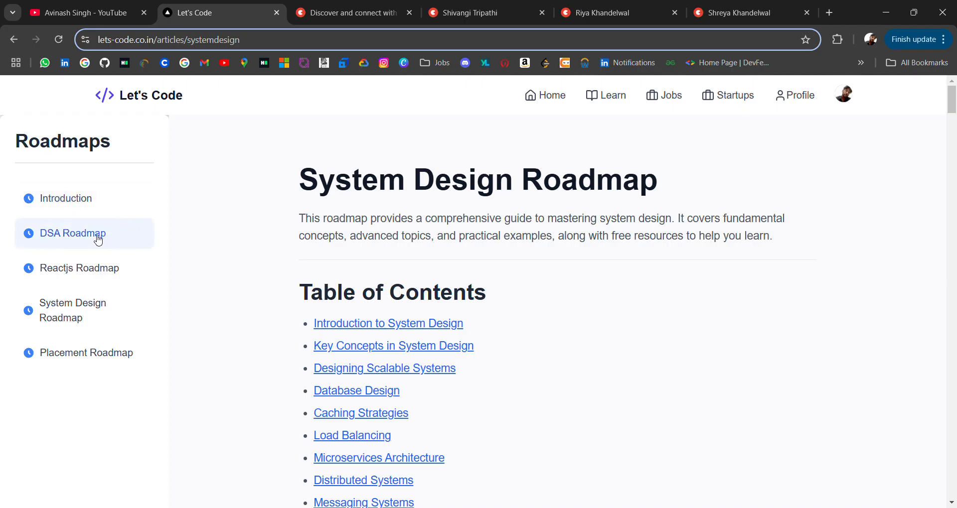
- Open the DSA Roadmap article from the sidebar and settle at its introduction and contents
left_click(71, 234)
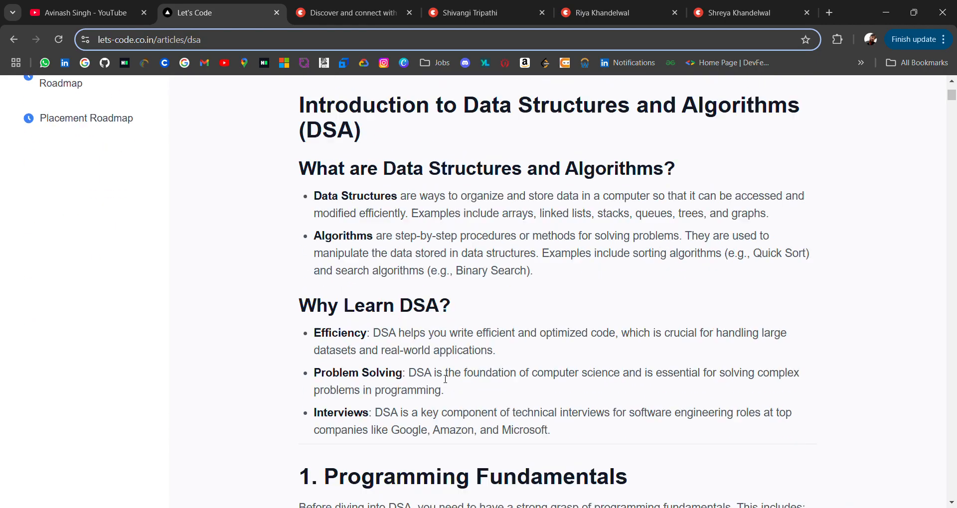
scroll("down", 3)
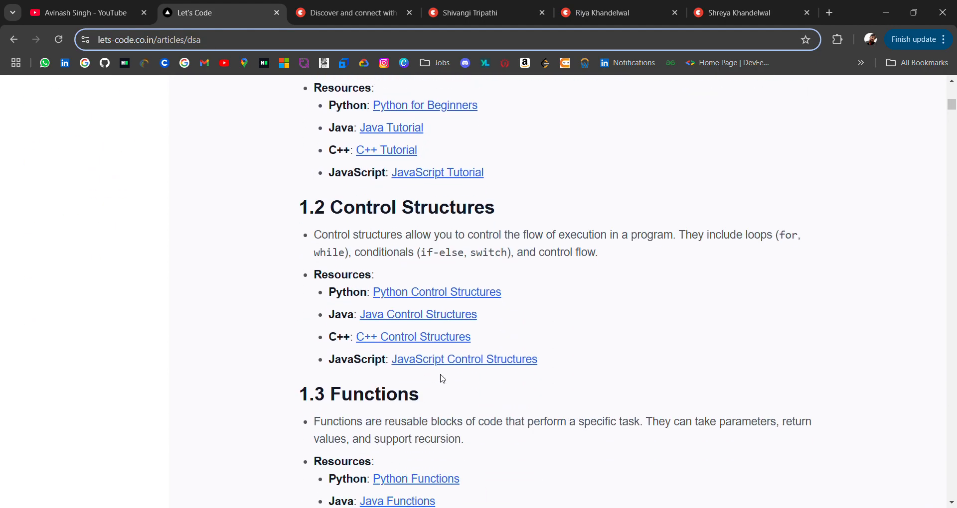
scroll("up", 3)
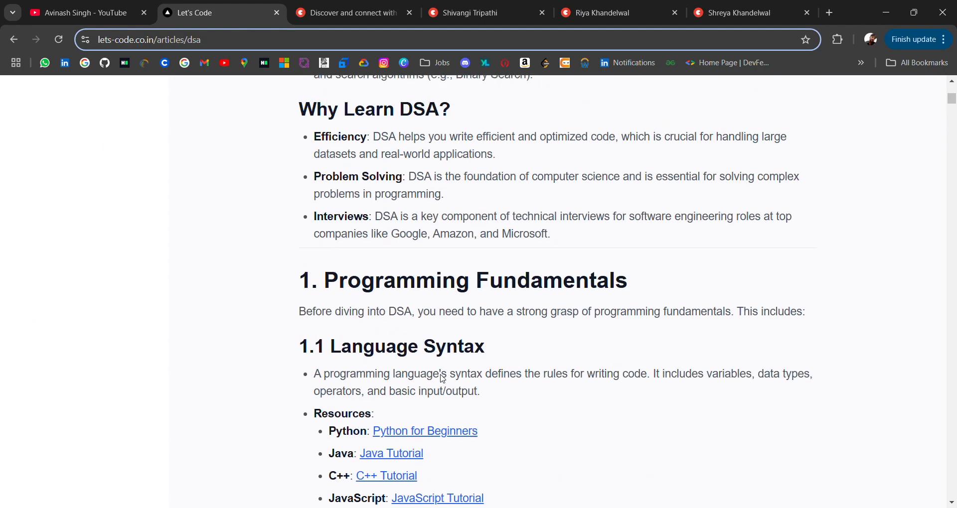
scroll("up", 3)
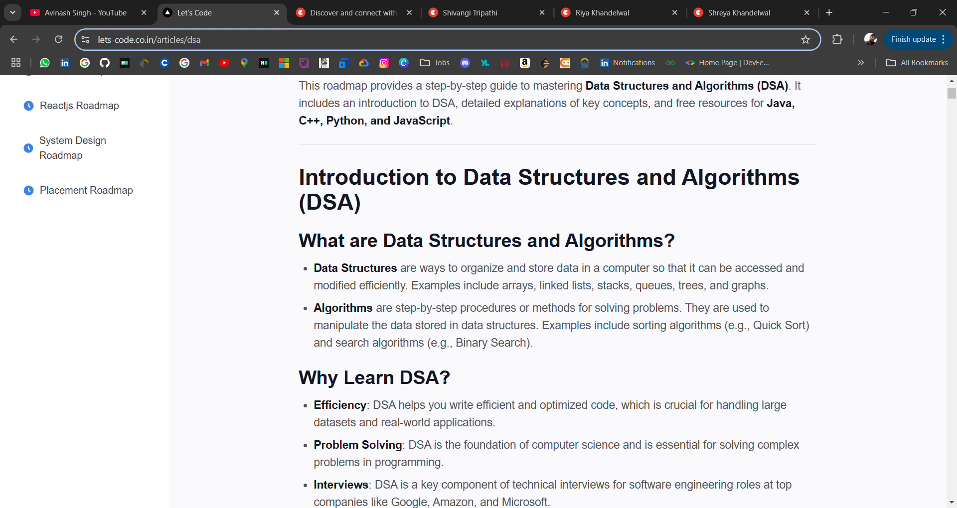
scroll("up", 3)
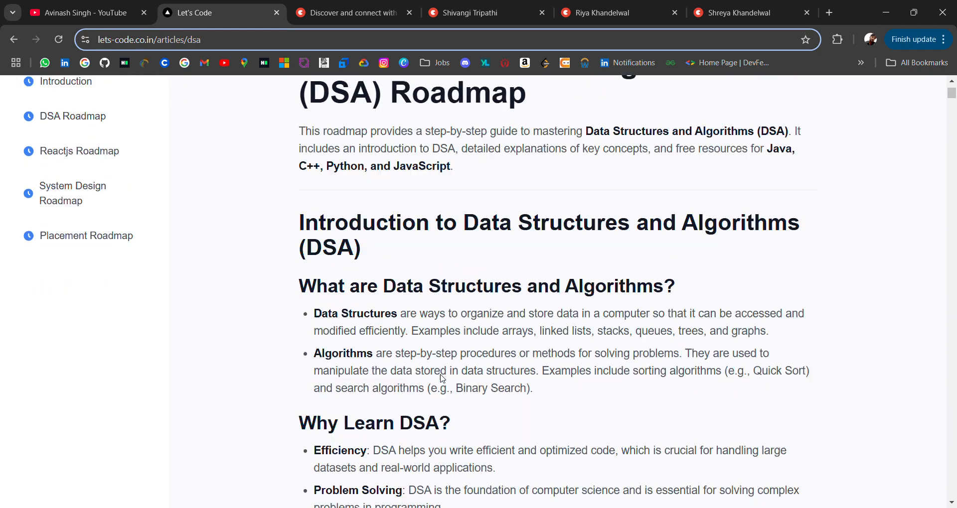
scroll("down", 3)
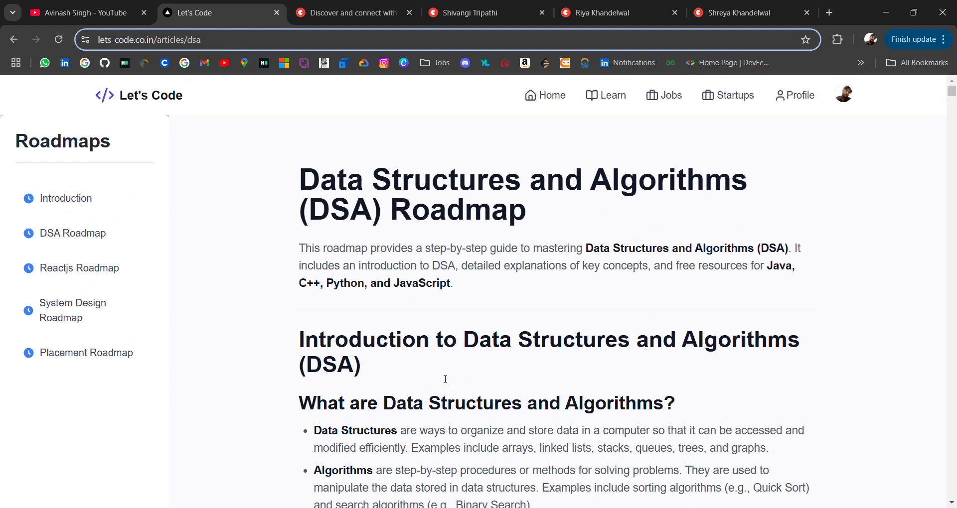
mouse_move(442, 378)
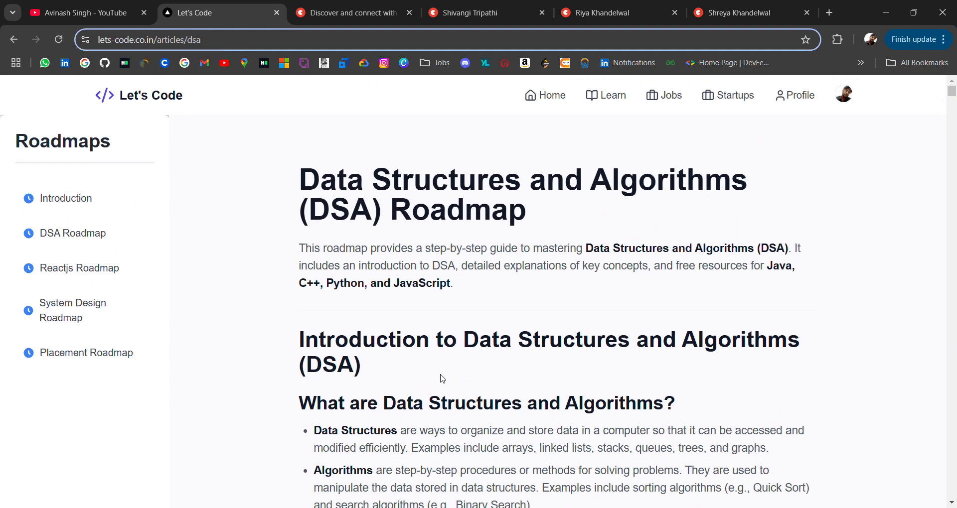
scroll("down", 3)
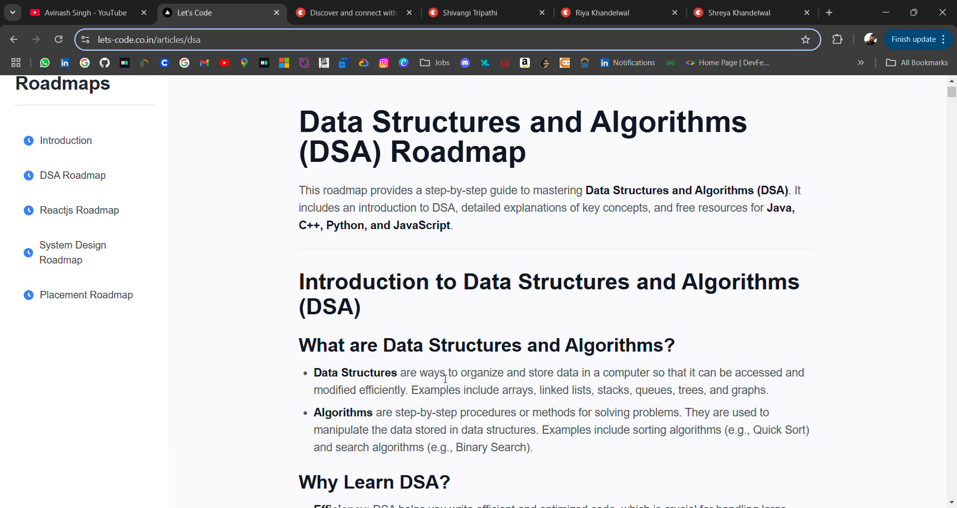
scroll("down", 3)
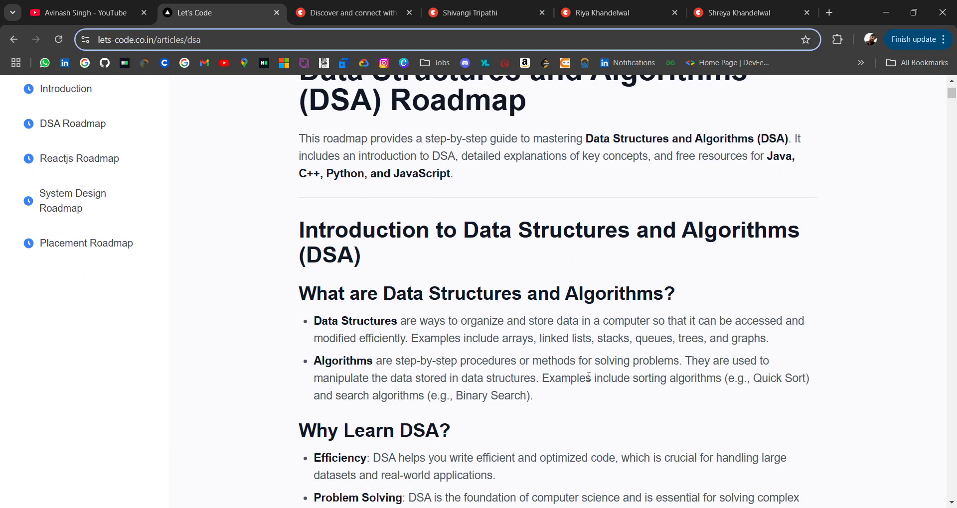
mouse_move(599, 374)
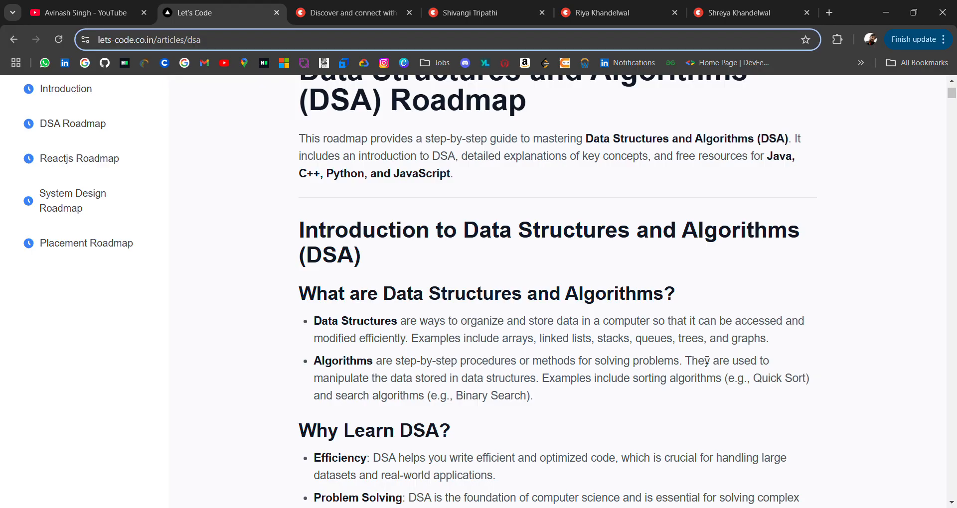
- Read through Programming Fundamentals sections 1.1 to 1.5 down to the start of Data Structures
scroll("down", 3)
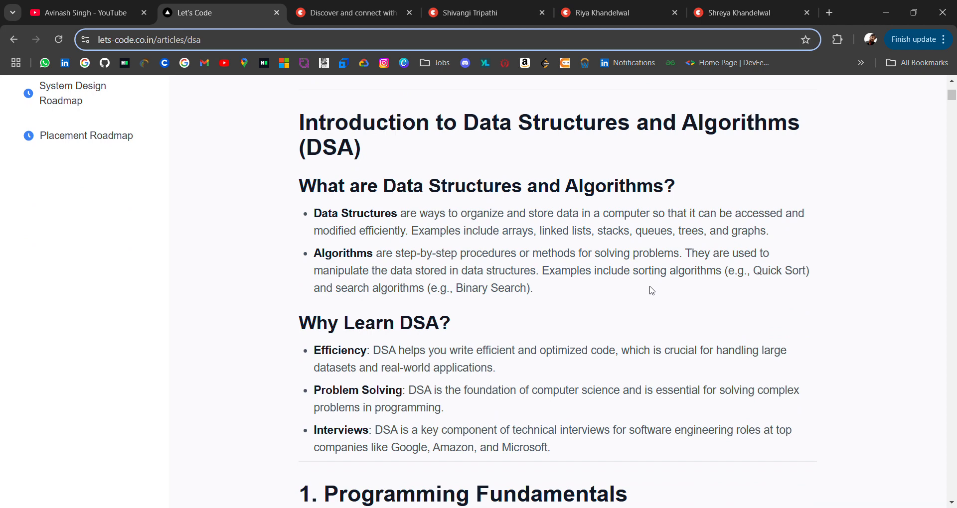
scroll("down", 3)
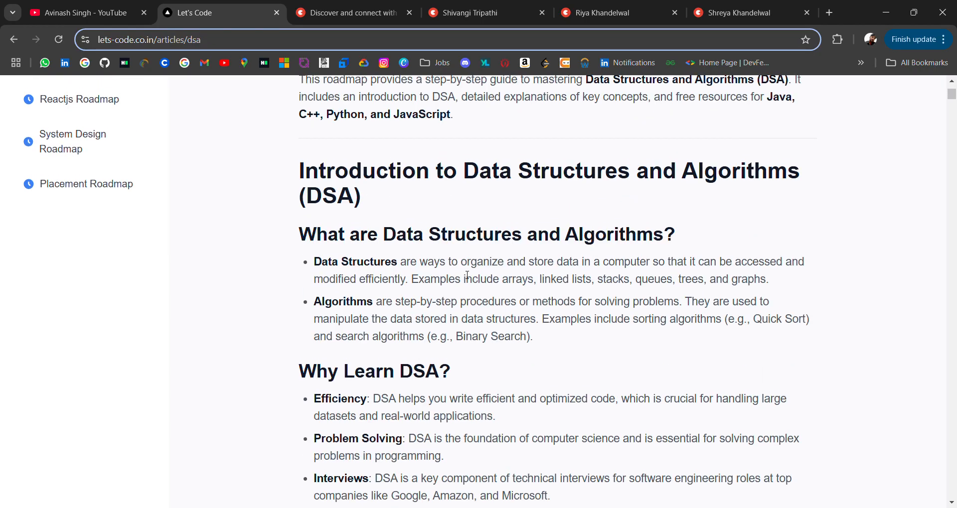
scroll("down", 3)
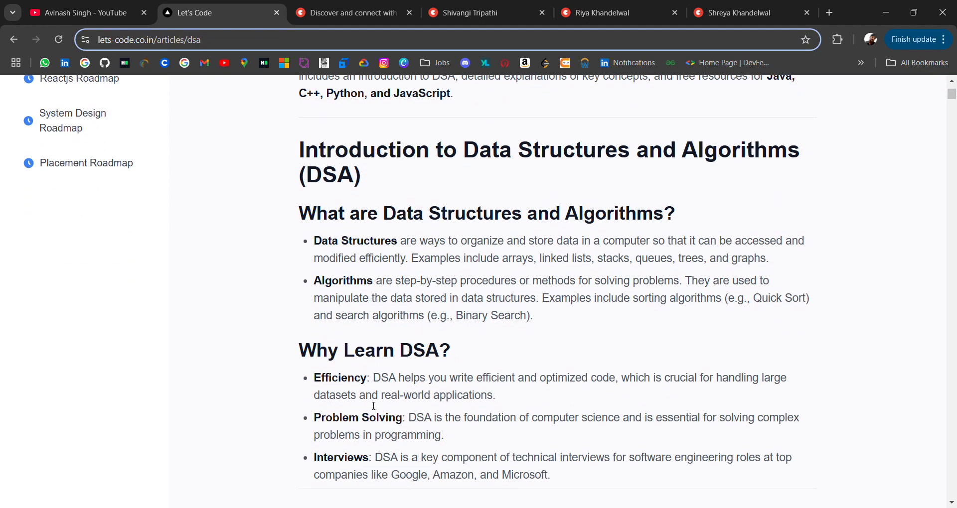
scroll("down", 3)
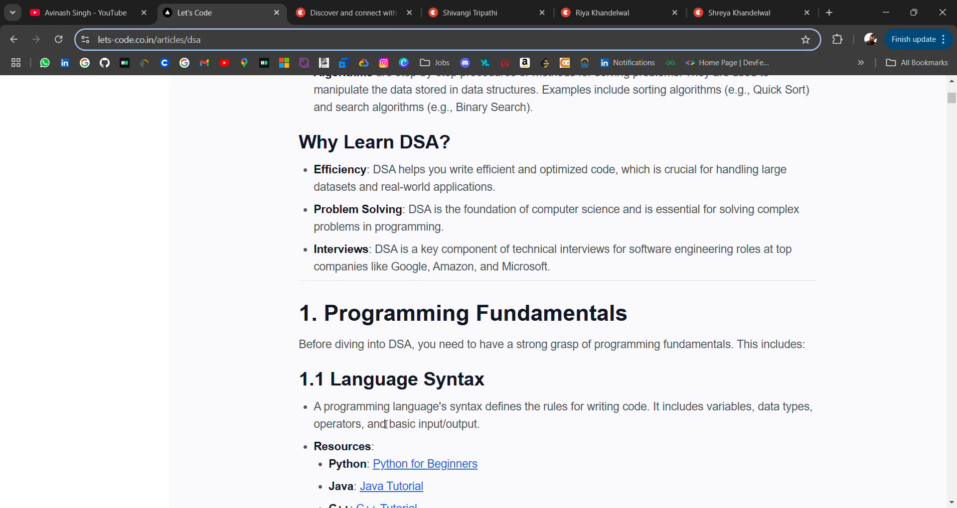
scroll("down", 3)
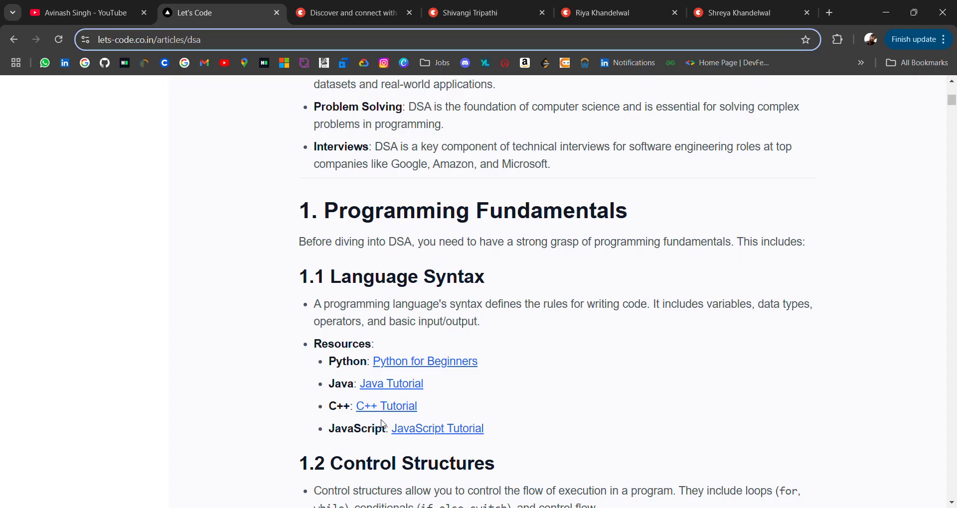
scroll("down", 3)
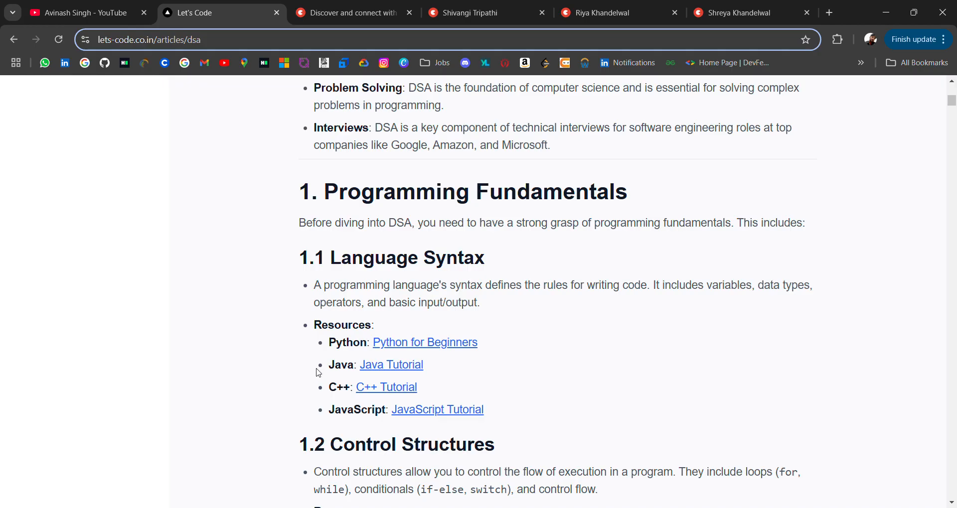
mouse_move(269, 394)
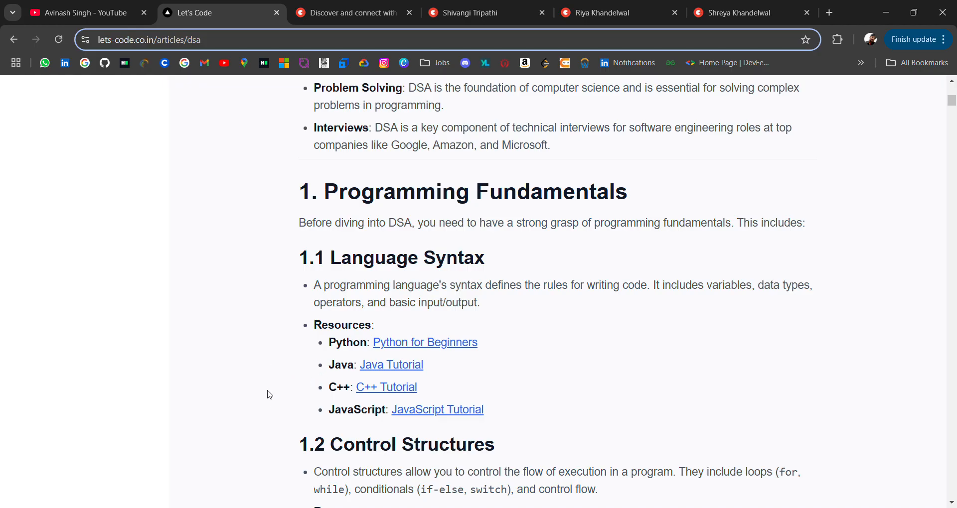
scroll("down", 3)
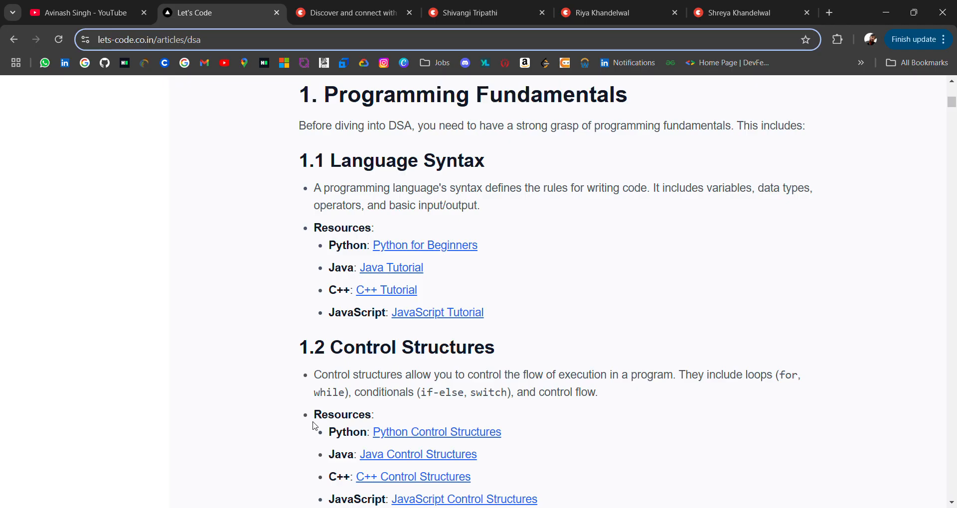
mouse_move(385, 290)
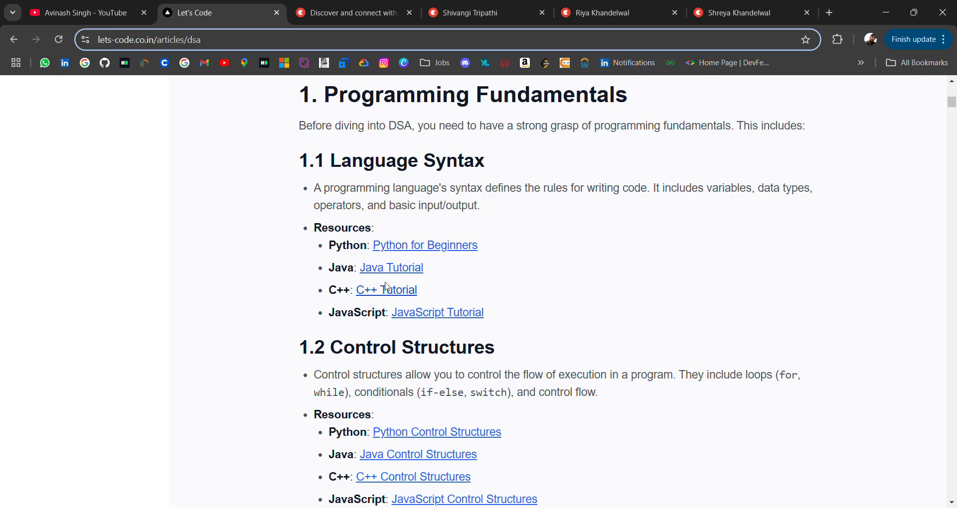
mouse_move(403, 308)
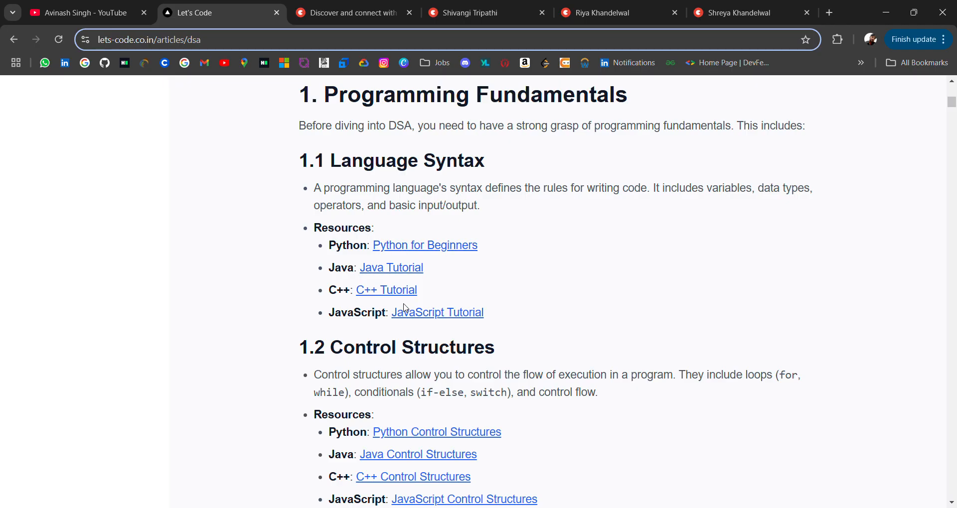
scroll("down", 3)
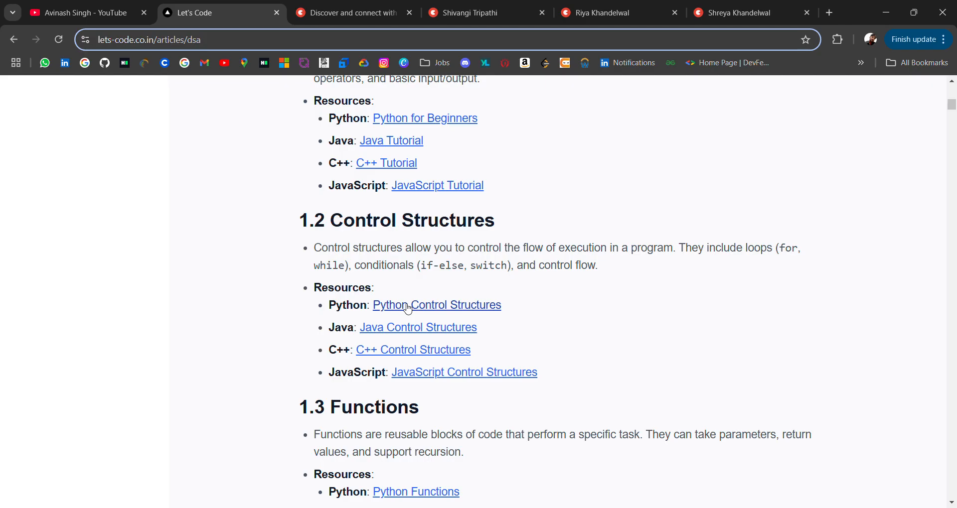
scroll("down", 3)
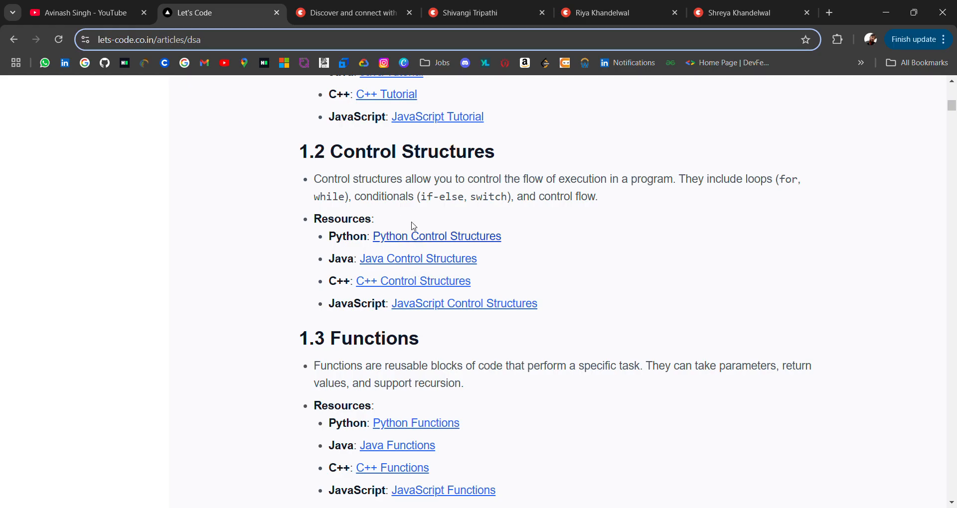
mouse_move(399, 308)
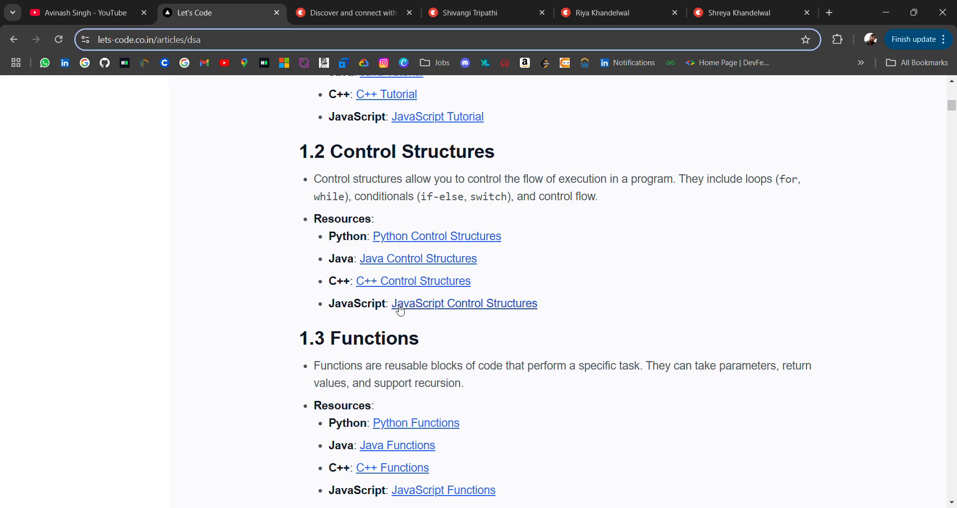
scroll("down", 3)
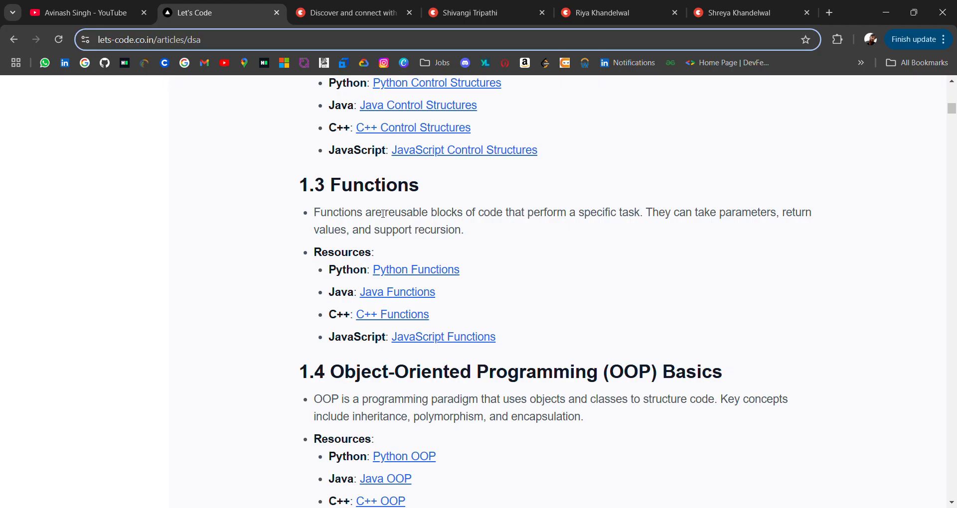
scroll("down", 3)
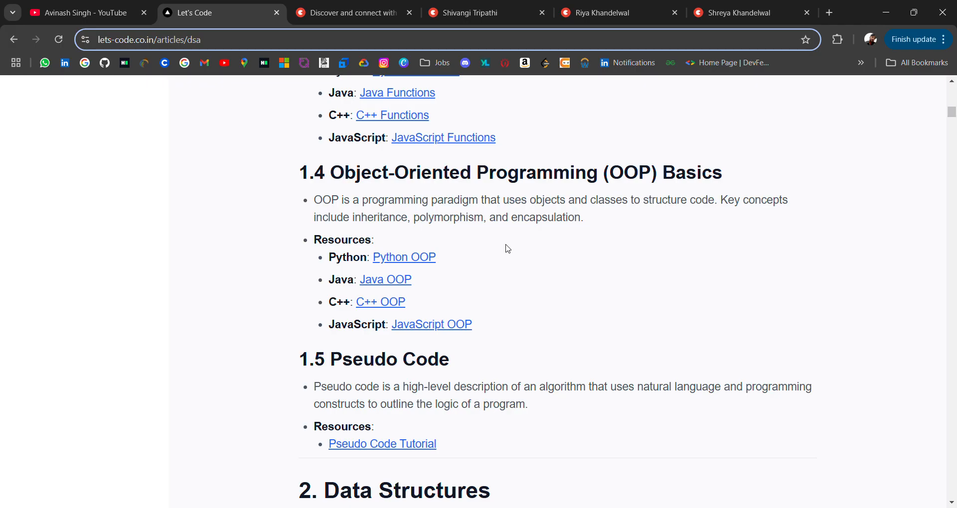
scroll("down", 3)
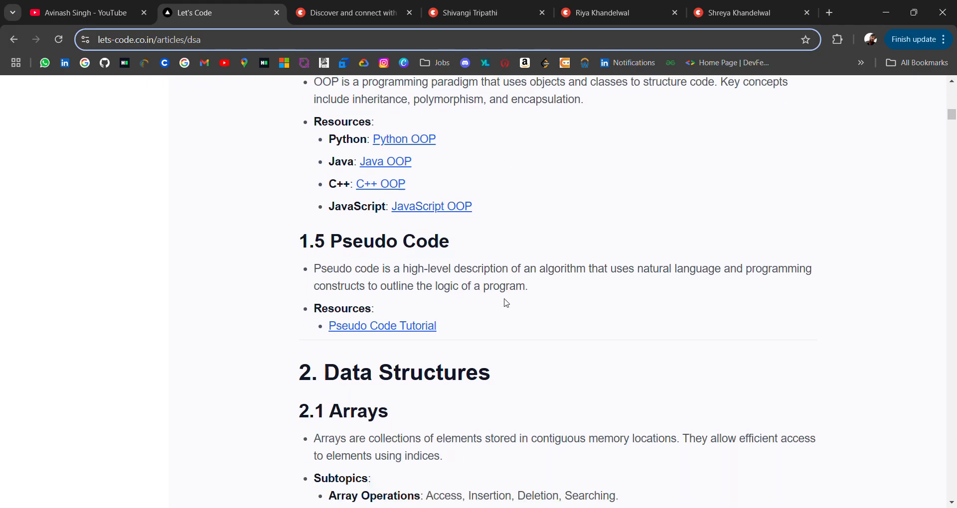
- Read the Data Structures sections from 2.1 Arrays through Strings, Linked Lists and Hash Tables
scroll("down", 3)
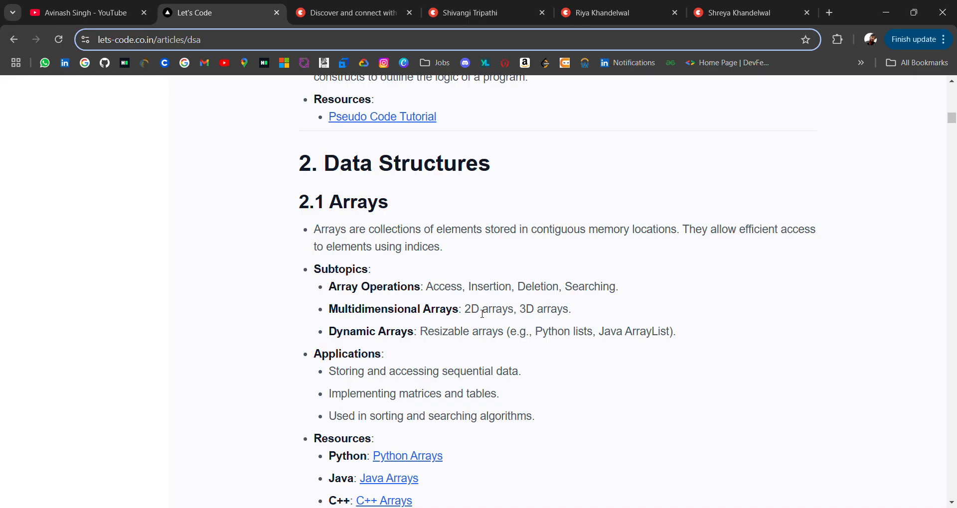
scroll("down", 3)
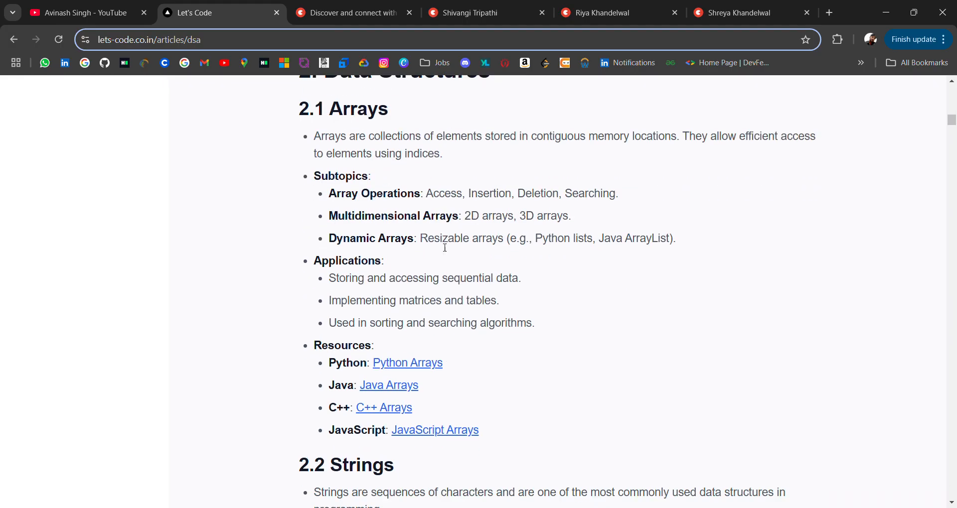
scroll("down", 3)
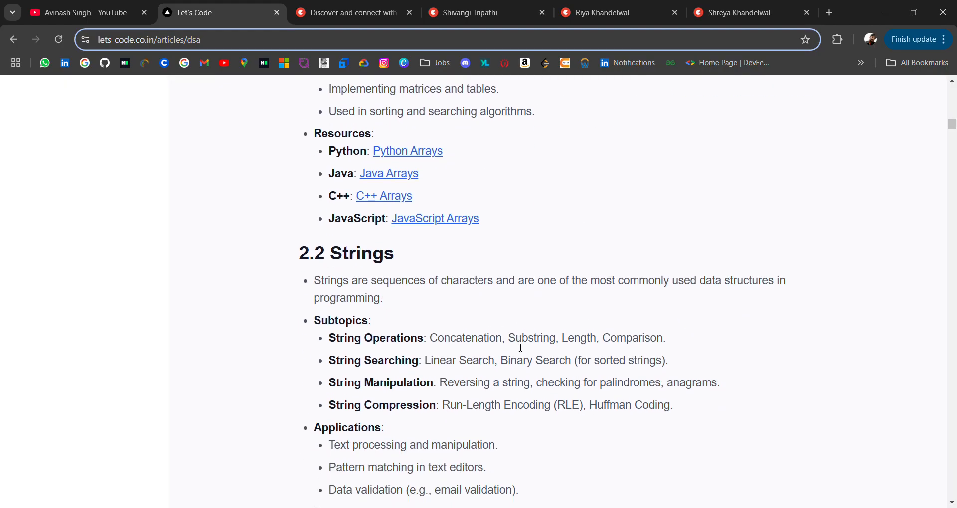
scroll("down", 3)
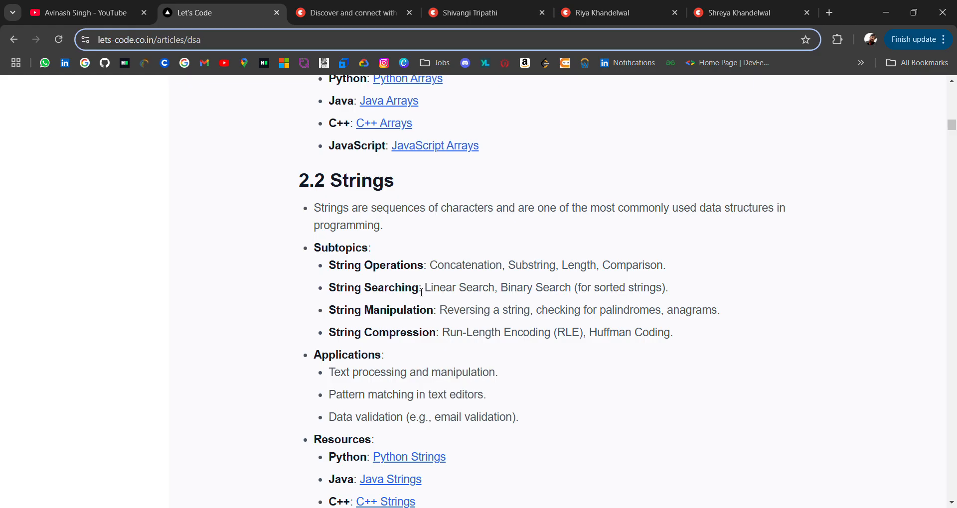
mouse_move(536, 281)
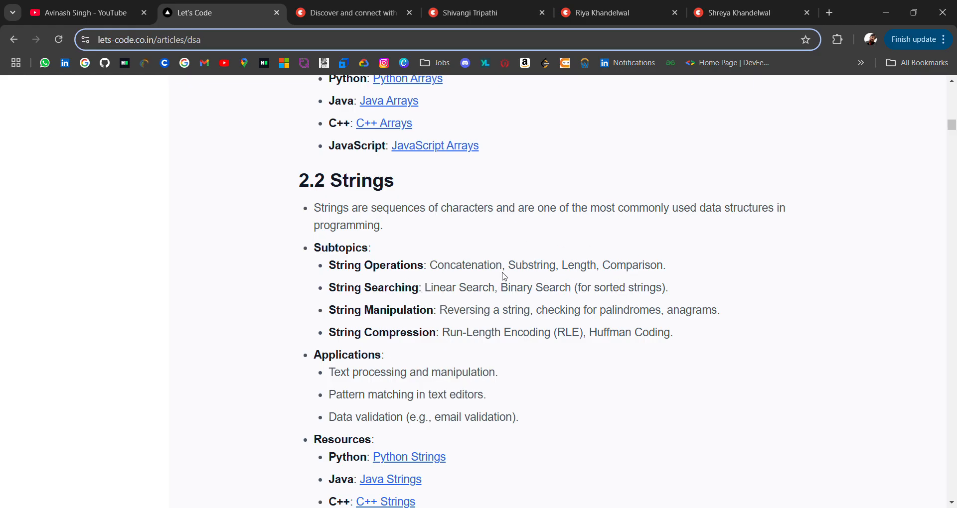
mouse_move(491, 355)
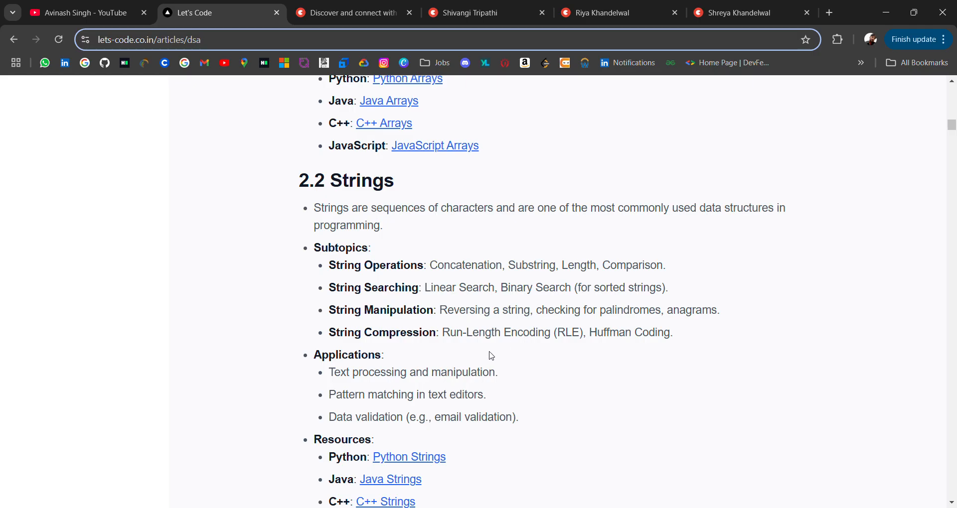
mouse_move(466, 383)
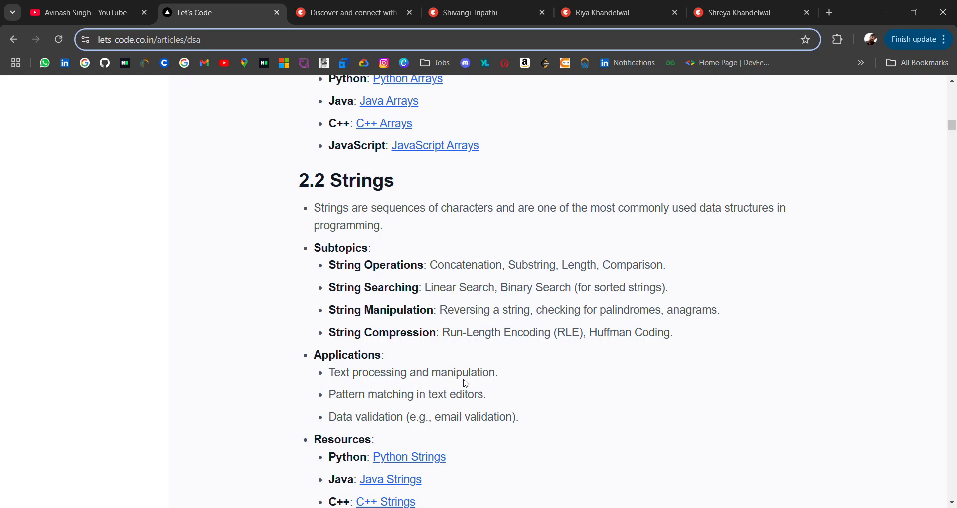
scroll("down", 3)
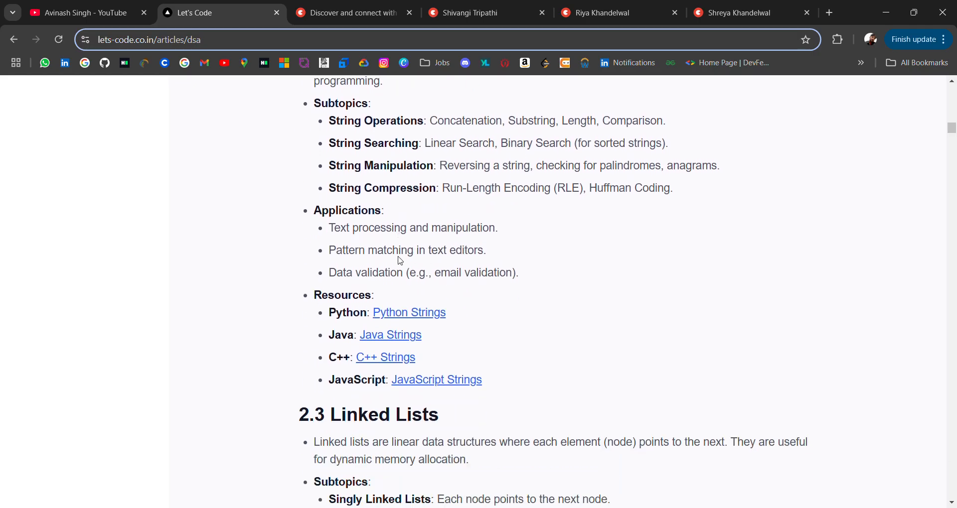
scroll("up", 3)
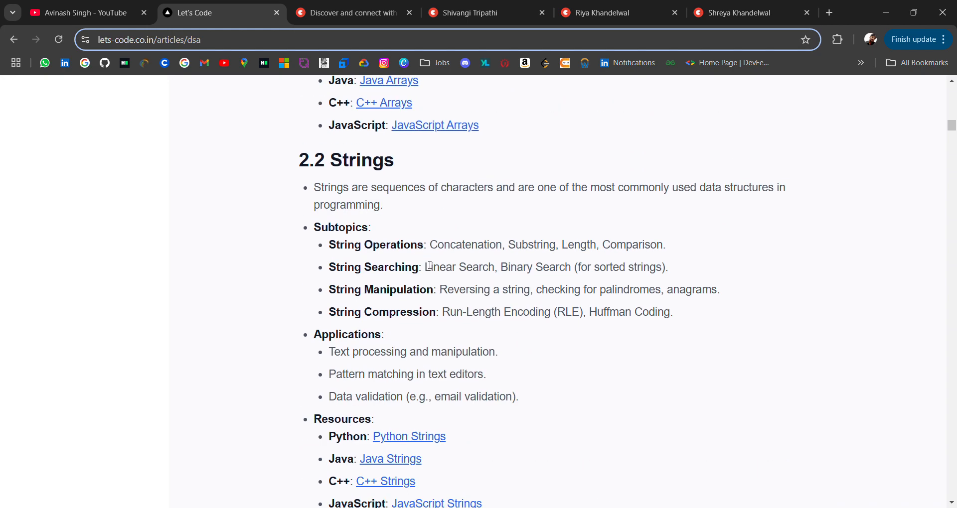
scroll("down", 3)
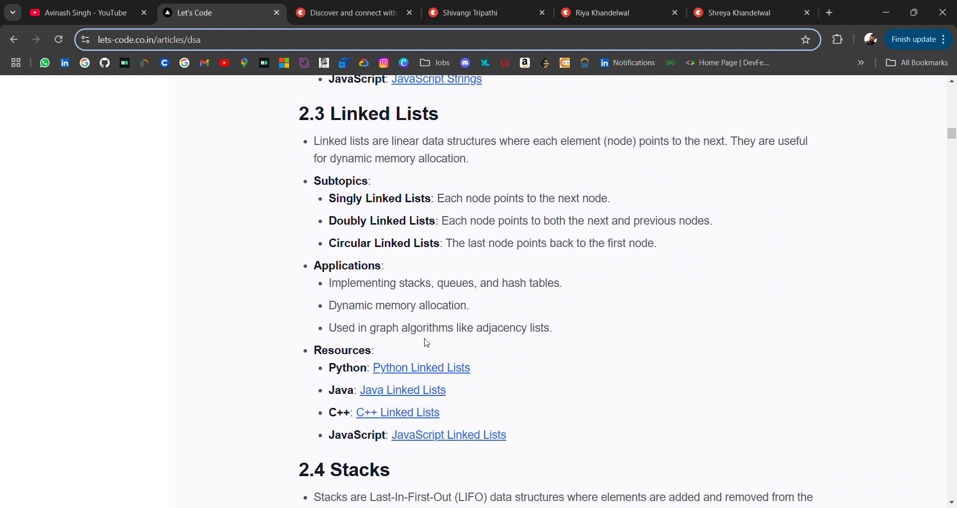
scroll("down", 3)
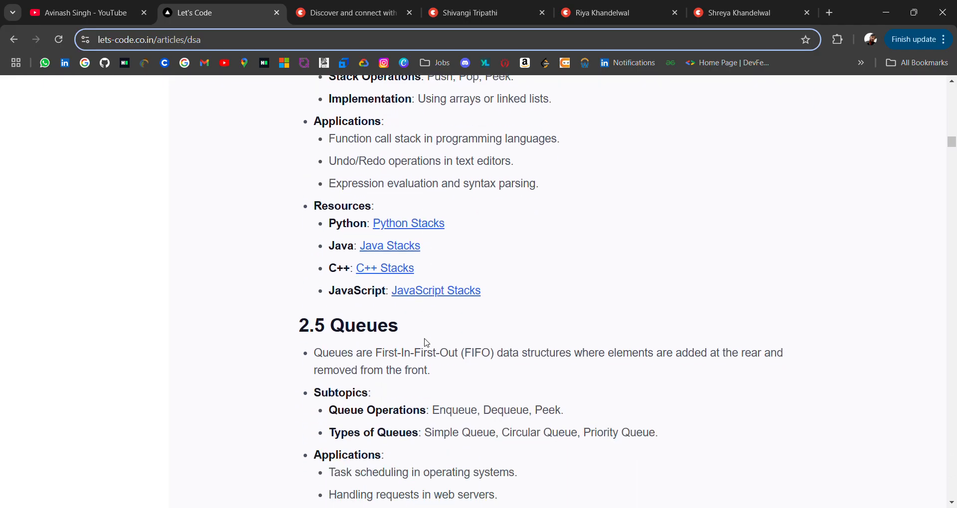
- Continue through Trees to 2.9 Advanced Data Structures and the start of Algorithms
scroll("down", 3)
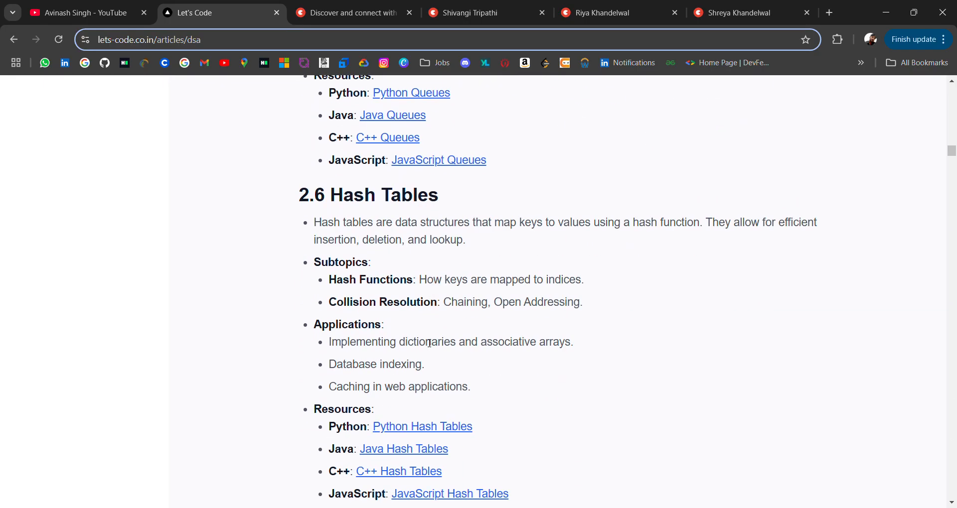
scroll("down", 3)
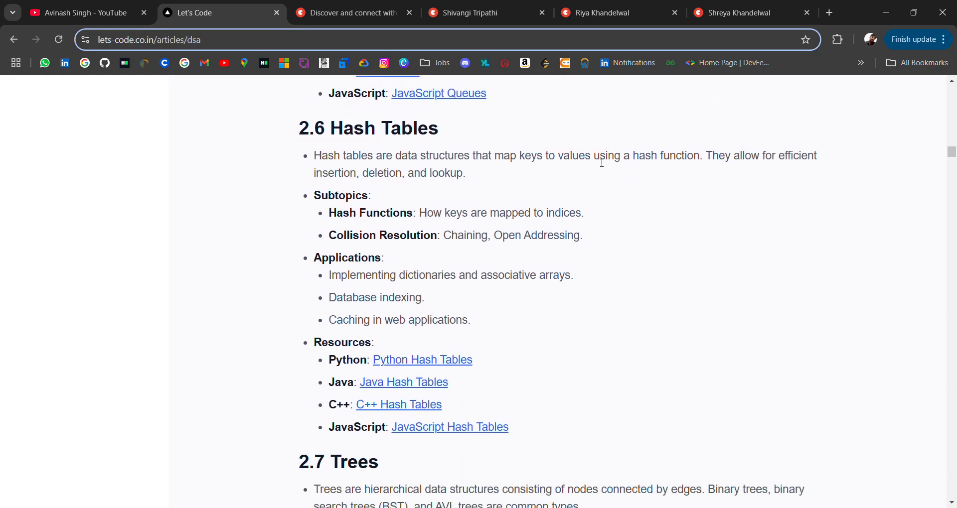
mouse_move(577, 279)
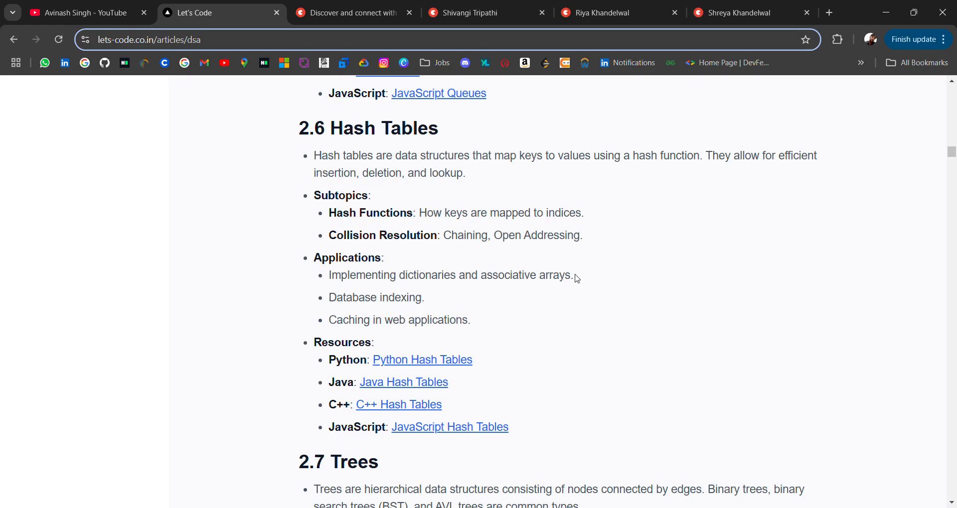
mouse_move(306, 151)
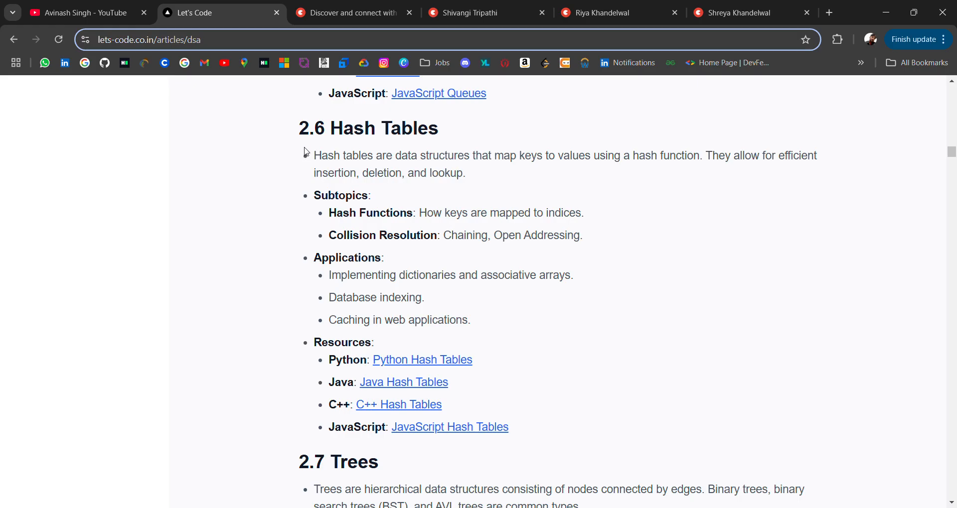
scroll("down", 3)
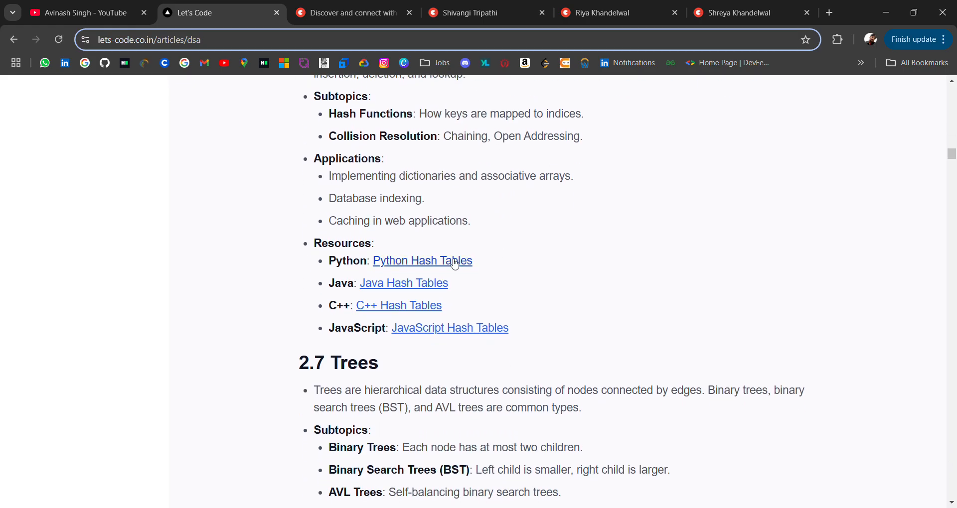
scroll("down", 3)
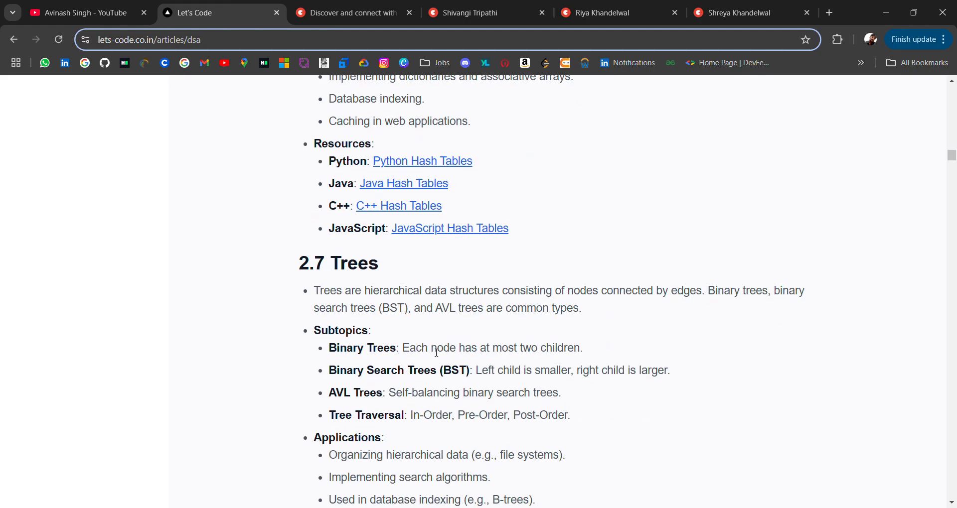
scroll("down", 3)
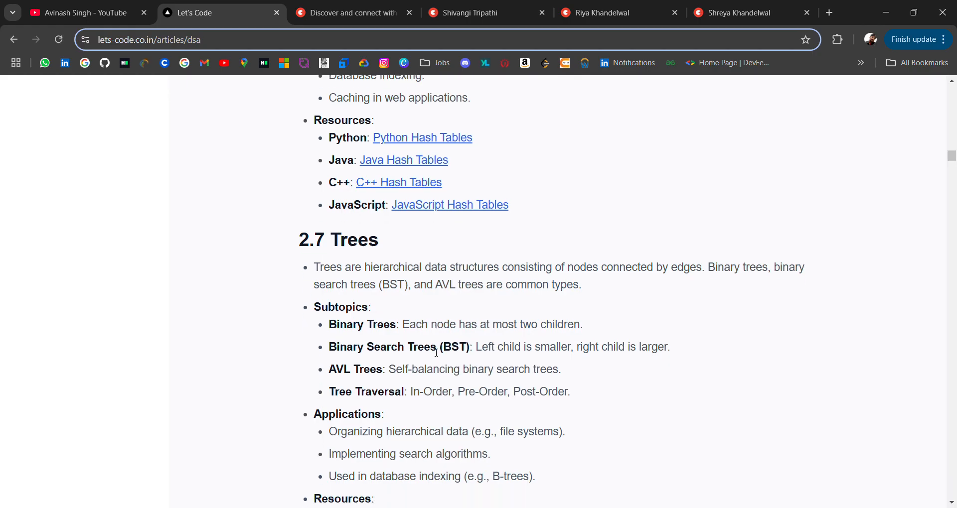
scroll("down", 3)
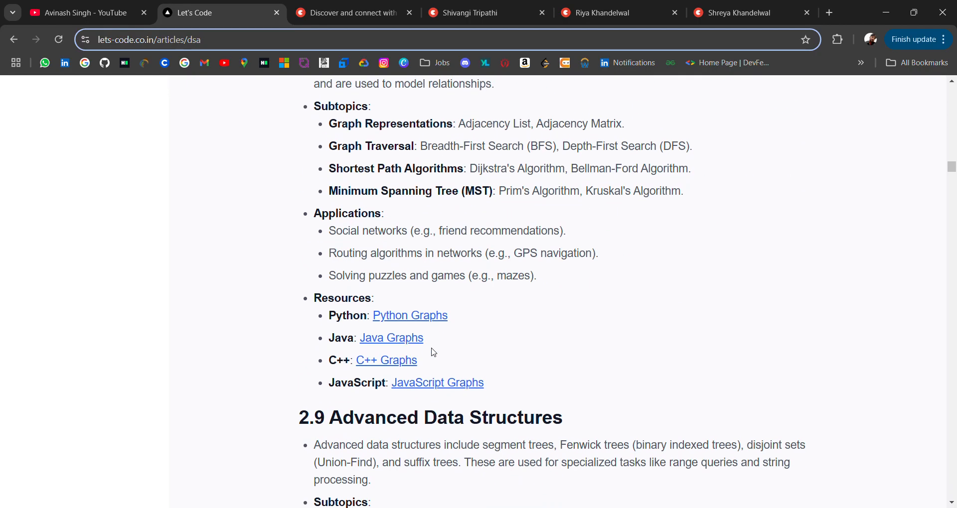
scroll("down", 3)
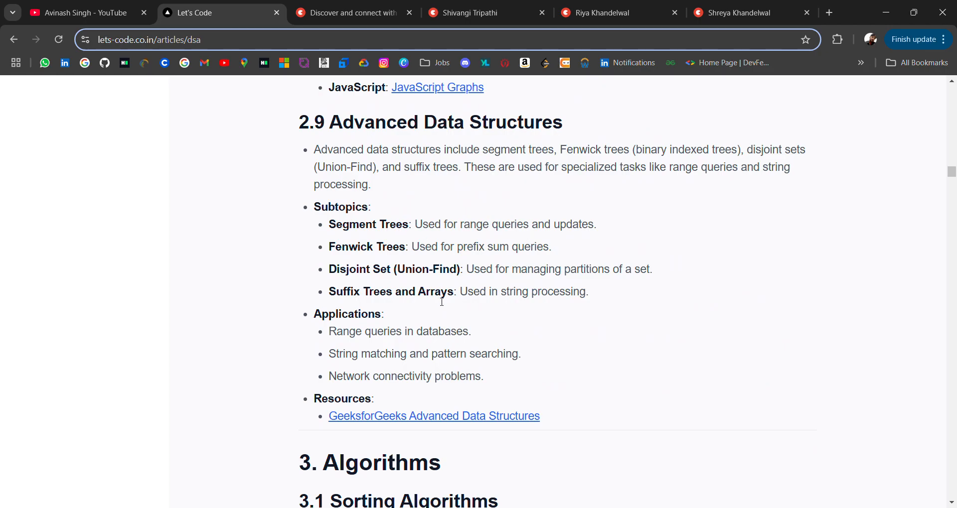
mouse_move(411, 283)
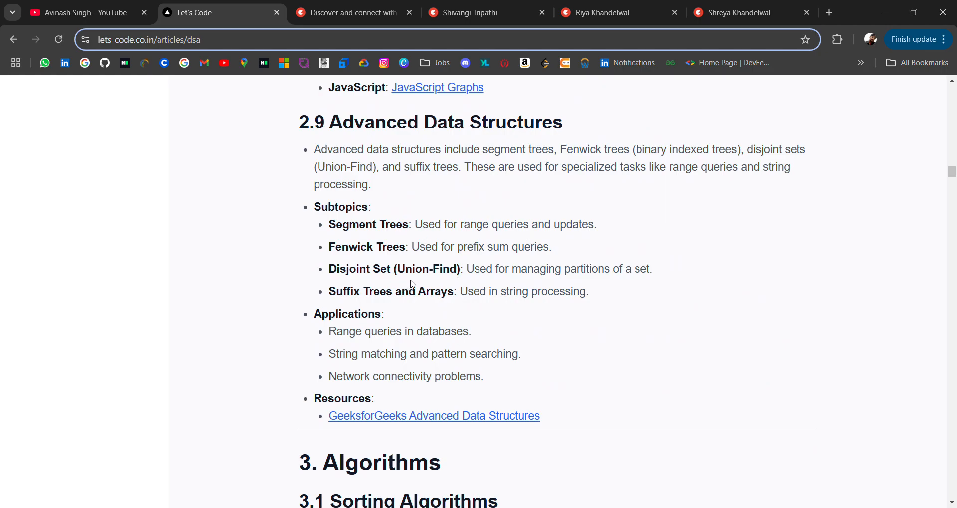
- Read through the Algorithms sections 3.3 Graph and 3.4 Advanced Algorithms
scroll("down", 3)
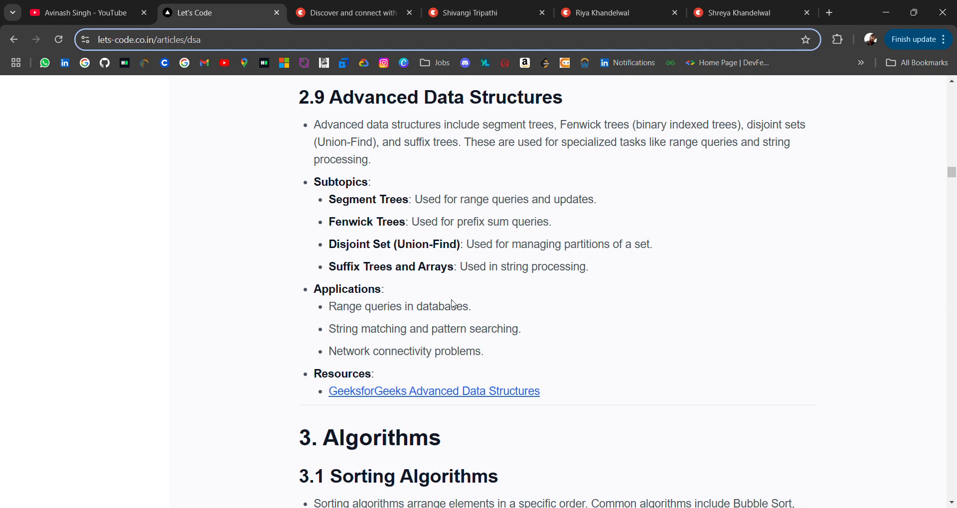
scroll("down", 3)
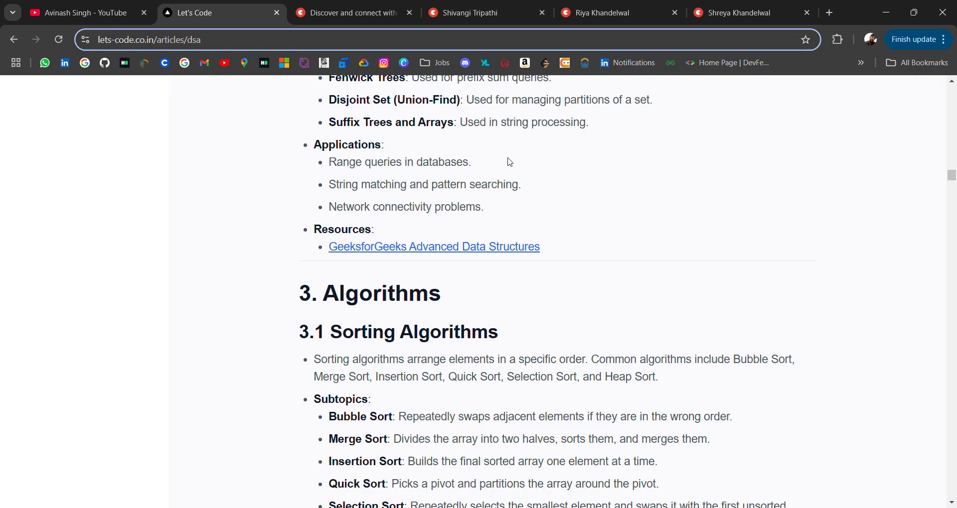
scroll("down", 3)
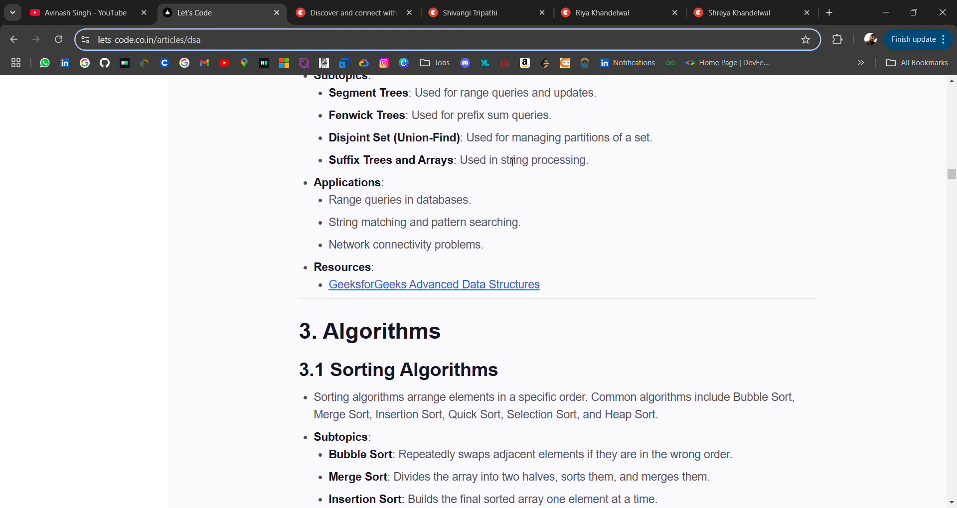
scroll("down", 3)
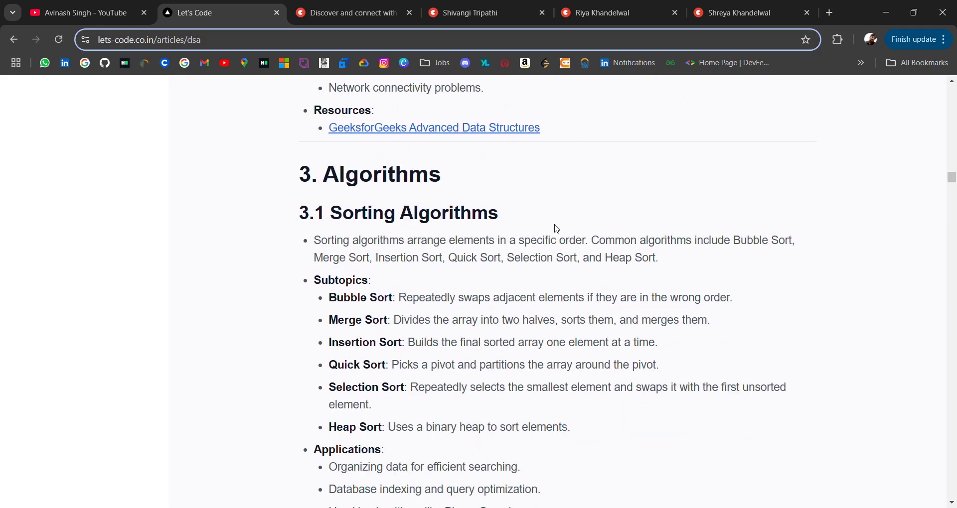
scroll("down", 3)
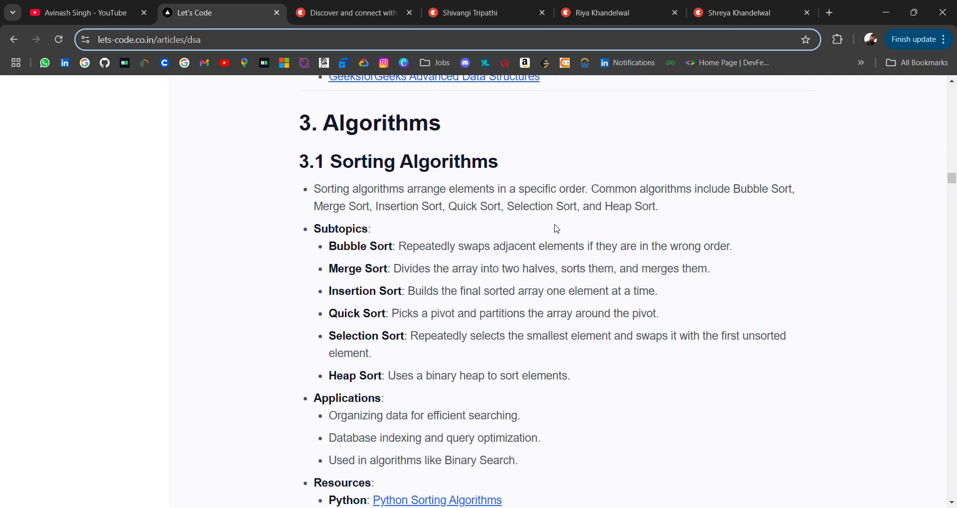
scroll("down", 3)
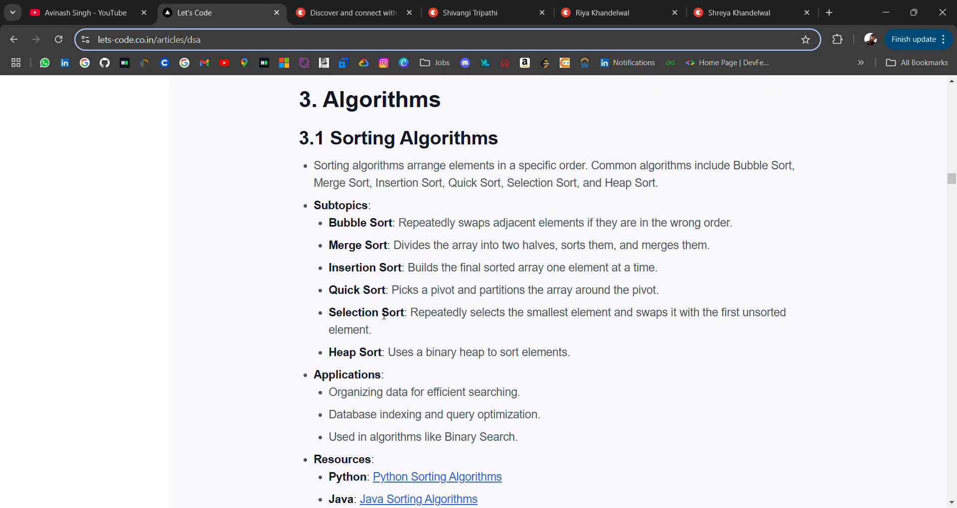
mouse_move(417, 216)
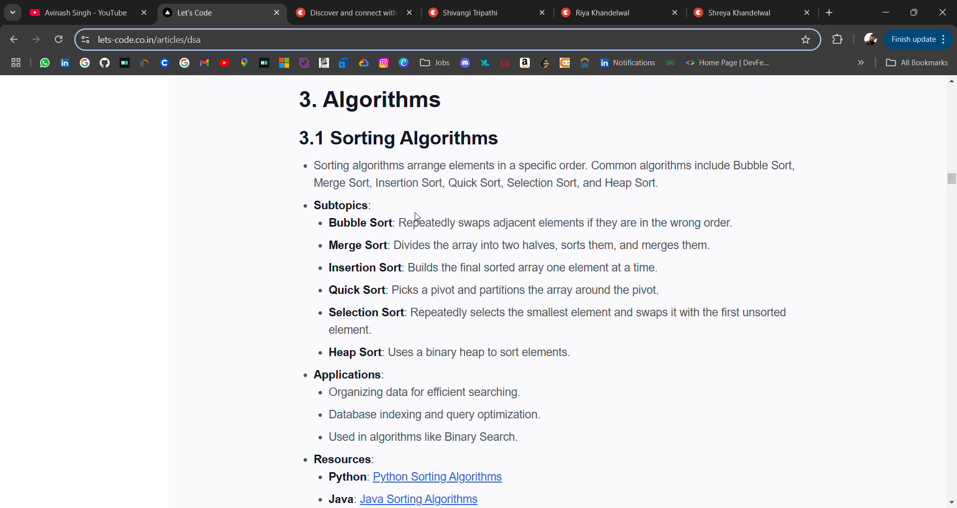
scroll("down", 3)
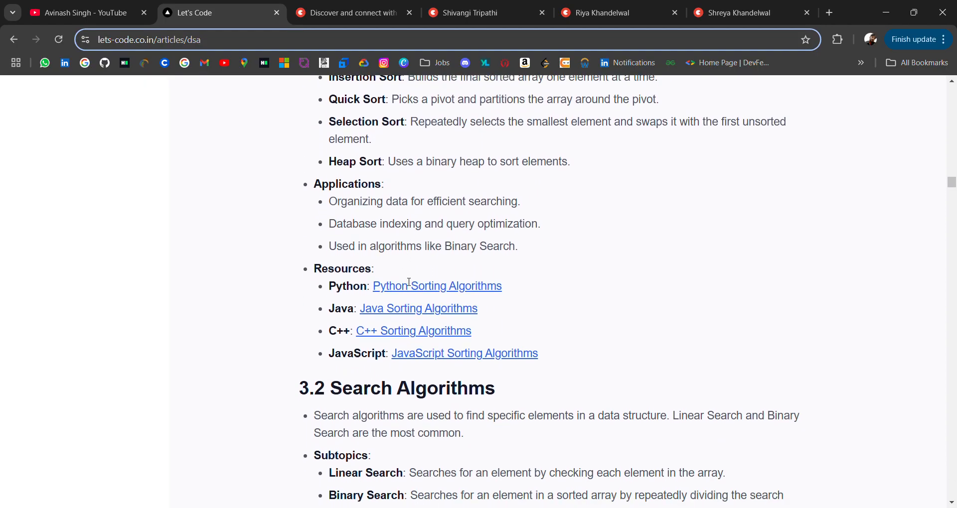
scroll("down", 3)
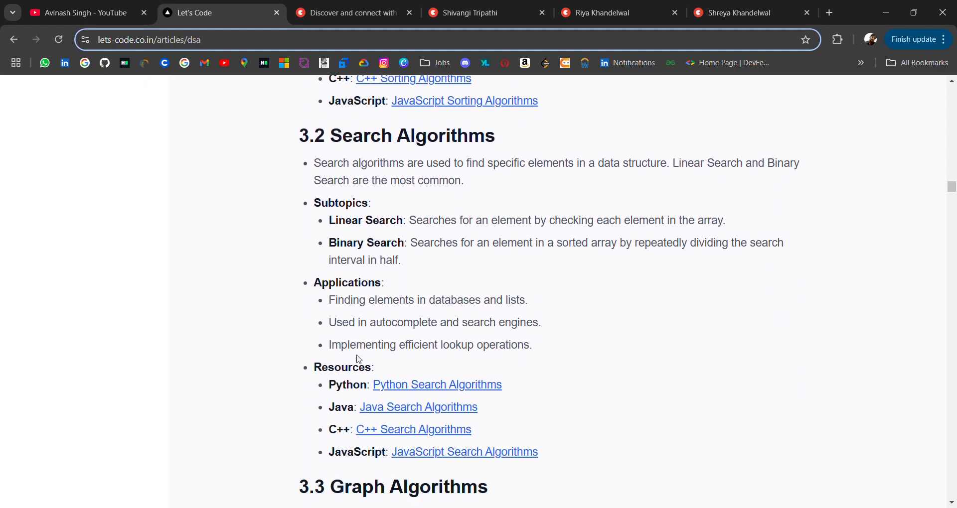
- Continue into section 4, Time and Space Complexity, with Asymptotic Notation and Common Runtimes
scroll("down", 3)
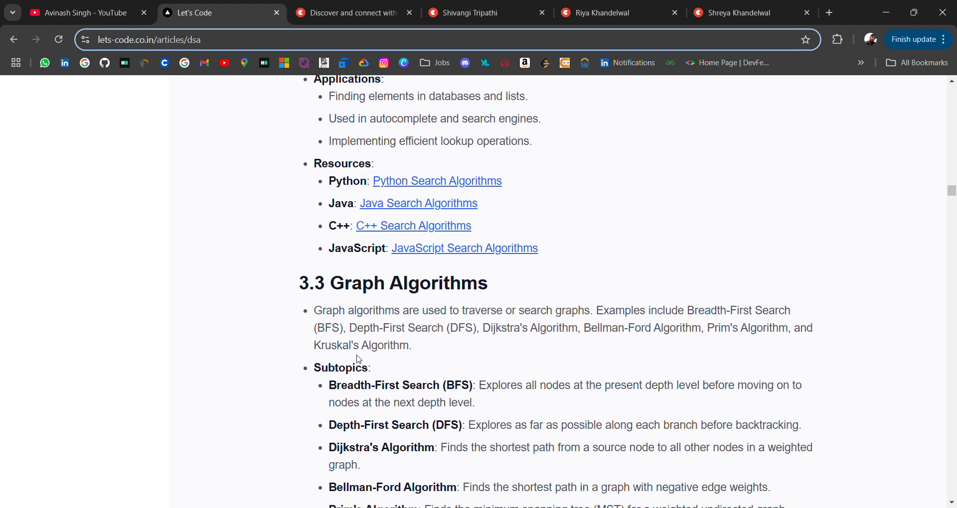
scroll("down", 3)
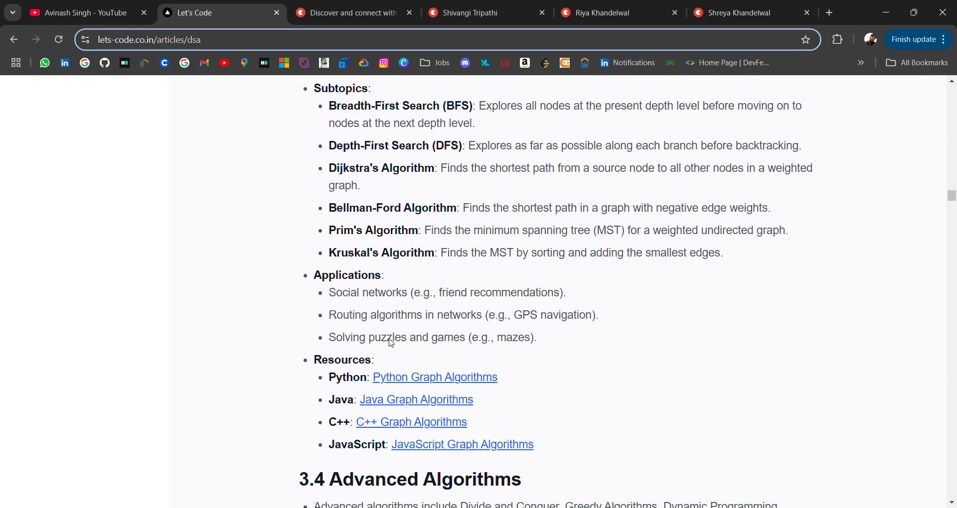
scroll("down", 3)
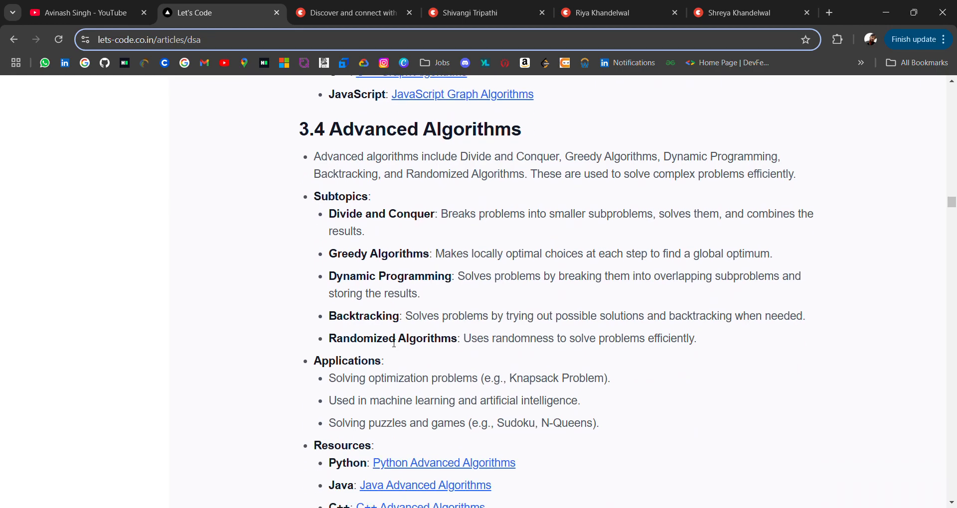
scroll("down", 3)
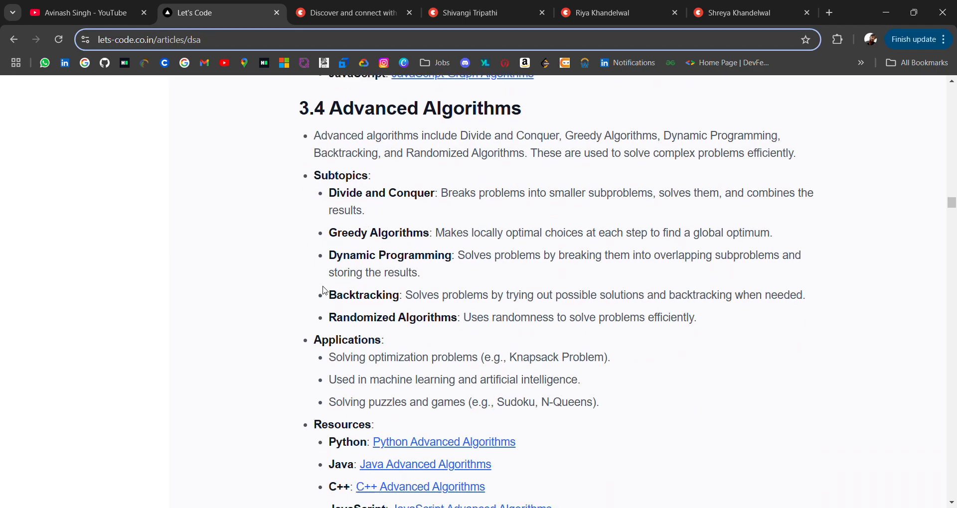
scroll("down", 3)
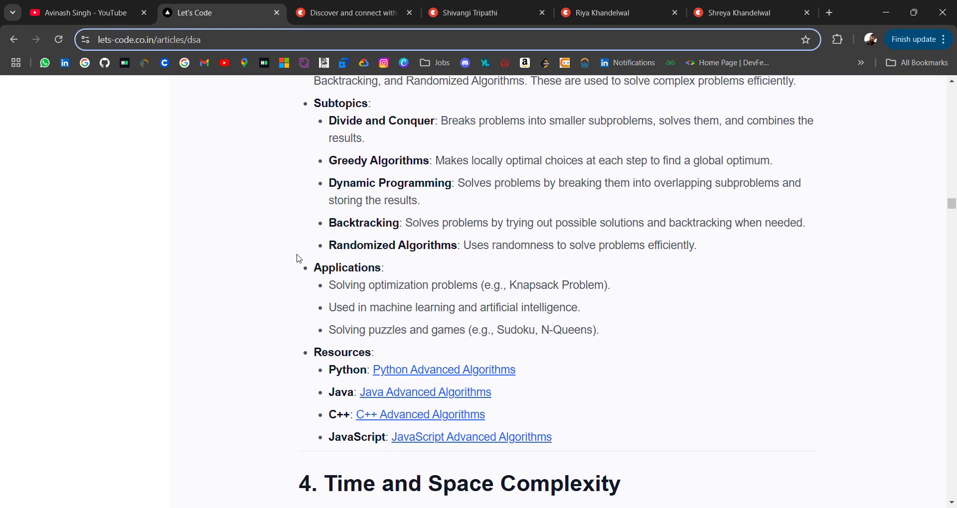
scroll("down", 3)
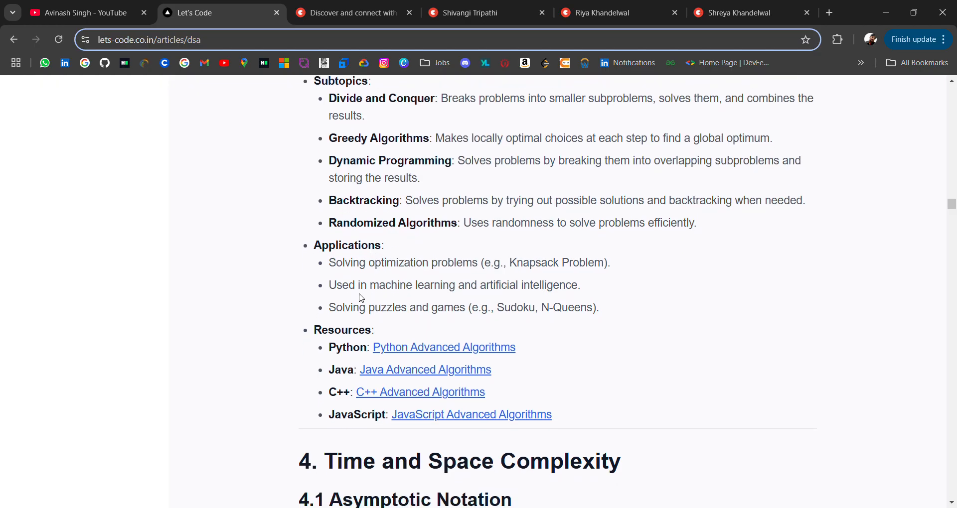
scroll("down", 3)
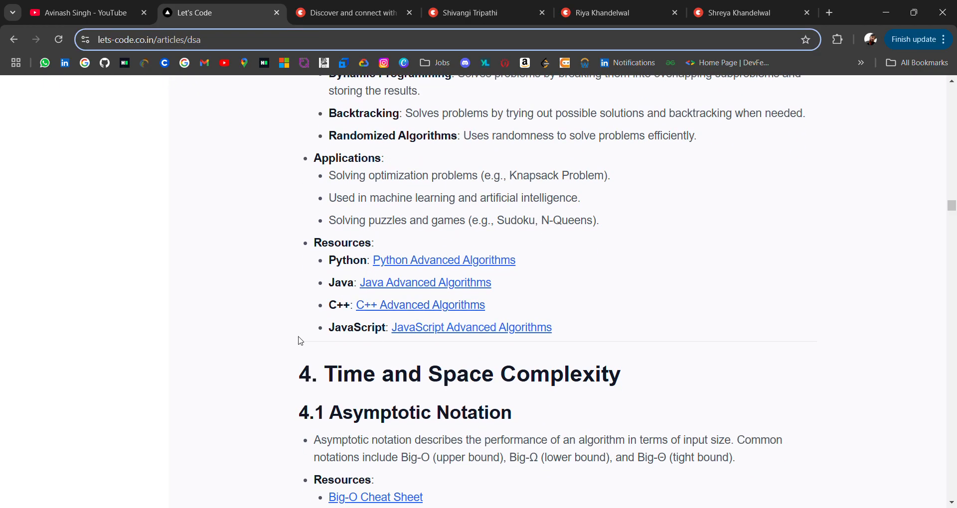
scroll("down", 3)
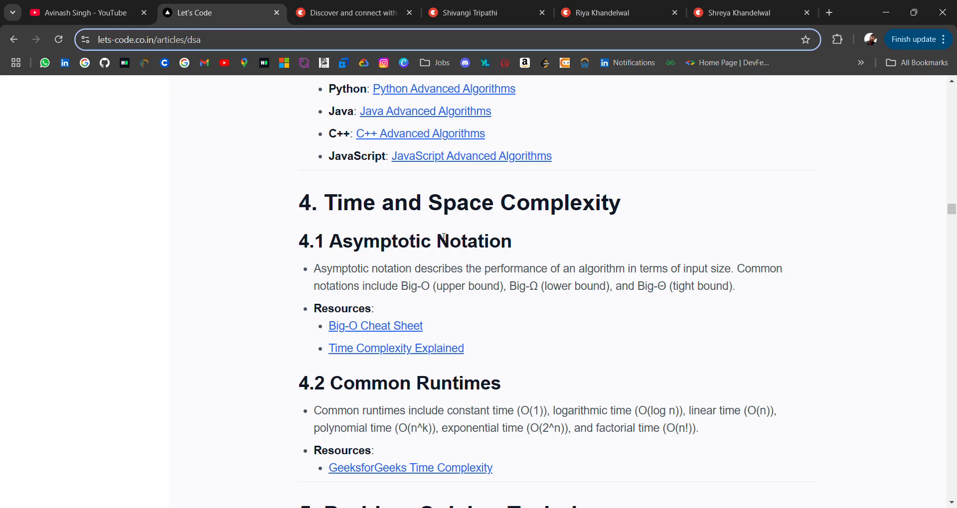
- Read through Problem Solving Techniques into section 6 Practice Problems with LeetCode, HackerRank and Edabit
scroll("down", 3)
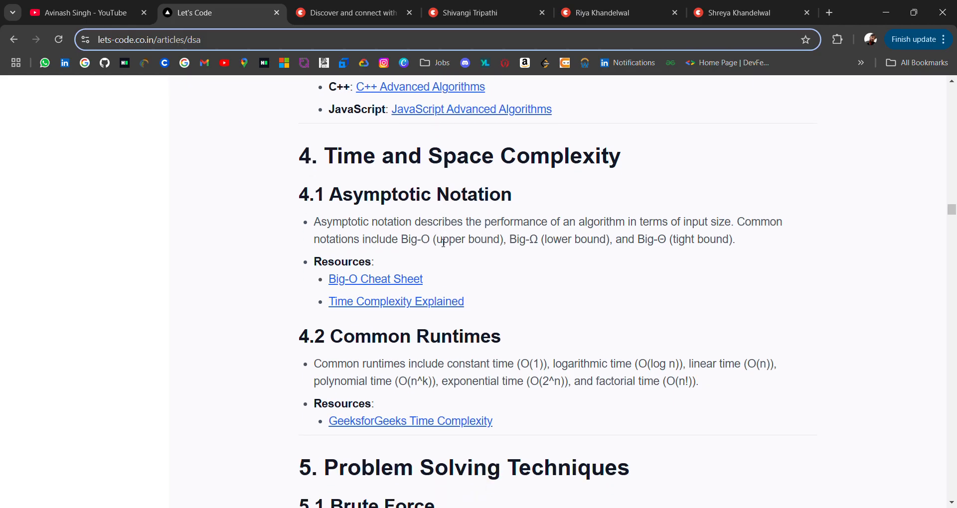
scroll("down", 3)
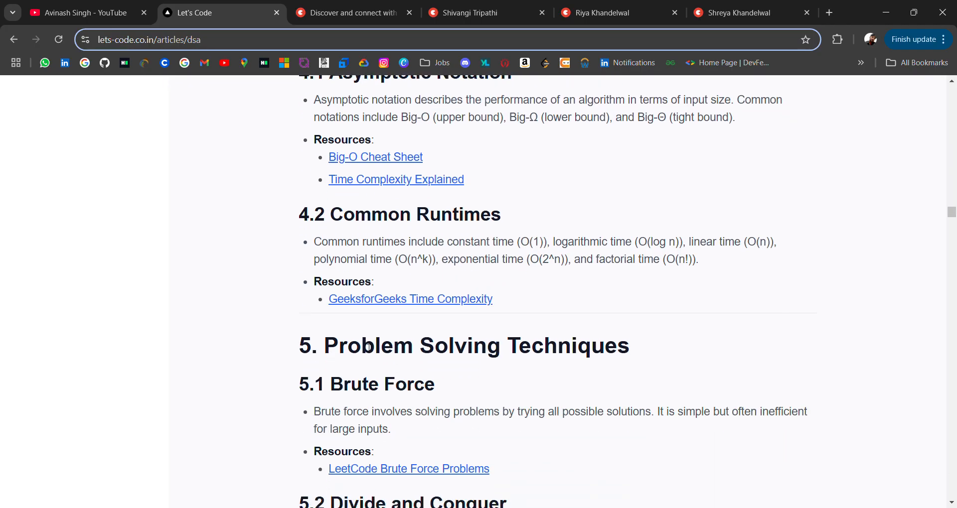
scroll("down", 3)
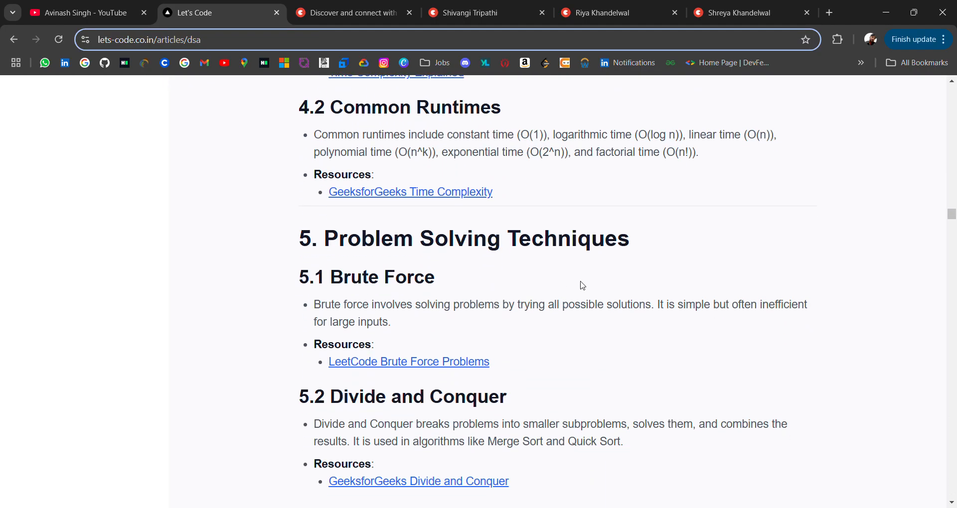
scroll("down", 3)
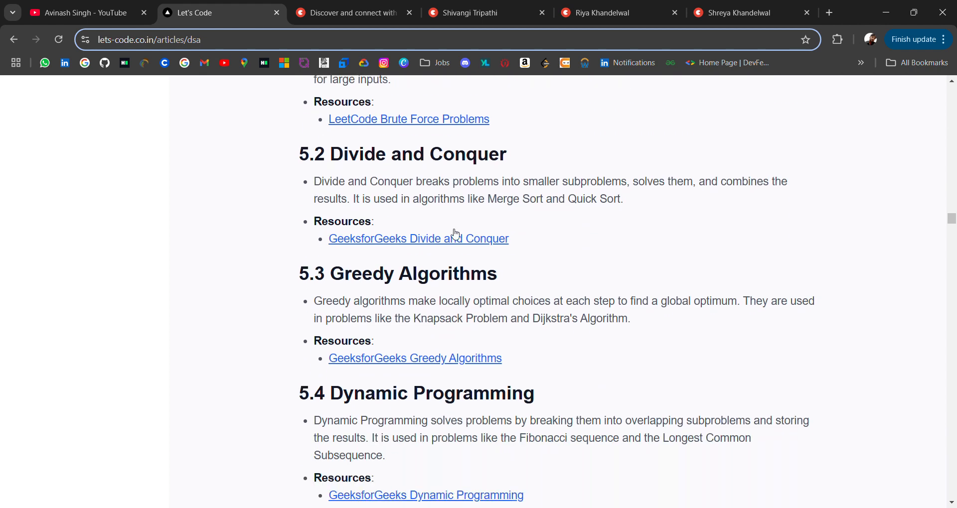
scroll("down", 3)
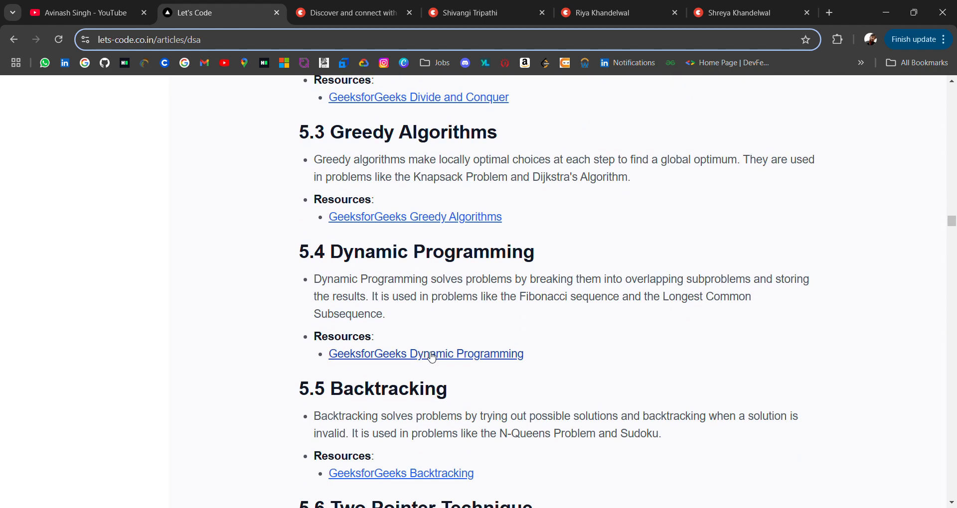
scroll("down", 3)
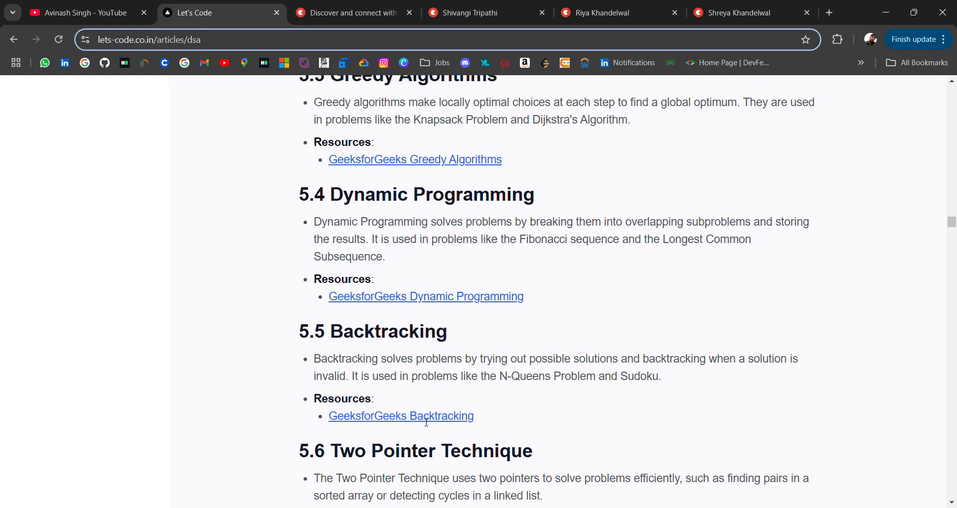
scroll("down", 3)
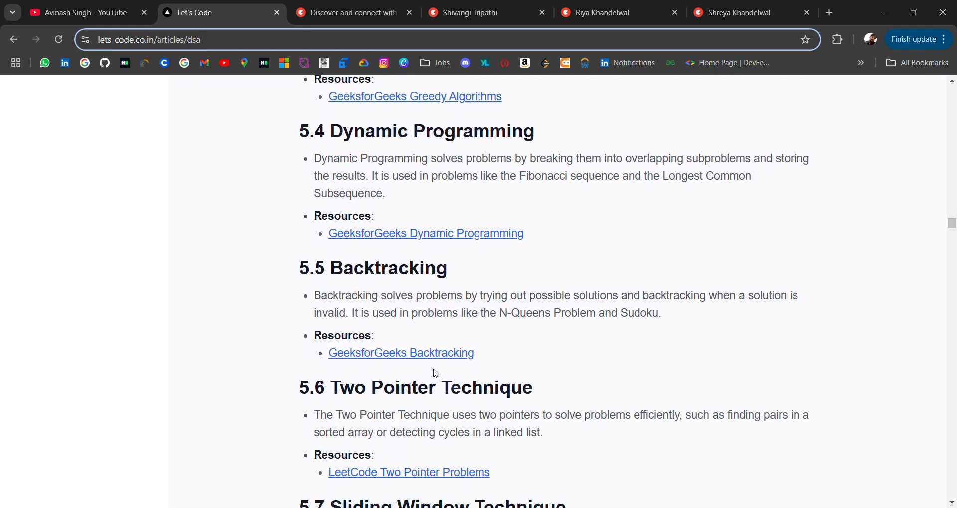
mouse_move(470, 311)
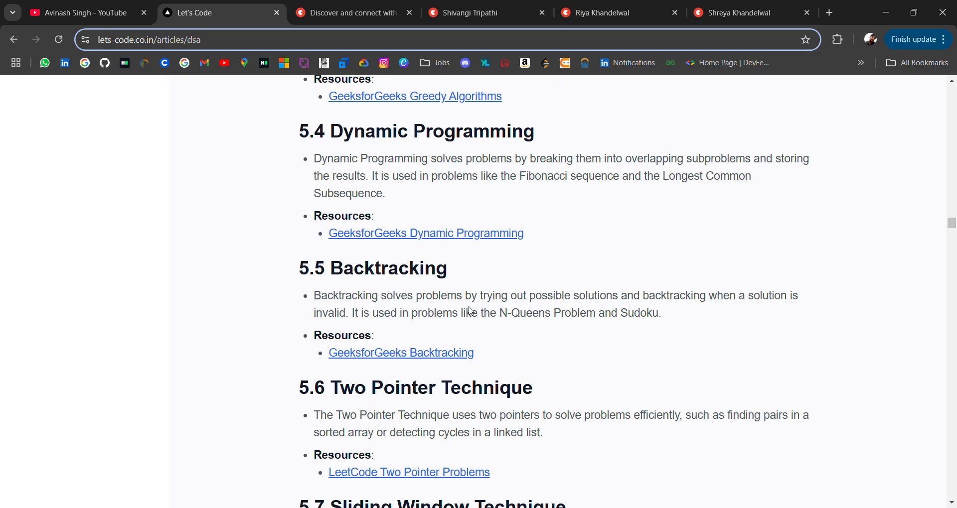
scroll("down", 3)
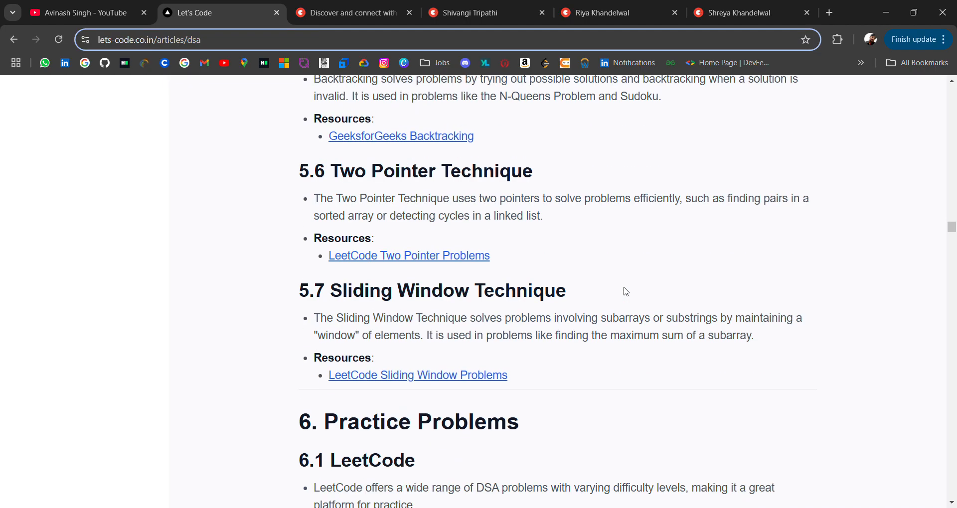
scroll("down", 3)
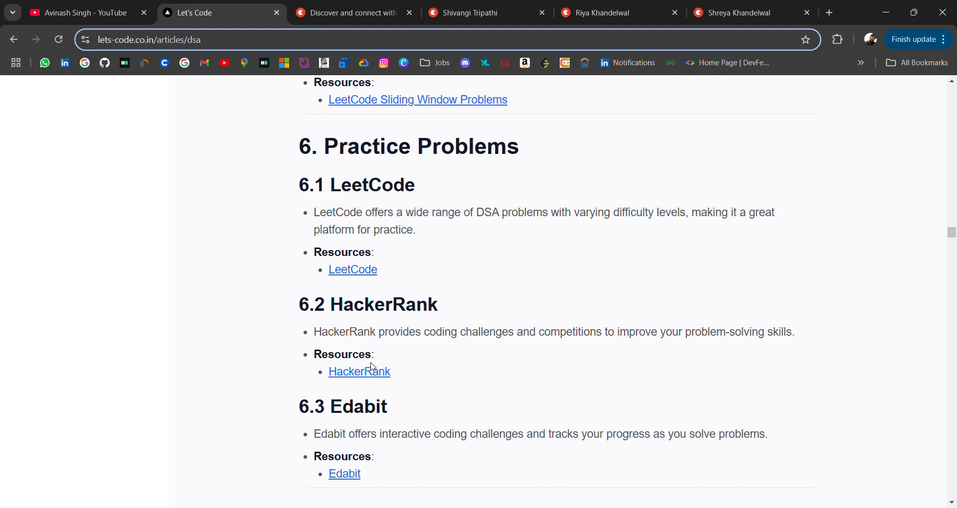
- Read past Advanced Topics to section 8 Keep Learning and the YouTube DSA playlist links
scroll("down", 3)
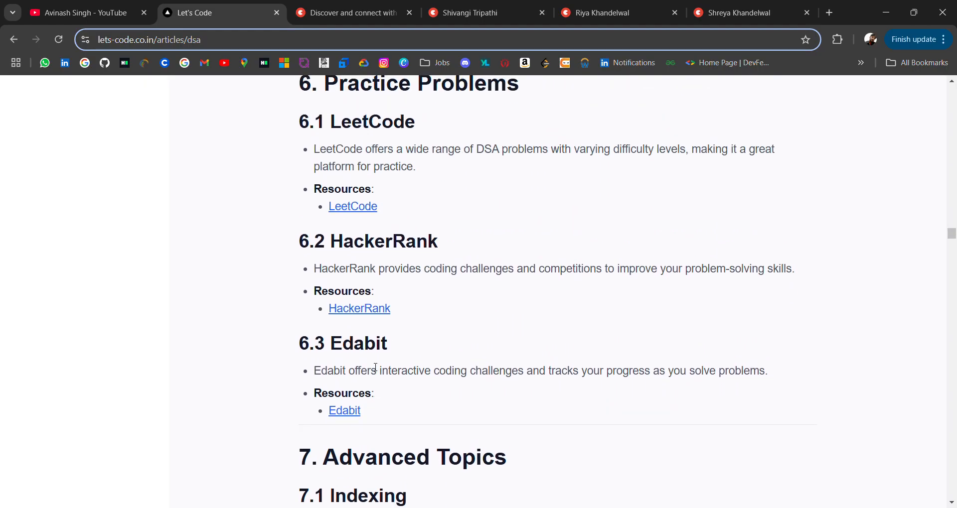
scroll("down", 3)
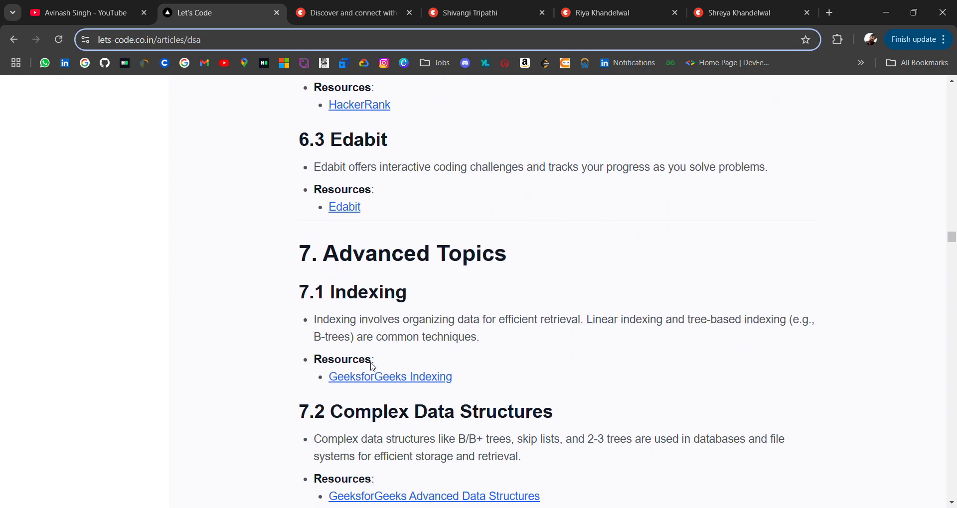
scroll("down", 3)
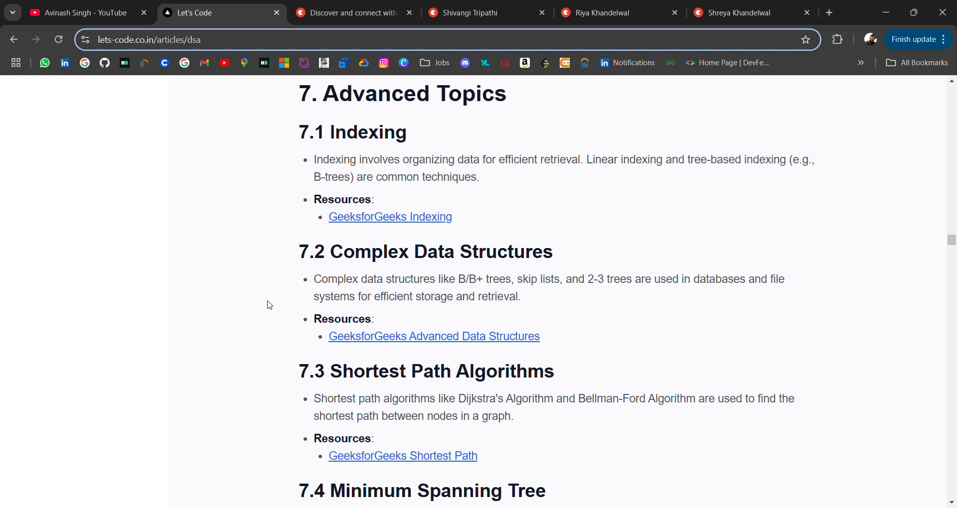
scroll("down", 3)
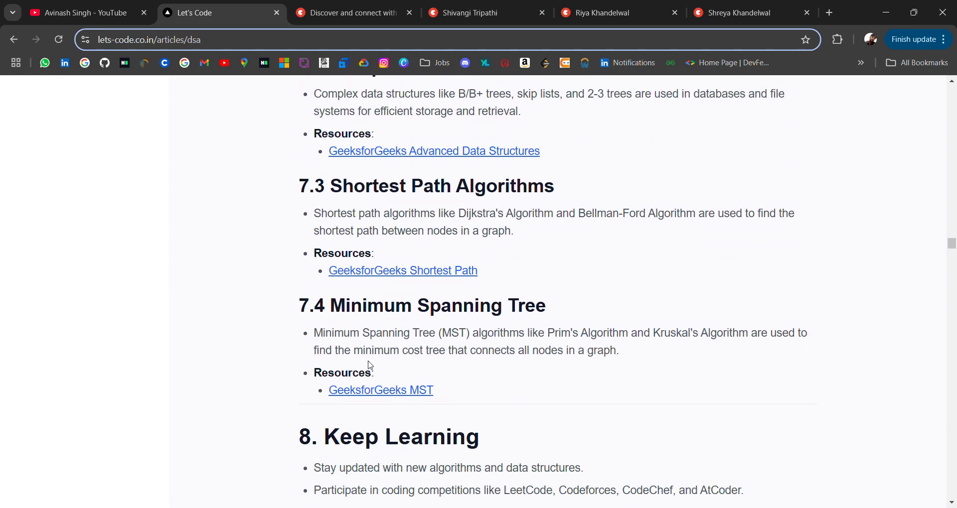
scroll("down", 3)
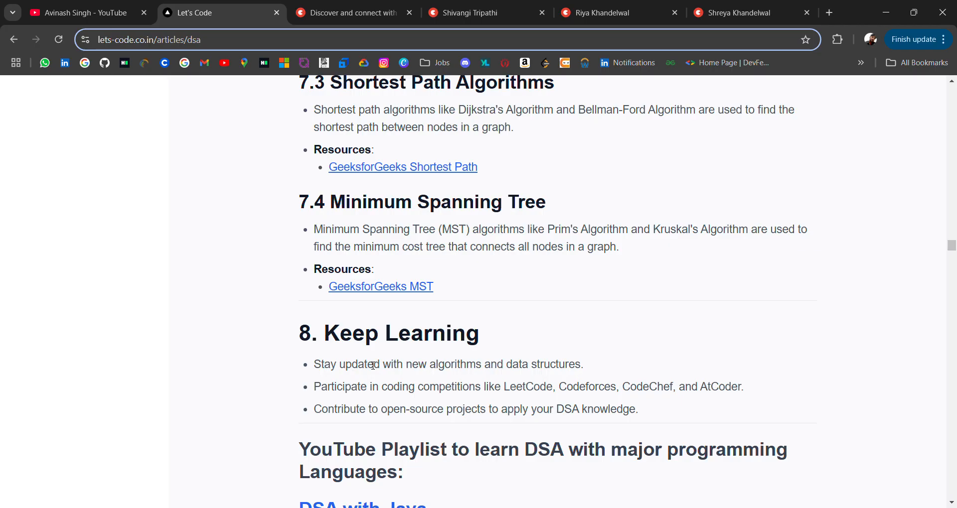
mouse_move(378, 265)
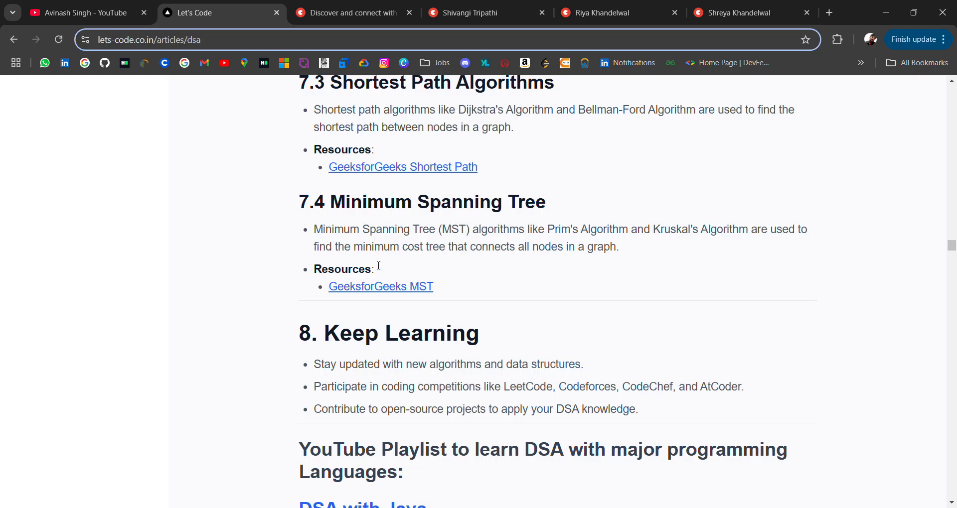
scroll("down", 3)
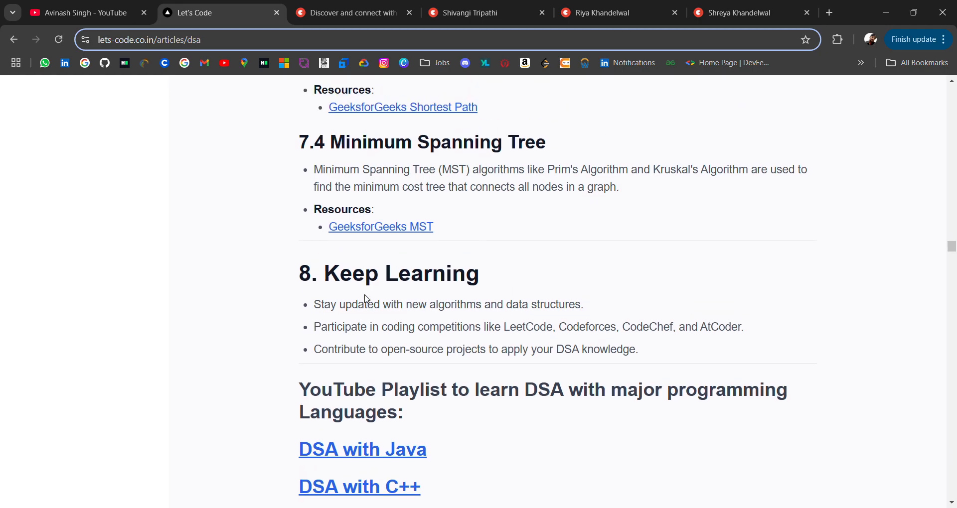
- Scroll past the YouTube playlist links to the Most Asked DSA Coding Questions Arrays list
scroll("down", 3)
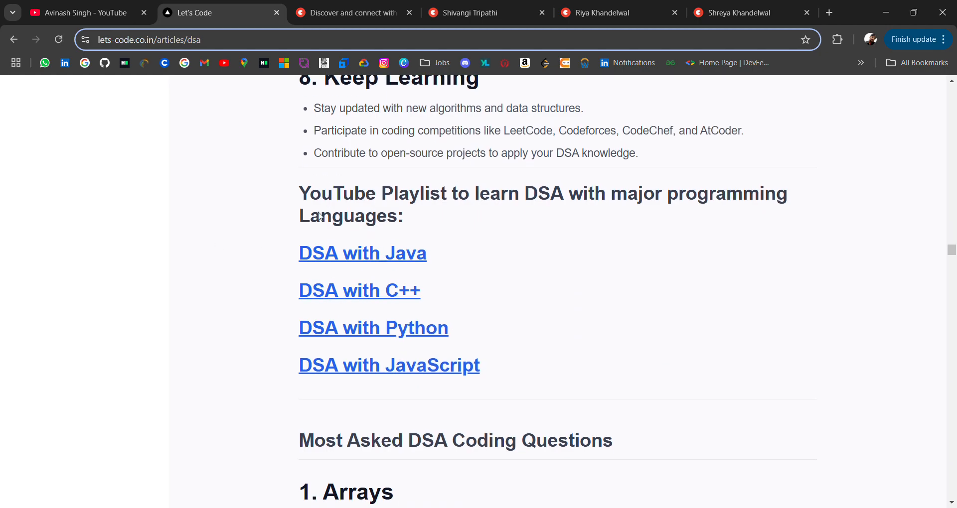
mouse_move(572, 215)
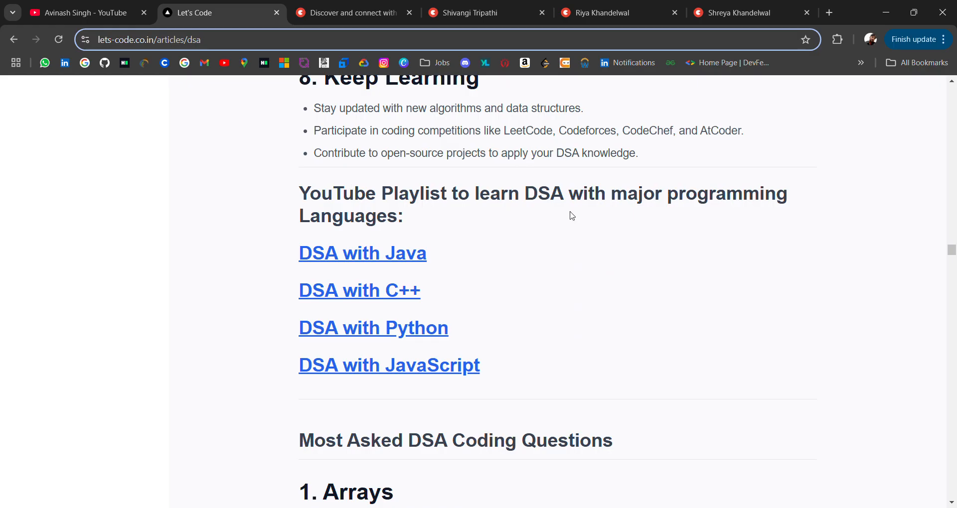
mouse_move(706, 236)
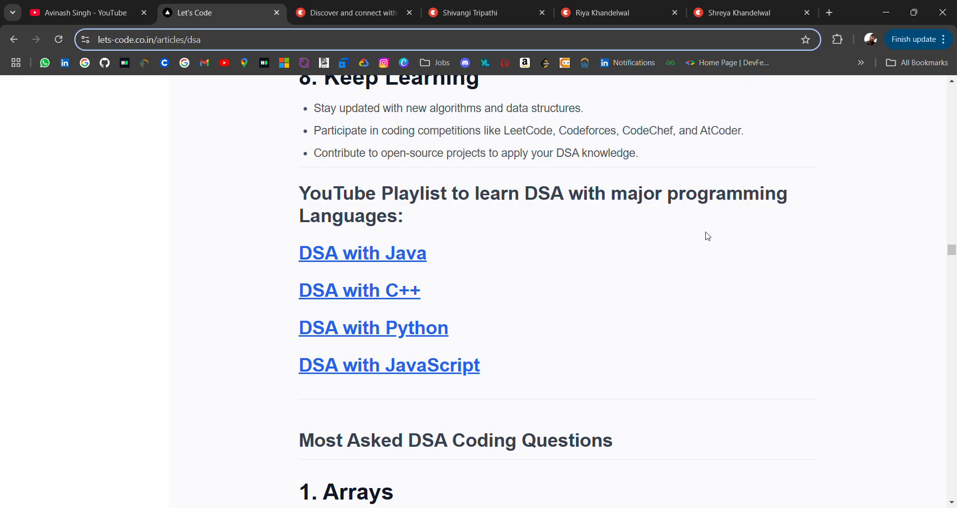
mouse_move(547, 167)
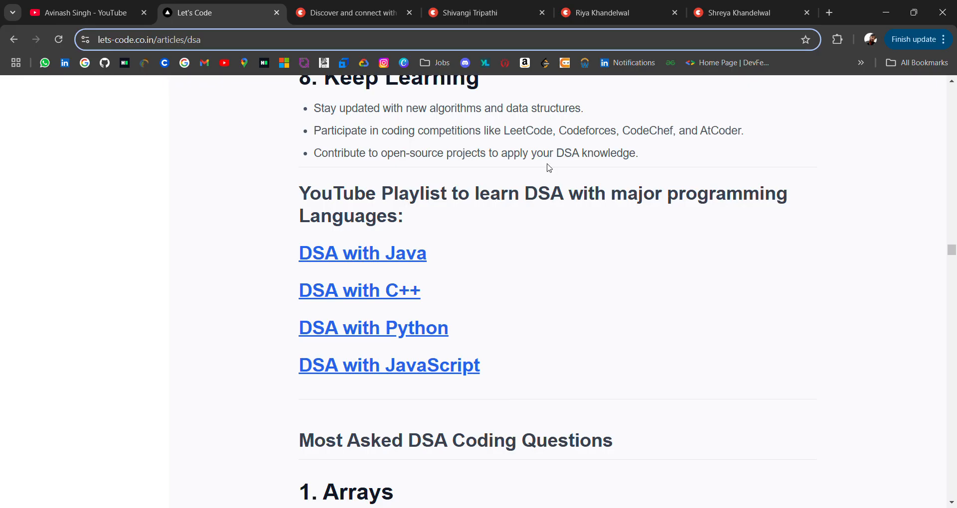
mouse_move(596, 265)
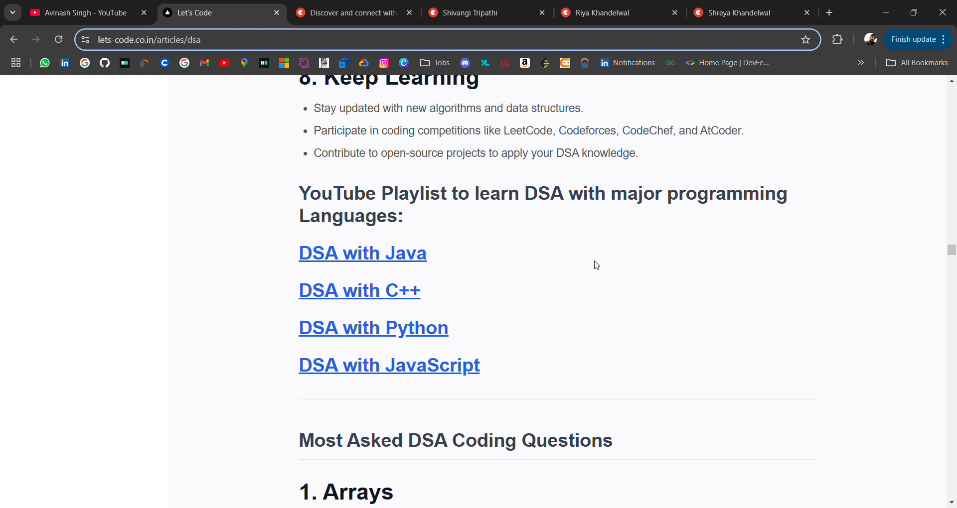
mouse_move(650, 281)
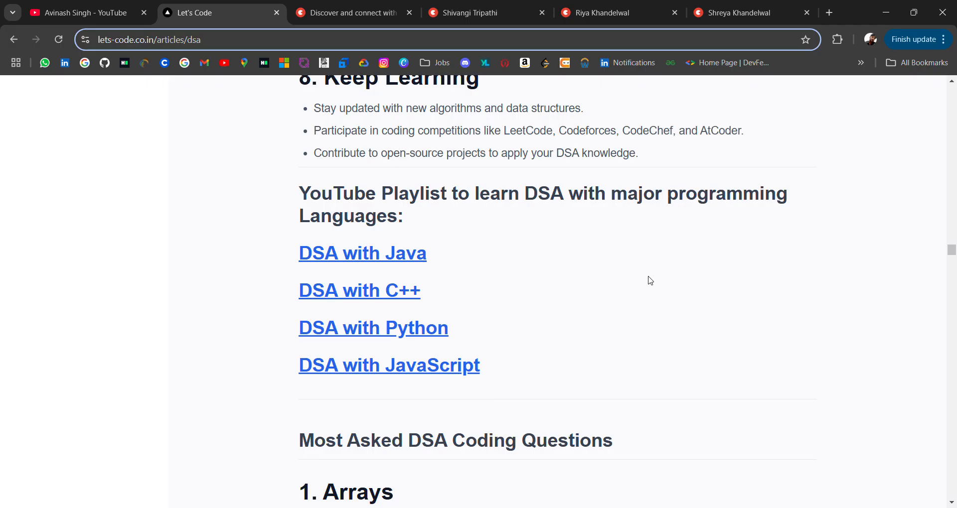
scroll("down", 3)
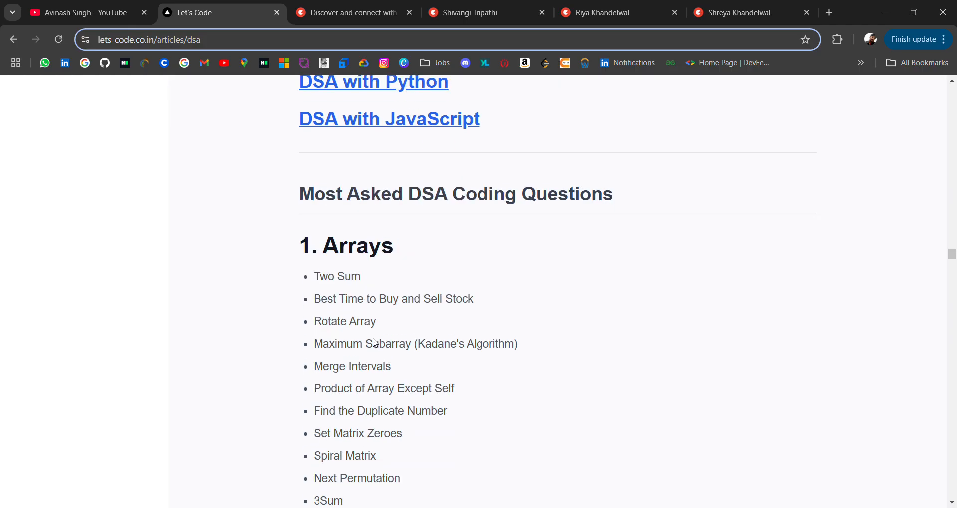
- Scroll through the Linked Lists, Hashing and Strings question lists down to 10. Advanced Data Structures
scroll("down", 3)
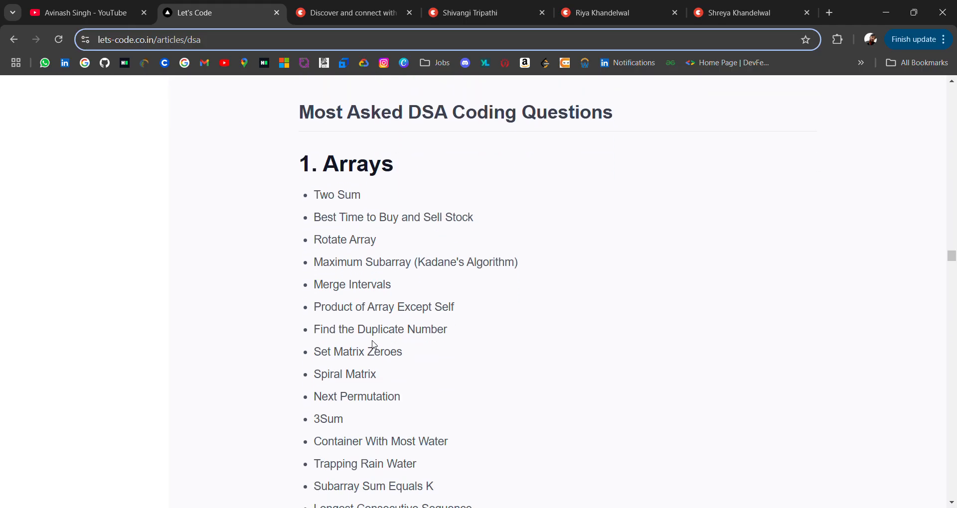
mouse_move(509, 171)
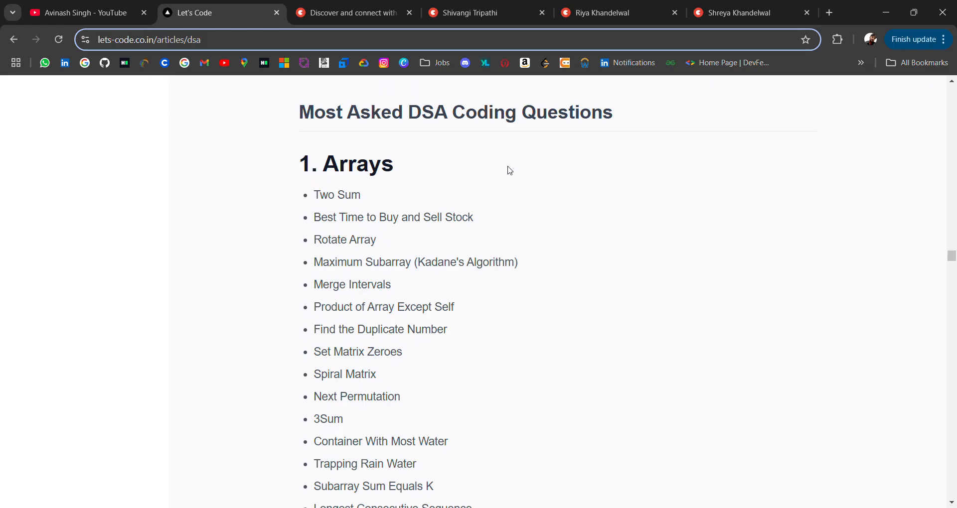
mouse_move(493, 244)
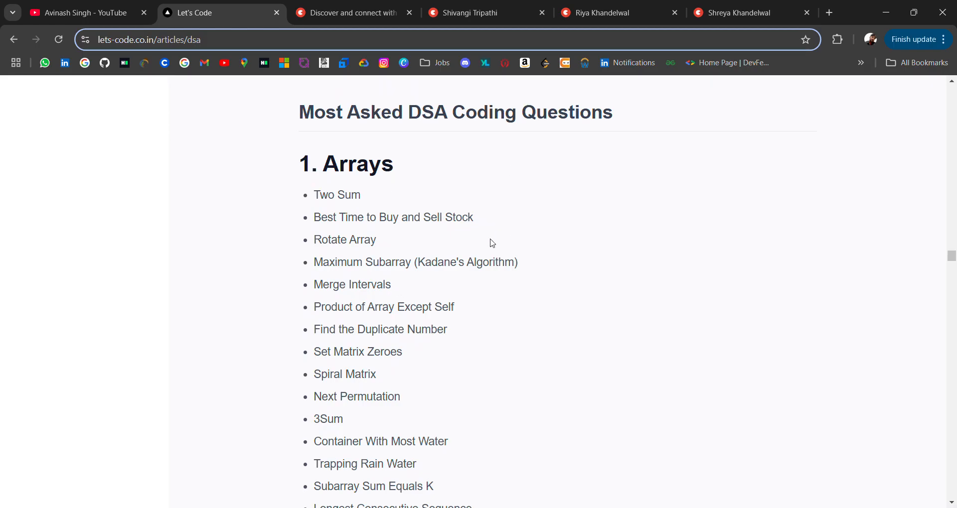
scroll("down", 3)
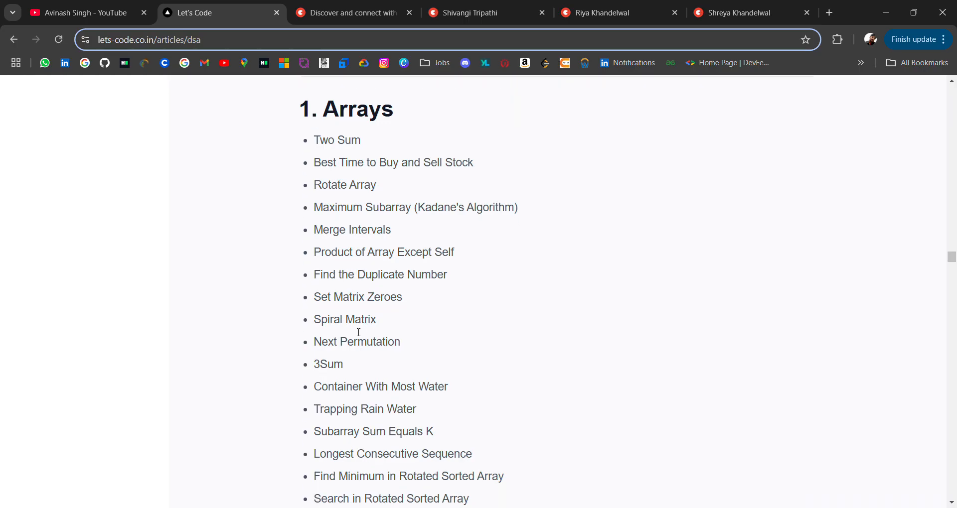
scroll("down", 3)
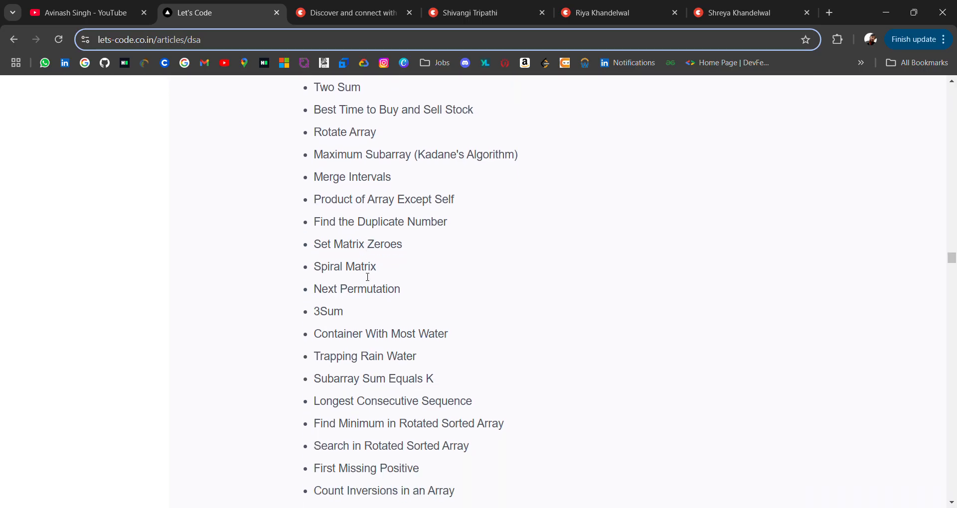
scroll("down", 3)
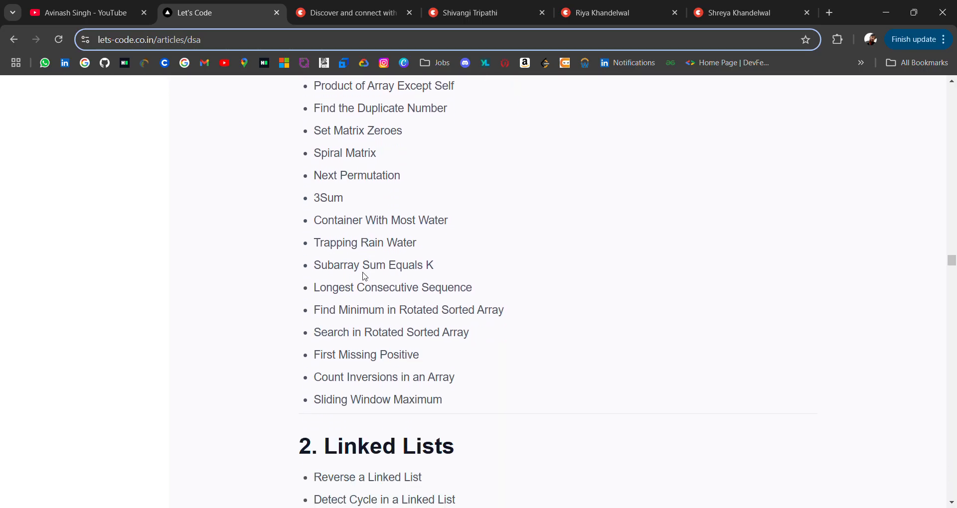
scroll("down", 3)
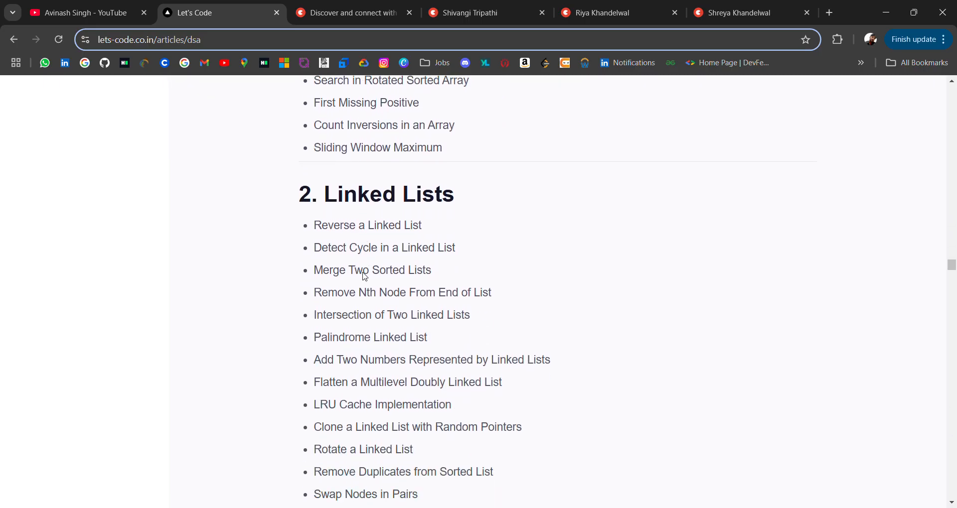
scroll("down", 3)
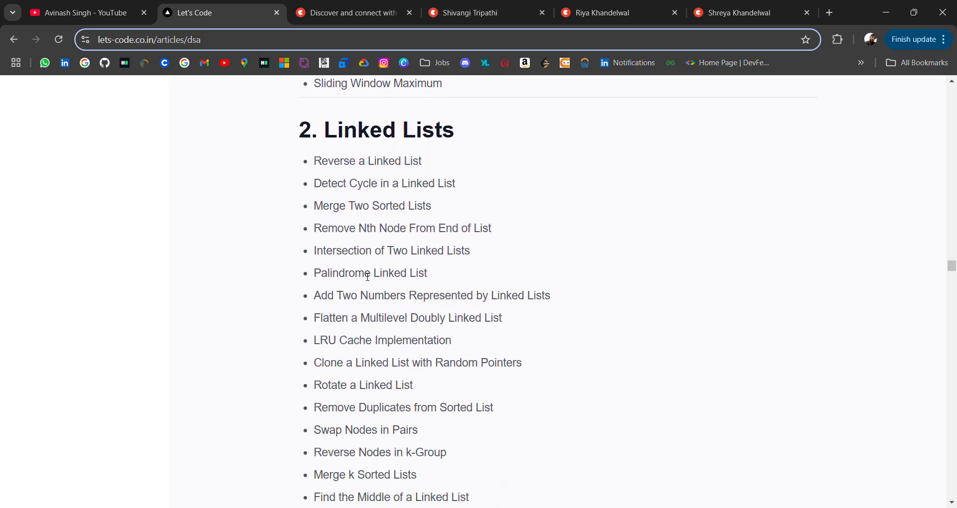
scroll("down", 3)
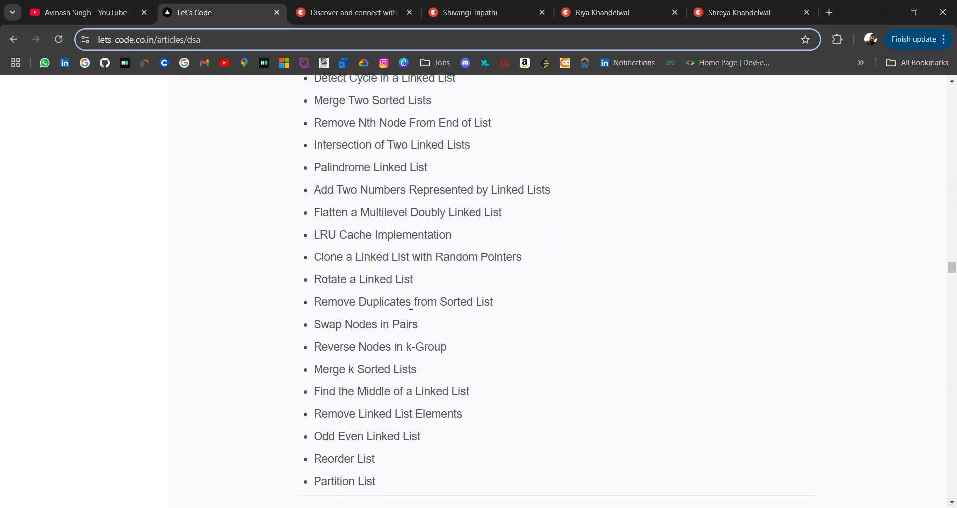
scroll("down", 3)
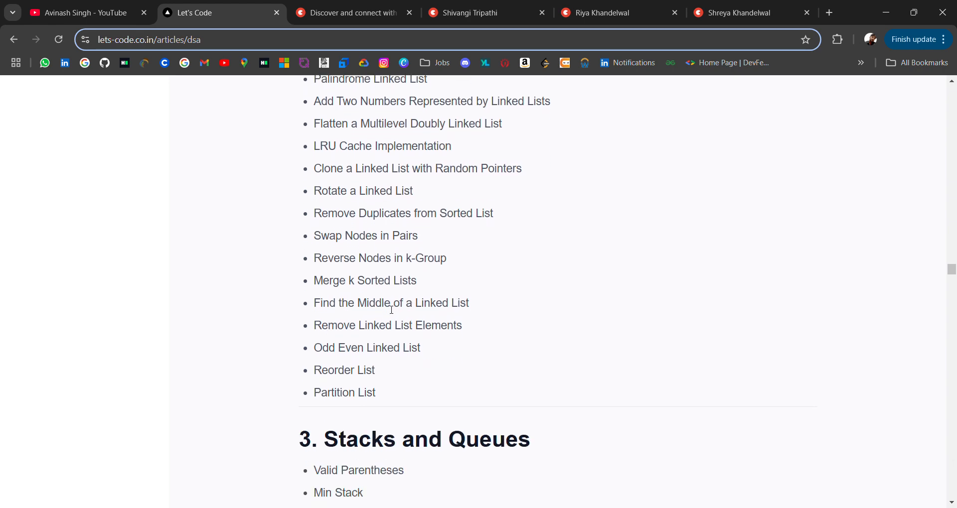
scroll("down", 3)
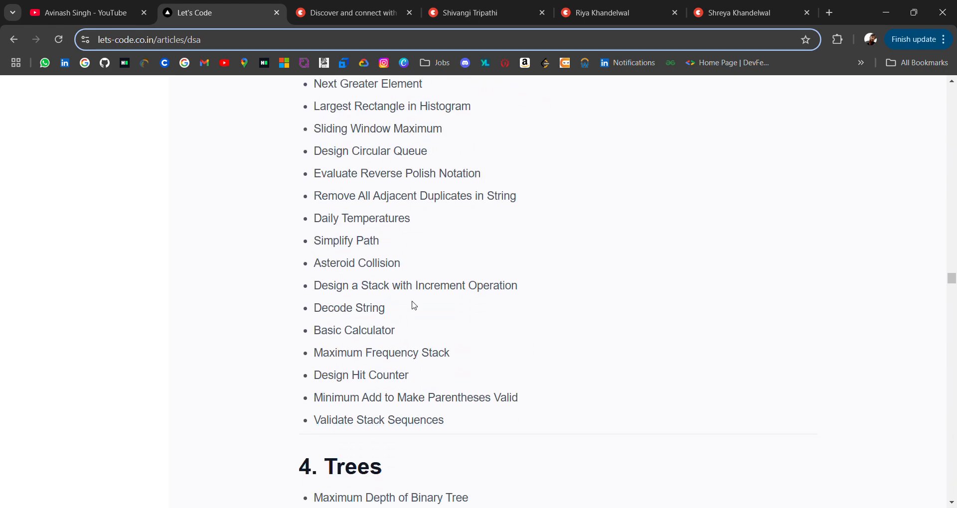
scroll("down", 3)
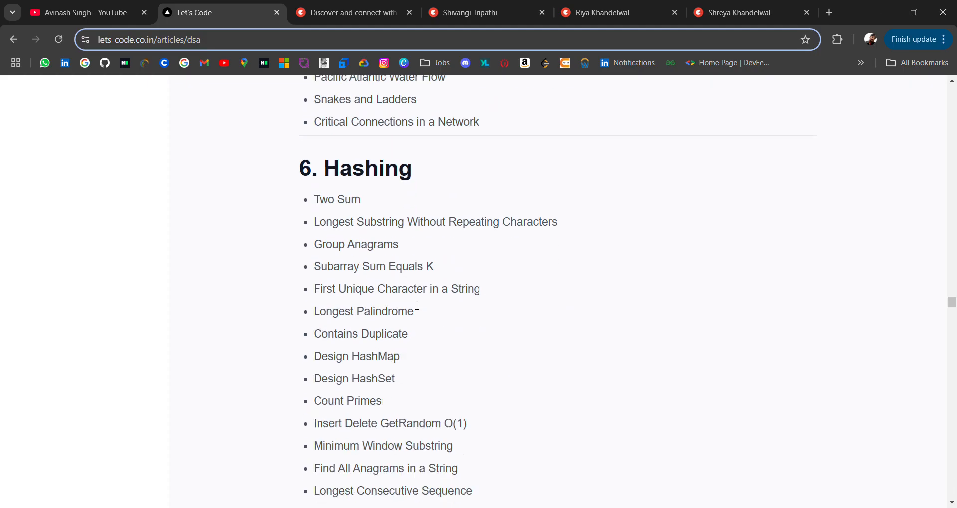
scroll("down", 3)
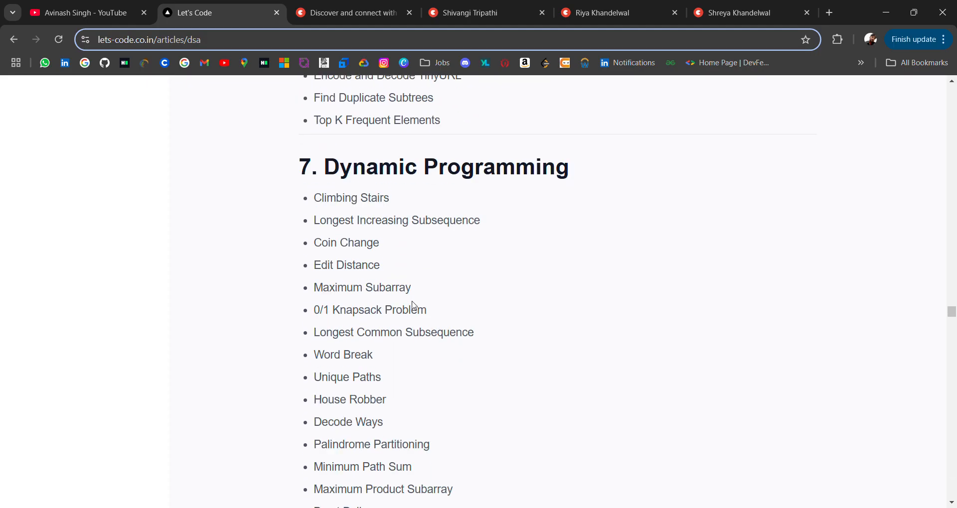
scroll("down", 3)
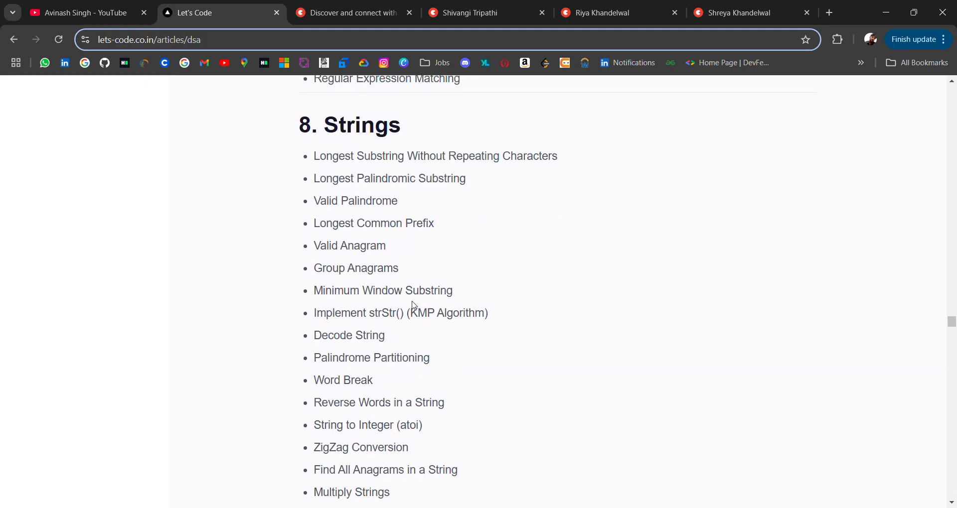
scroll("down", 3)
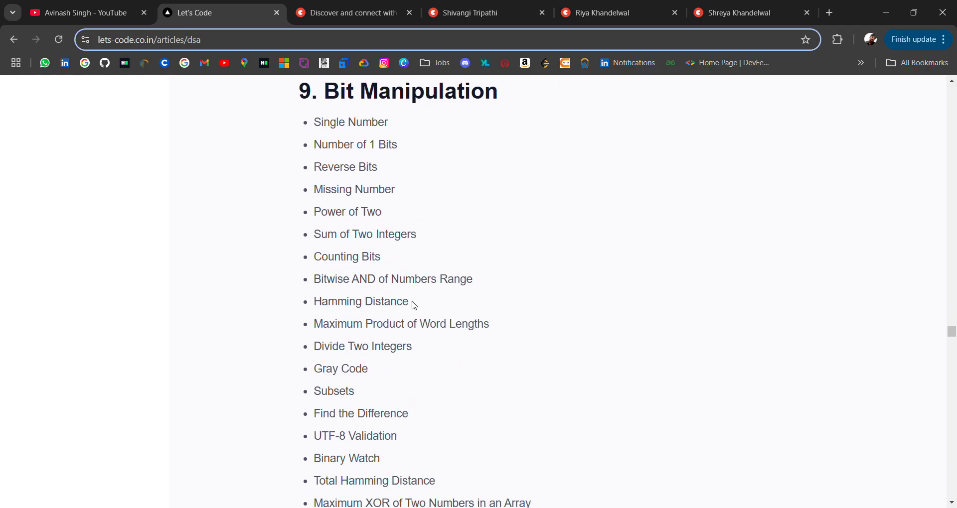
scroll("down", 3)
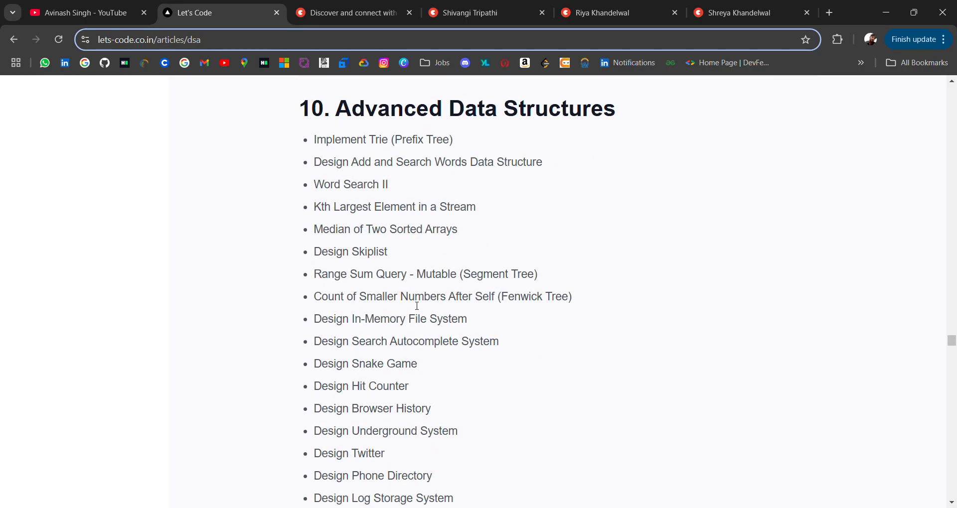
scroll("down", 3)
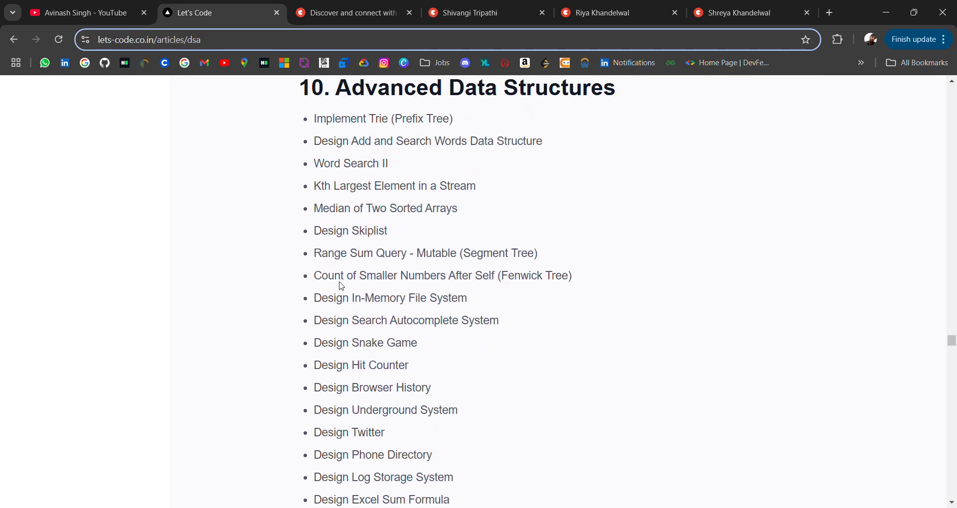
- Scroll through the DSA Theoretical Interview Questions to the closing 'Complete Free DSA material' and 'Top 50 DSA' links
scroll("down", 3)
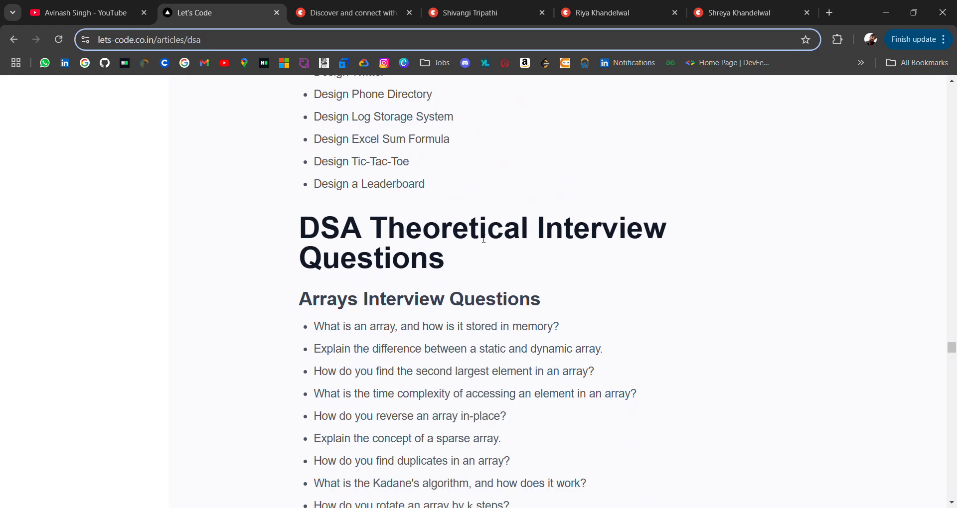
mouse_move(312, 364)
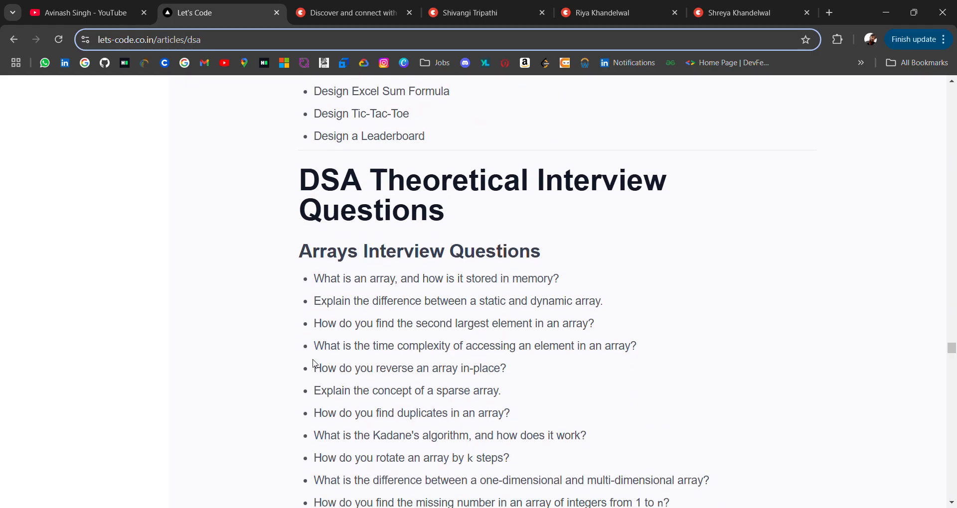
scroll("up", 3)
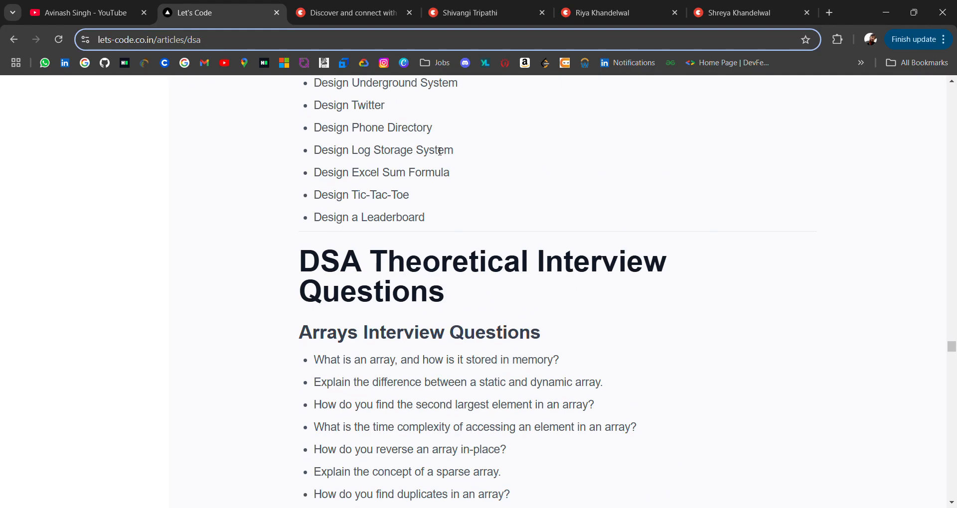
scroll("down", 3)
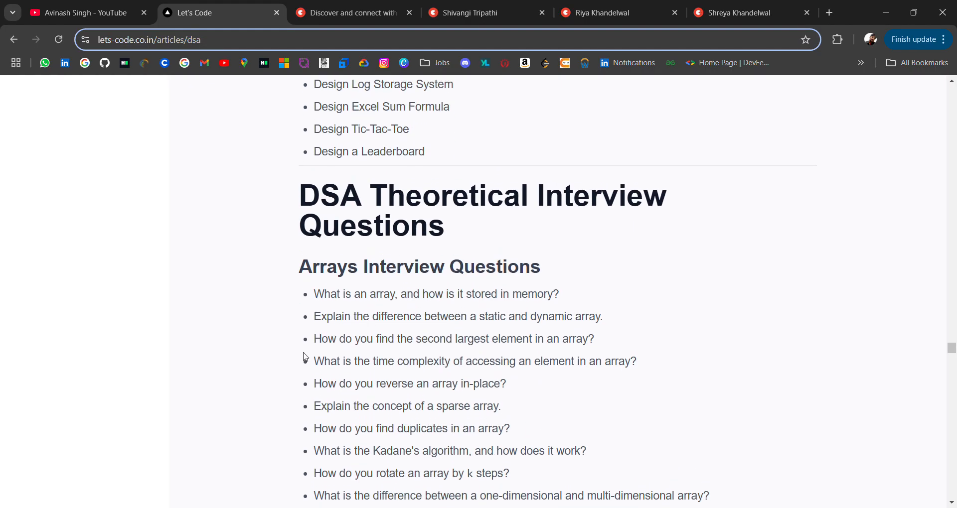
scroll("down", 3)
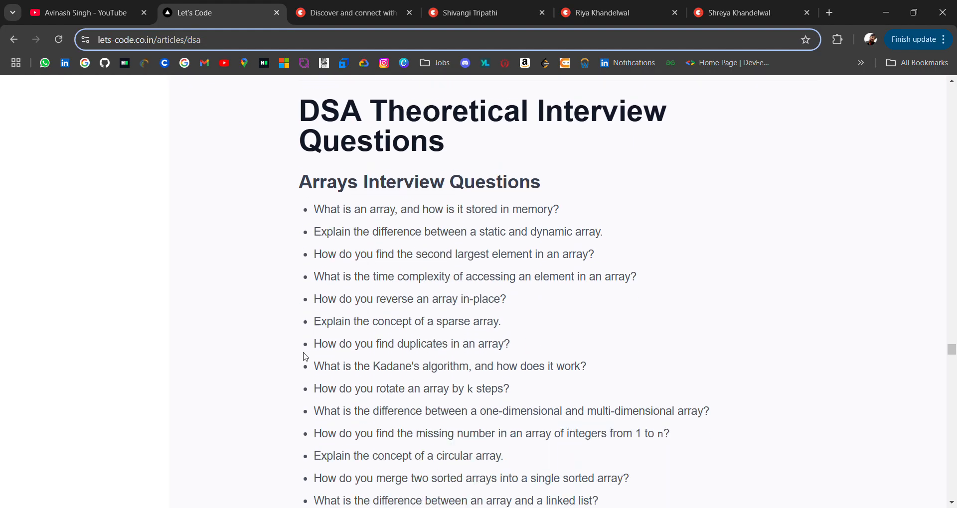
scroll("down", 3)
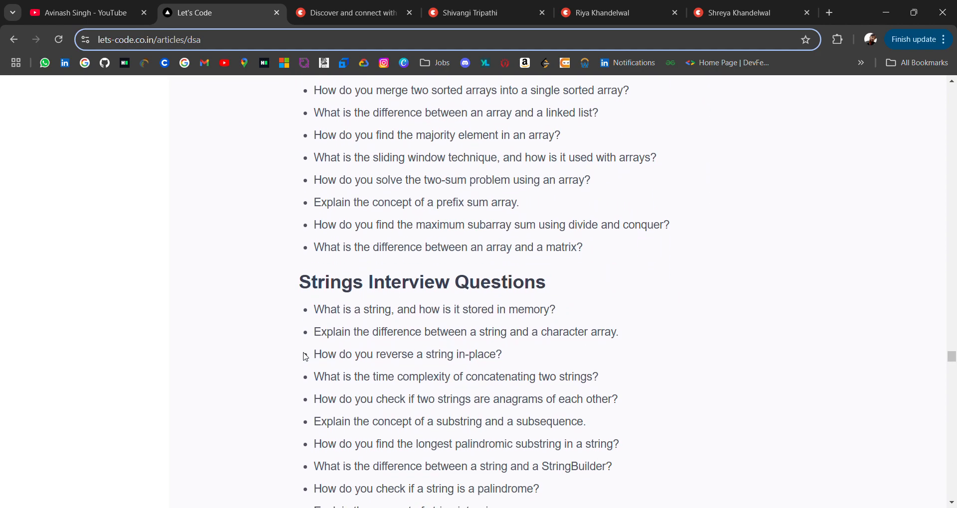
scroll("down", 3)
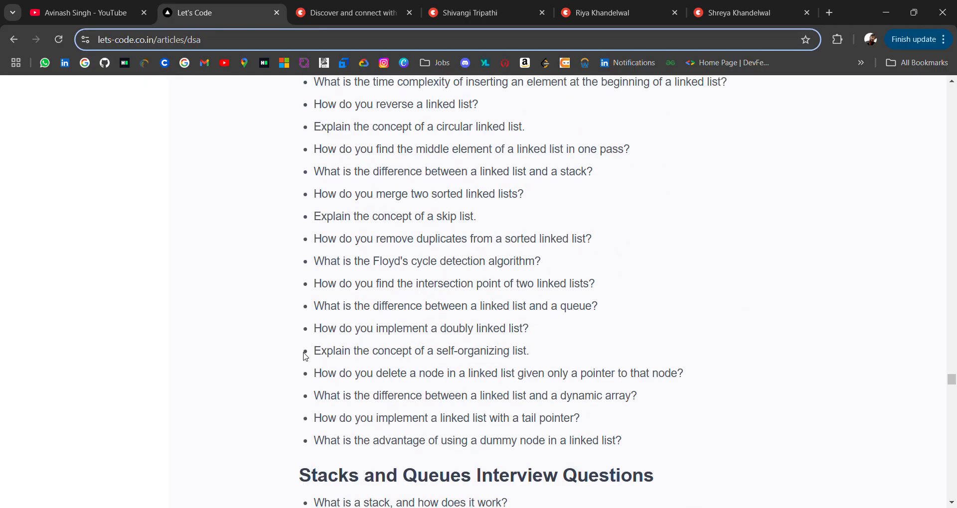
scroll("down", 3)
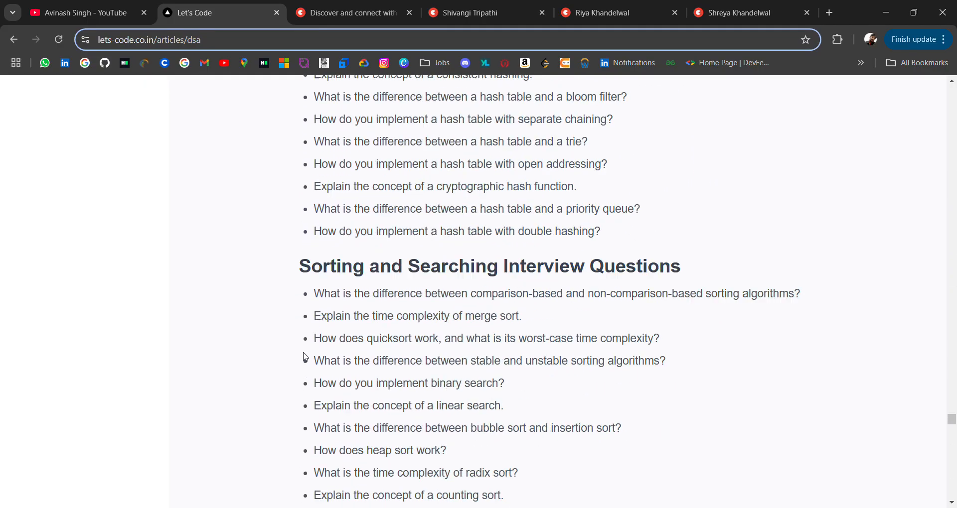
scroll("down", 3)
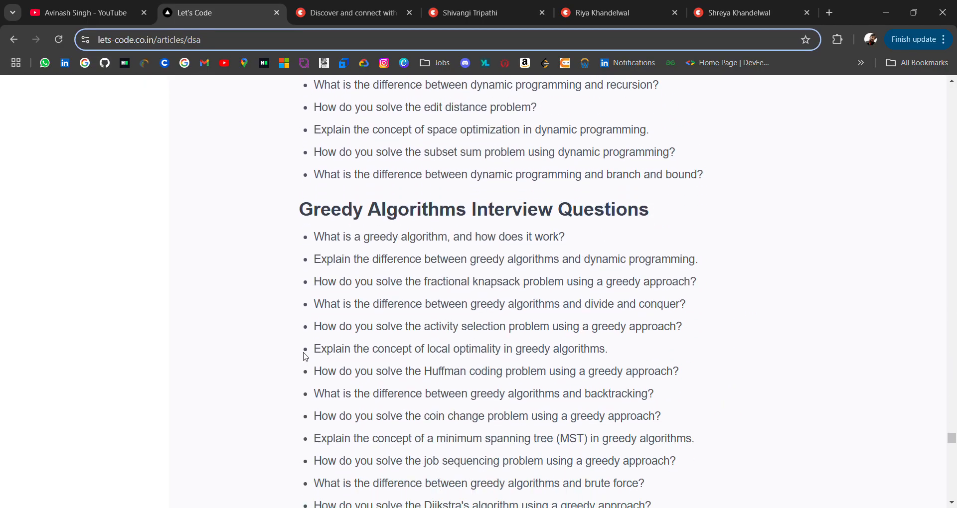
scroll("down", 3)
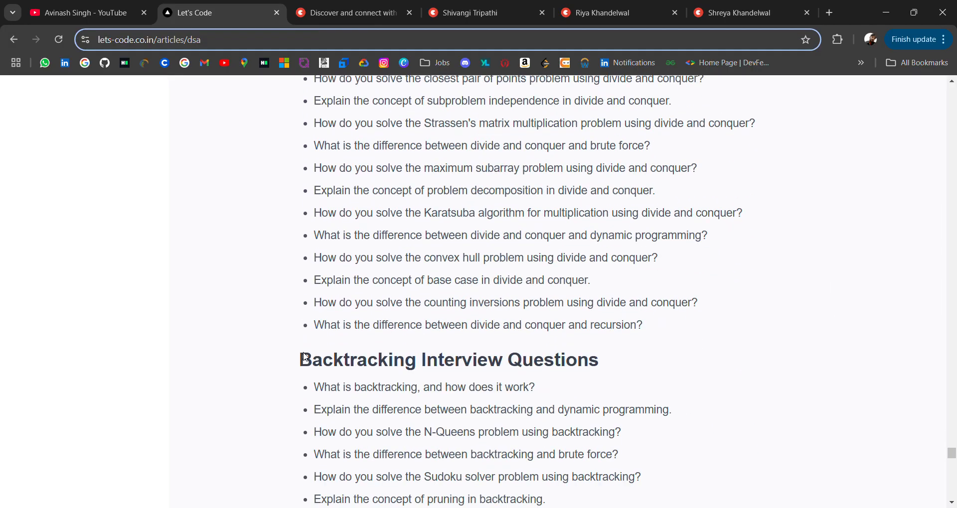
scroll("down", 3)
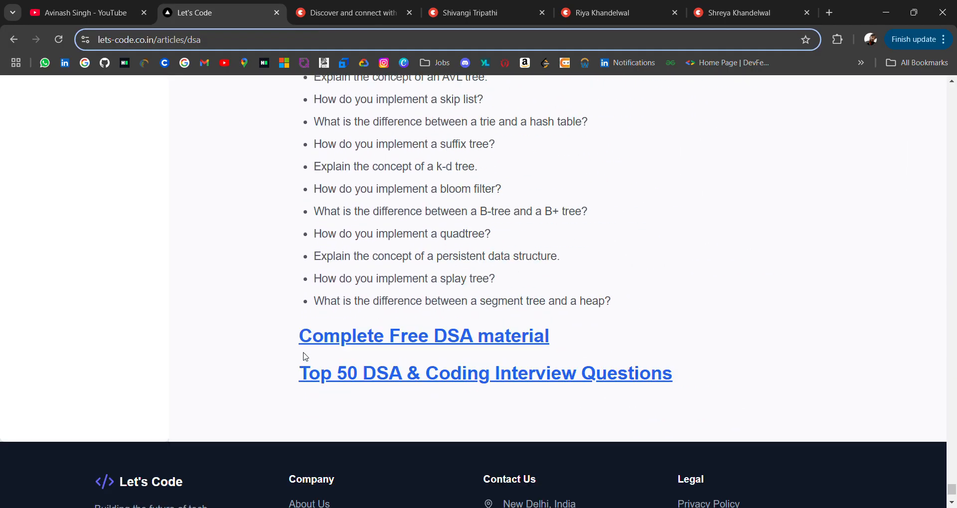
scroll("down", 3)
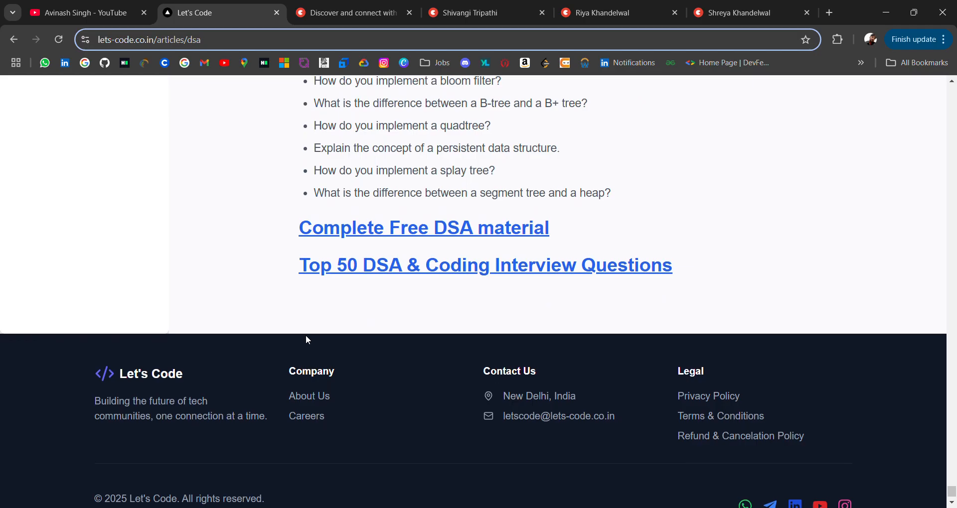
- Open the 'Complete Free DSA material' link, loading the Complete Resources of DSA PDF in Drive
left_click(424, 228)
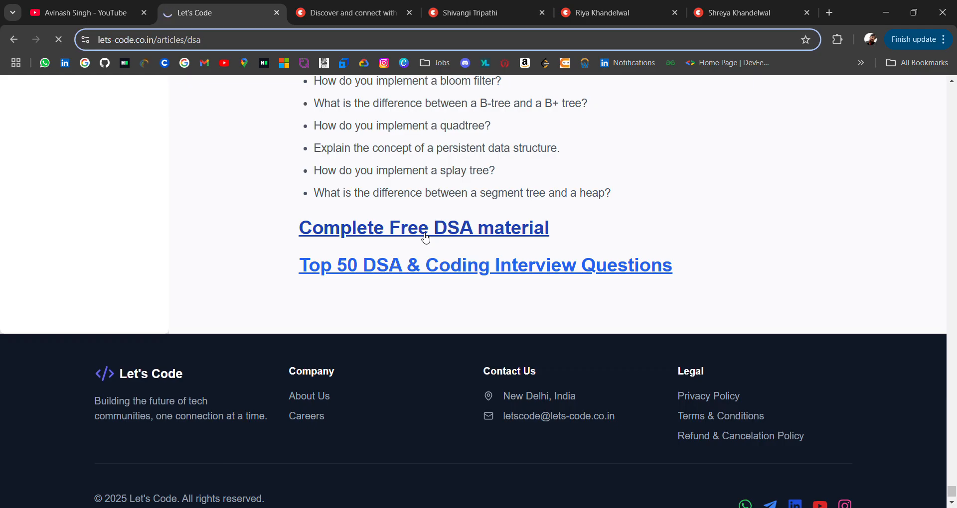
left_click(423, 227)
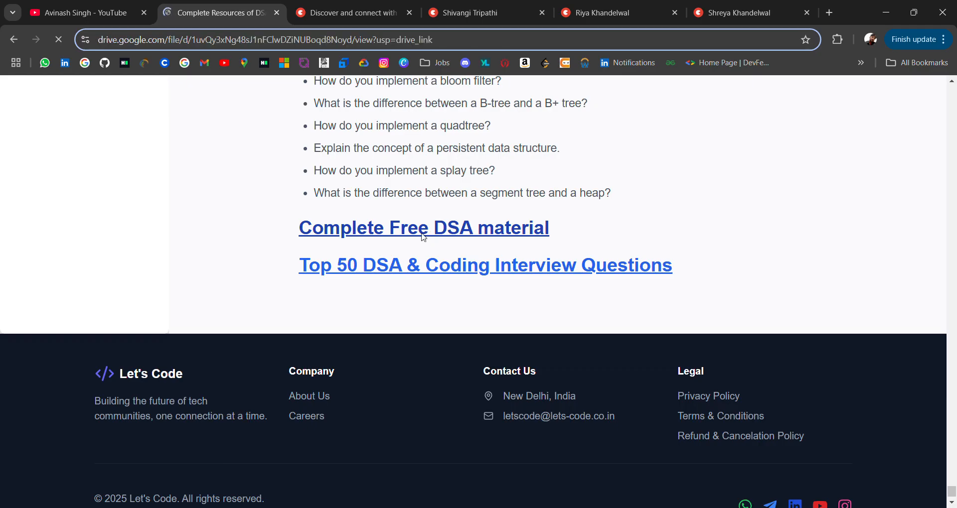
left_click(423, 227)
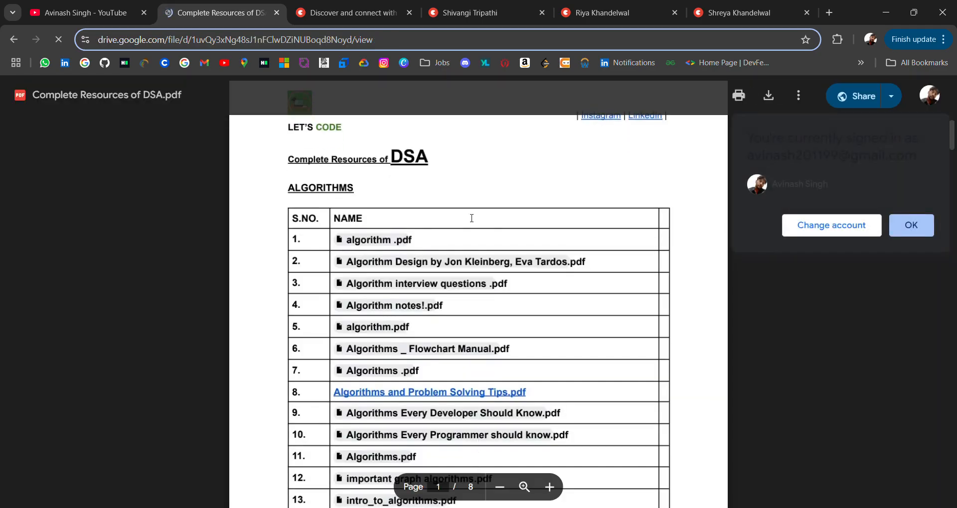
left_click(59, 40)
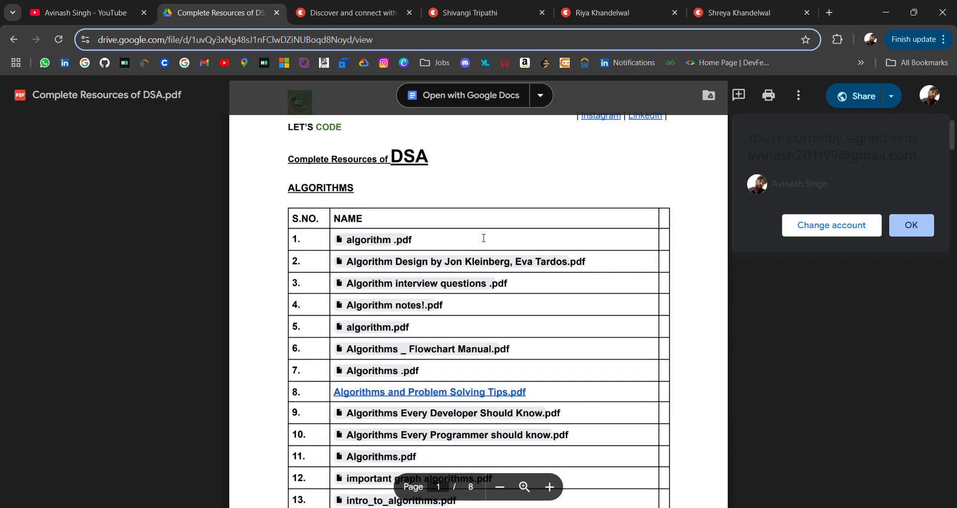
mouse_move(345, 328)
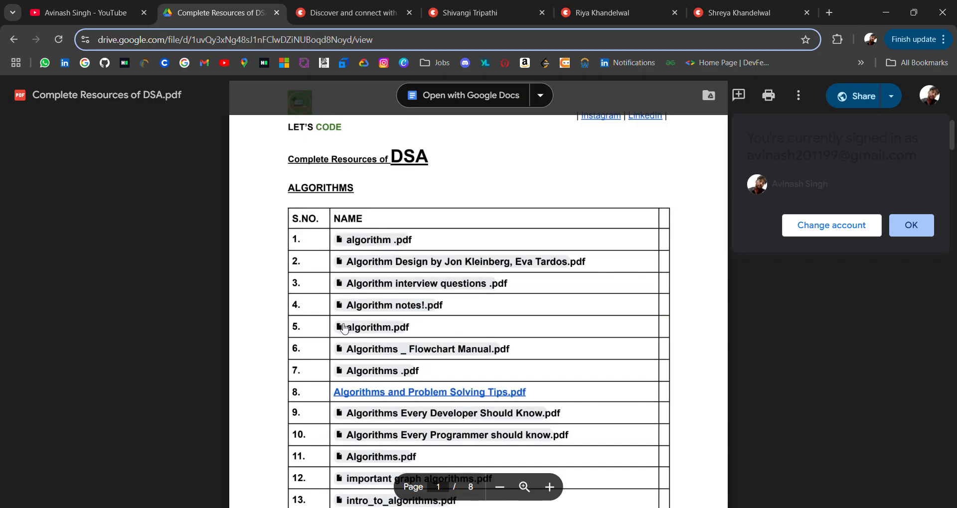
- Scroll the resources PDF through its company-wise and common notes tables to the Arrays link
scroll("down", 3)
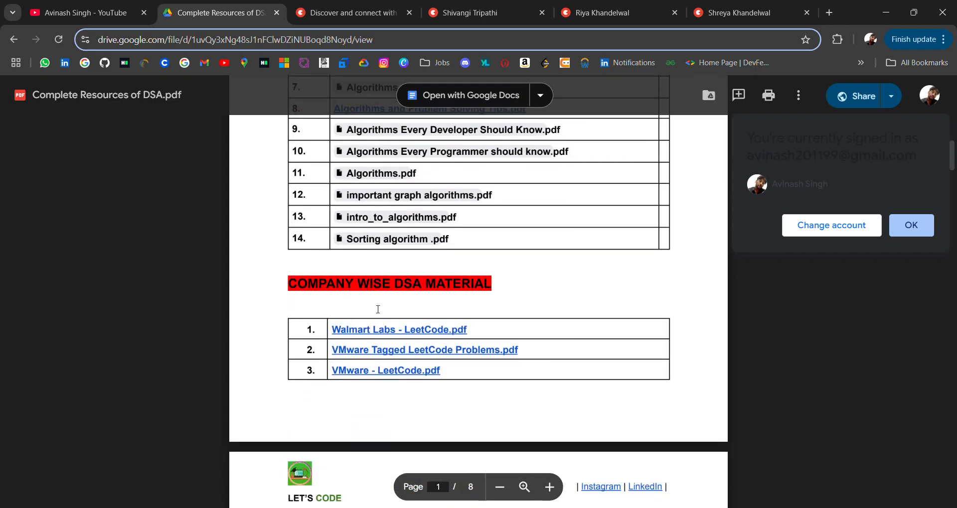
scroll("down", 3)
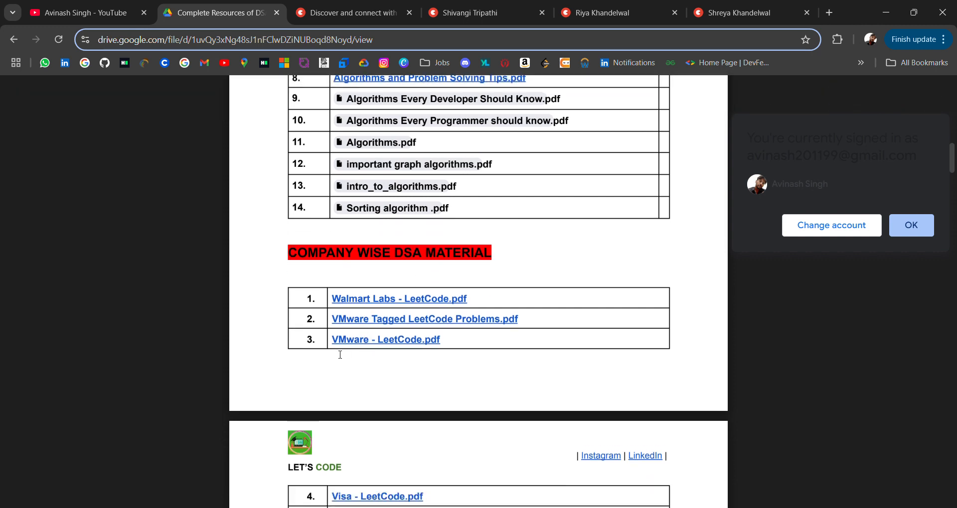
scroll("down", 3)
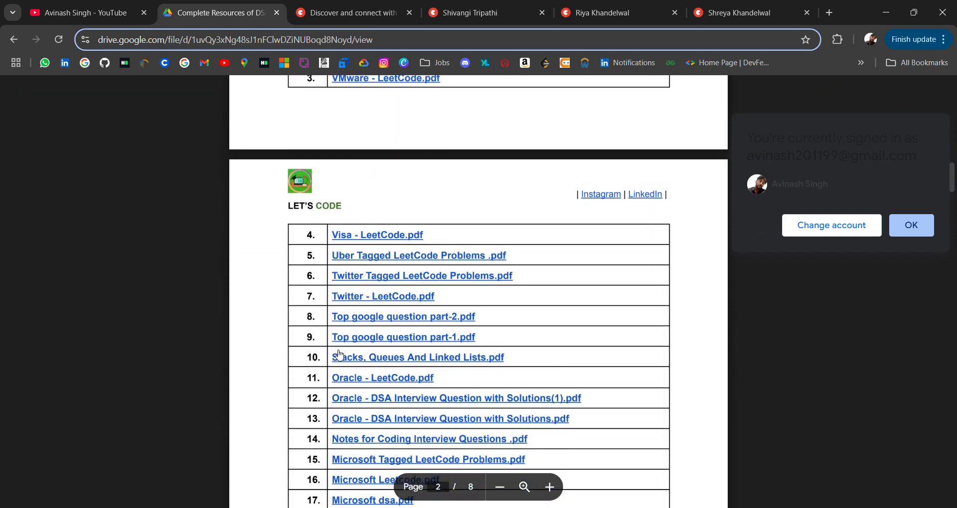
scroll("down", 3)
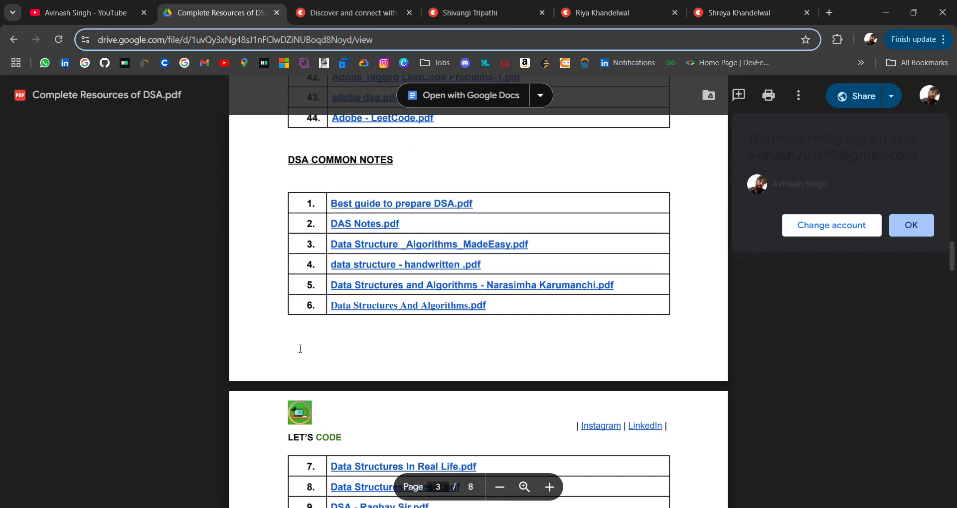
mouse_move(394, 298)
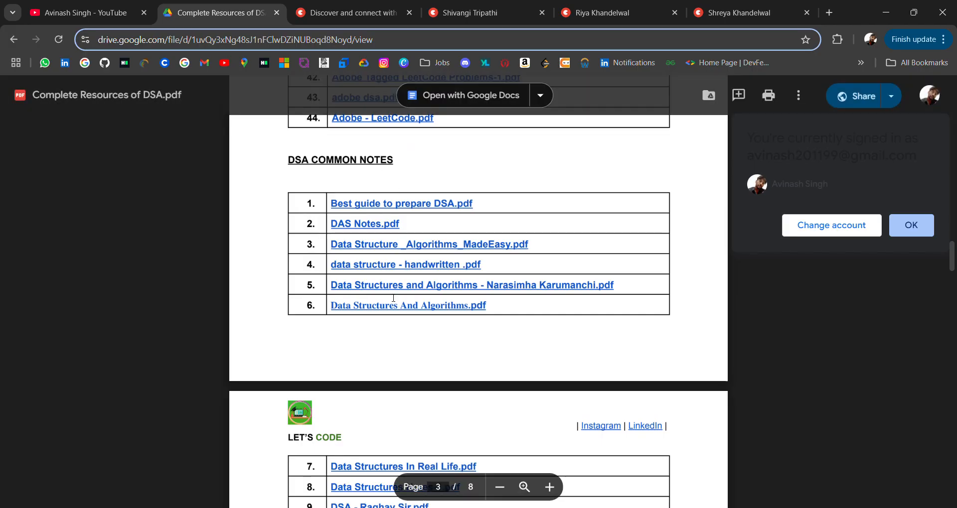
scroll("down", 3)
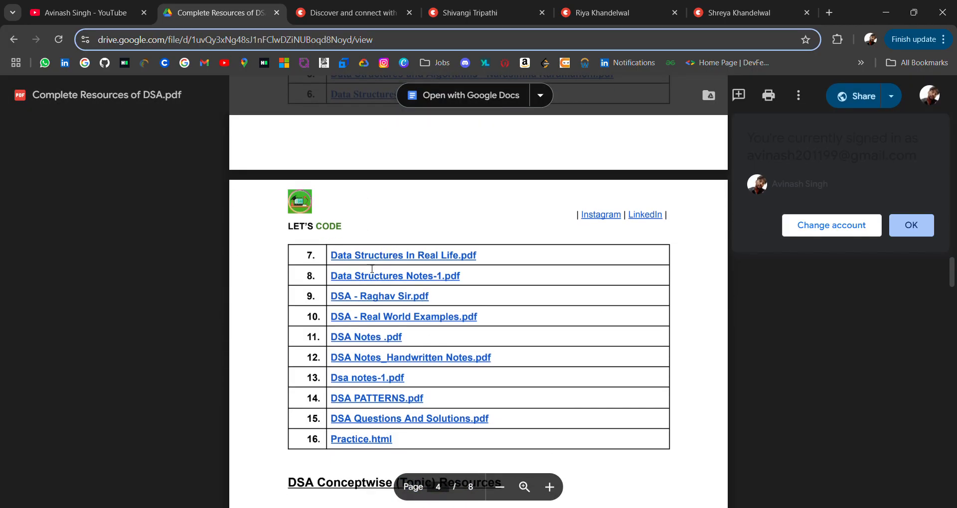
scroll("down", 3)
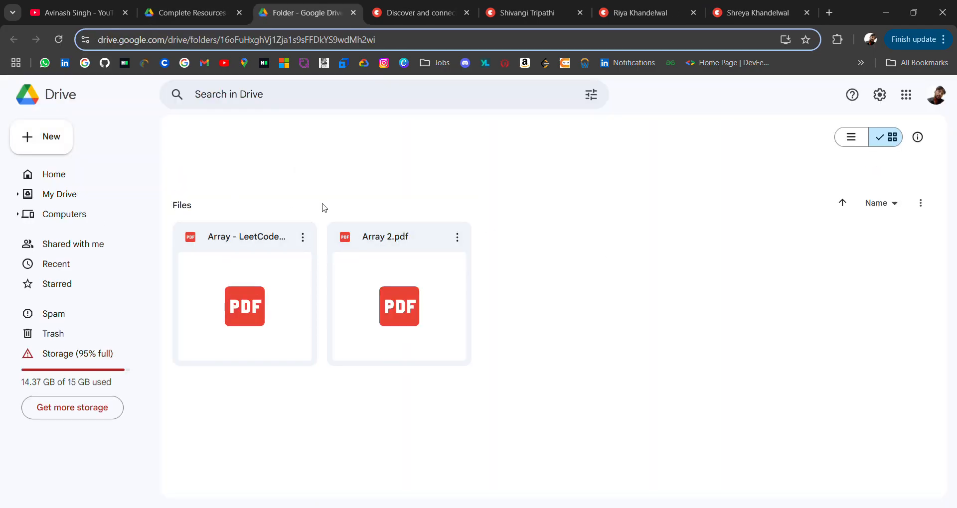
- From the resources PDF, open Dynamic Programming - LeetCode.pdf in a new tab and return
left_click(192, 12)
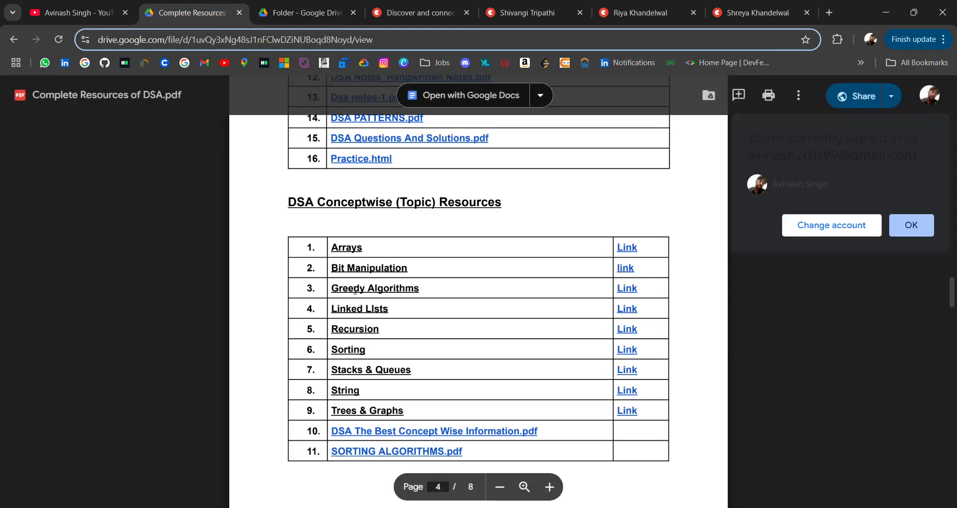
scroll("down", 3)
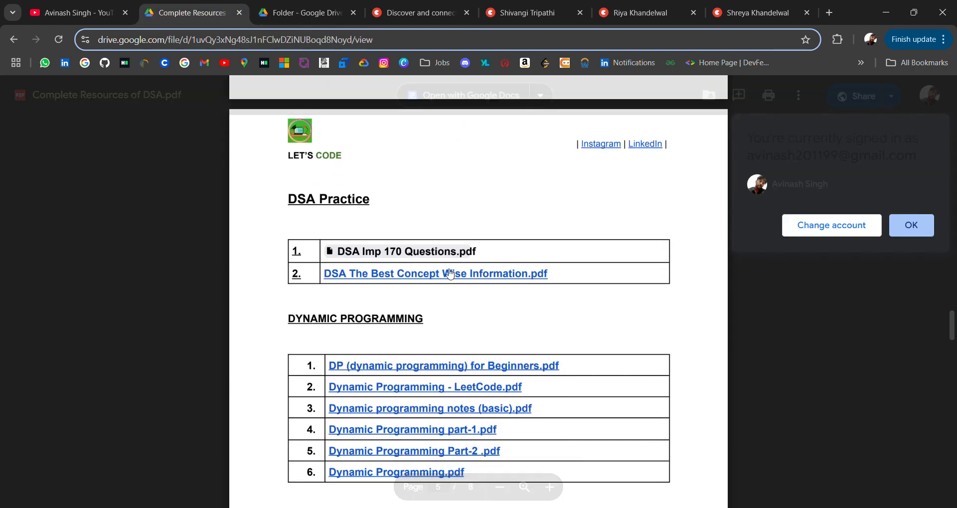
scroll("down", 3)
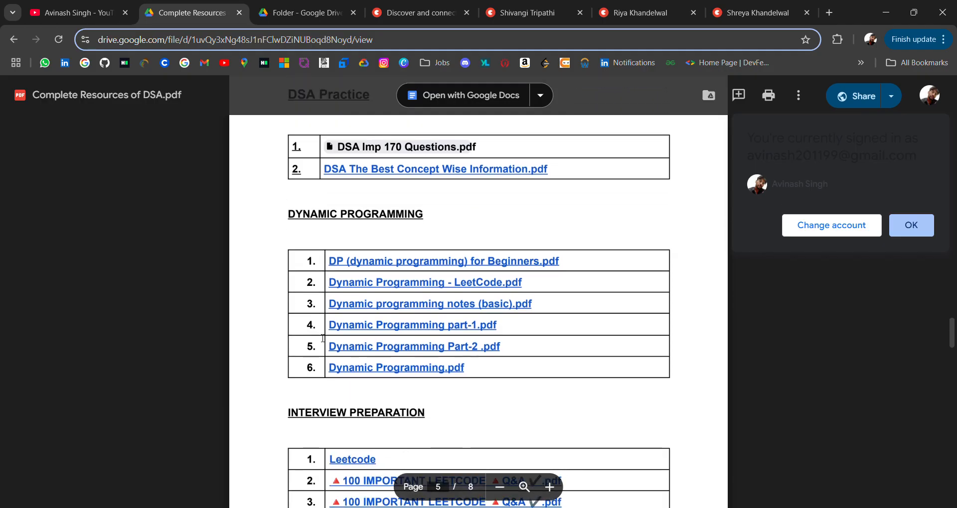
left_click(425, 282)
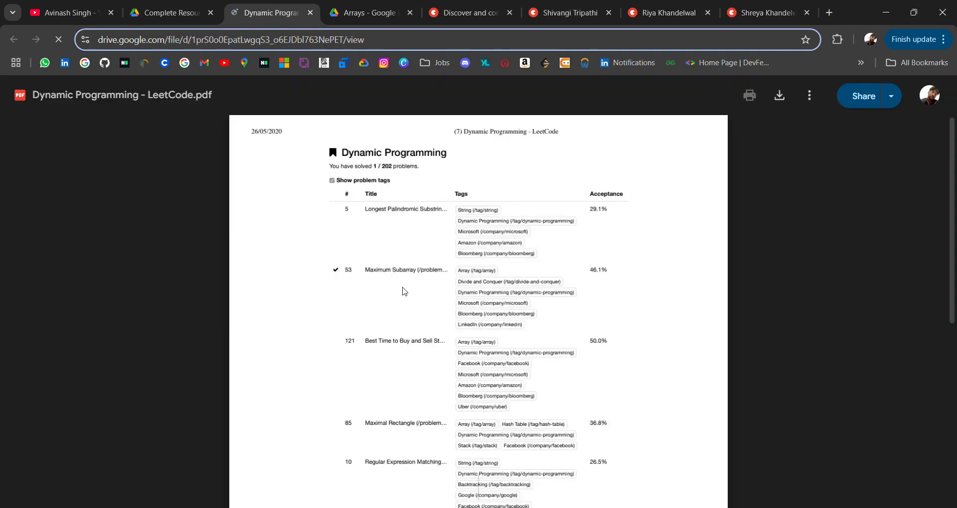
left_click(166, 12)
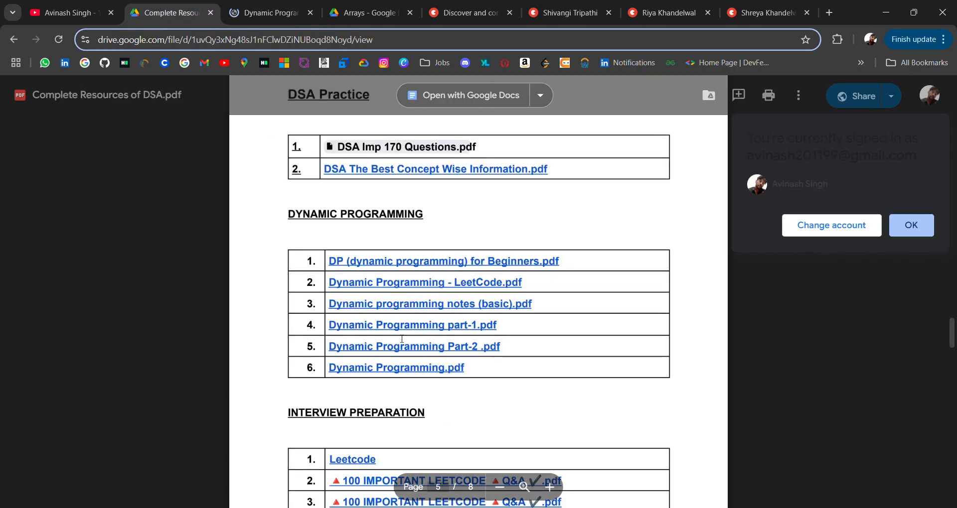
- Open DSA Complete Interview Guide.pdf in a new tab and return to the resources PDF
scroll("down", 3)
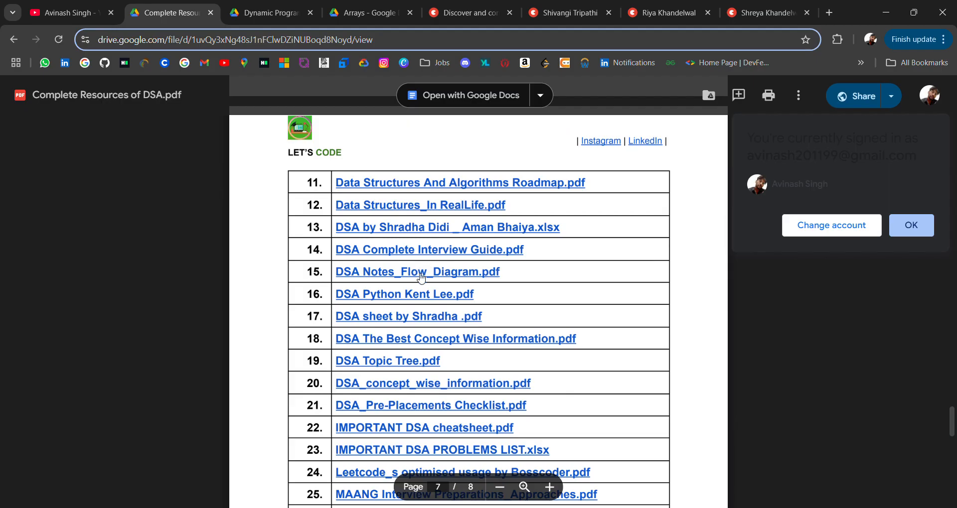
left_click(428, 249)
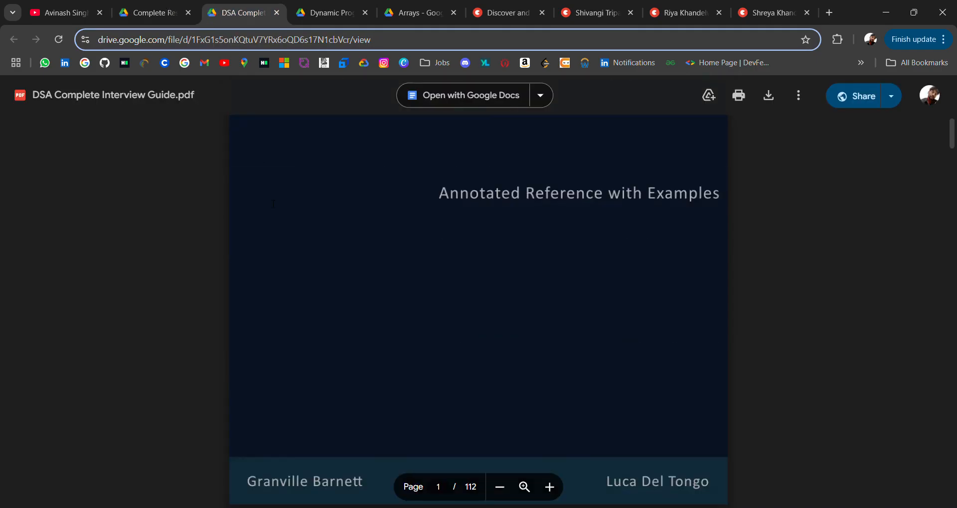
left_click(153, 12)
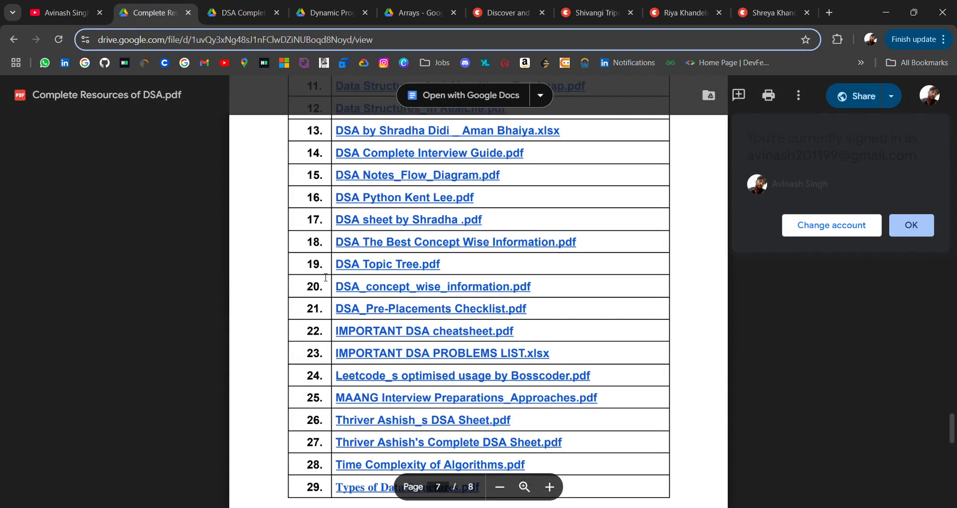
scroll("down", 3)
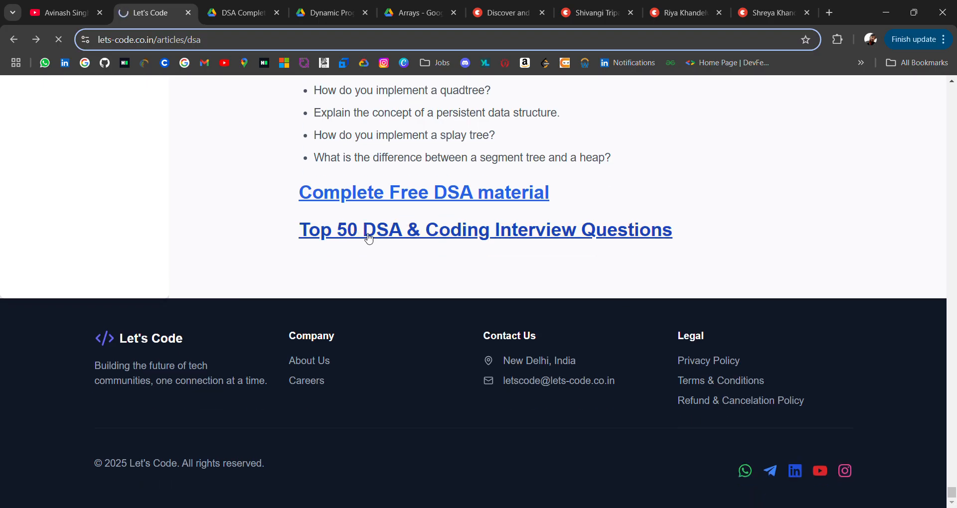
- Open the Top 50 DSA & Coding Interview Questions doc and skim it, dismissing the account notice
left_click(484, 230)
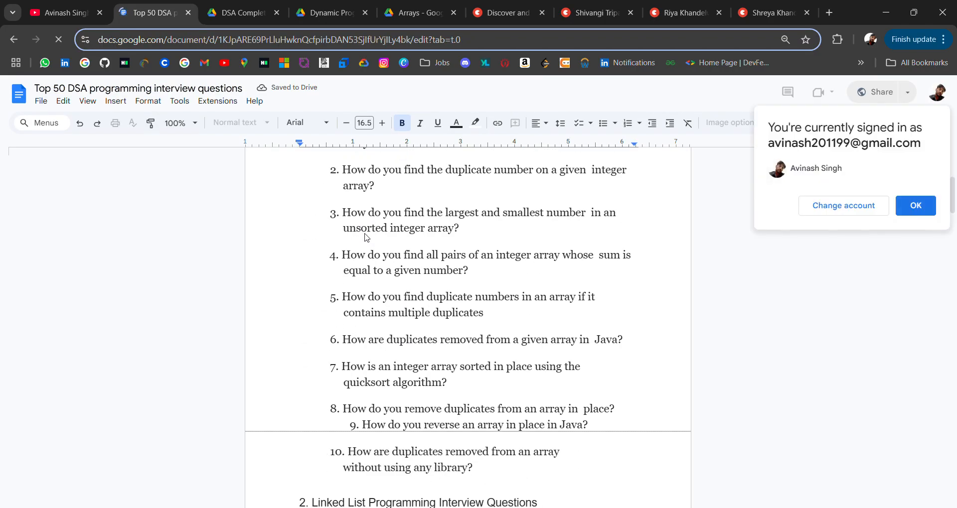
scroll("down", 3)
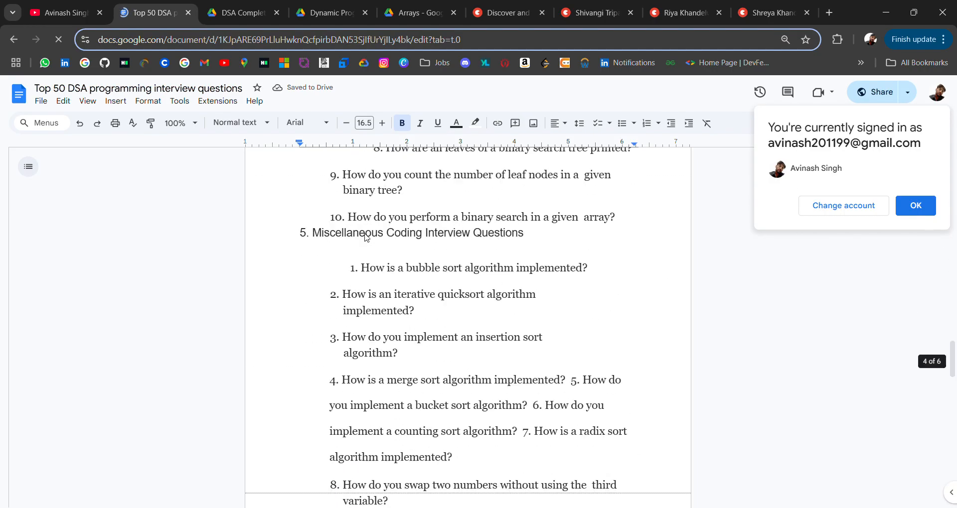
scroll("down", 3)
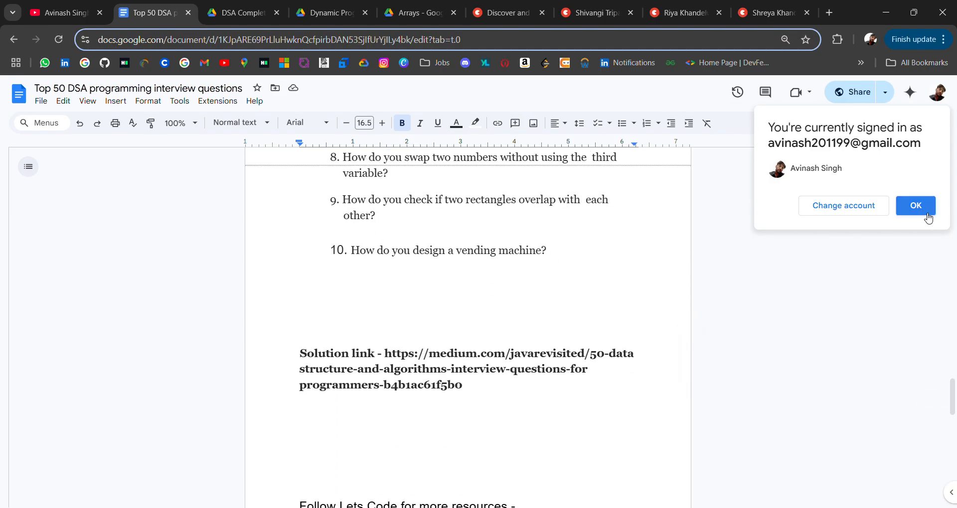
left_click(915, 205)
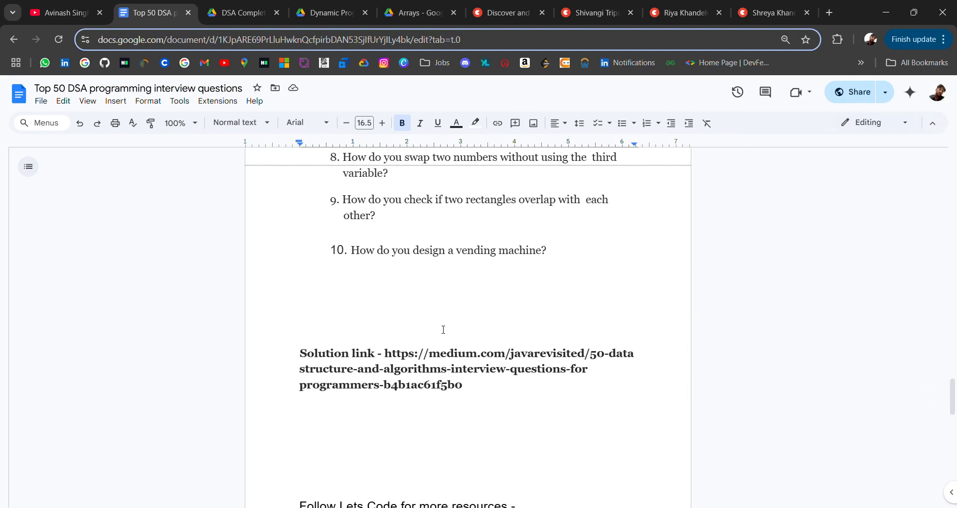
scroll("up", 3)
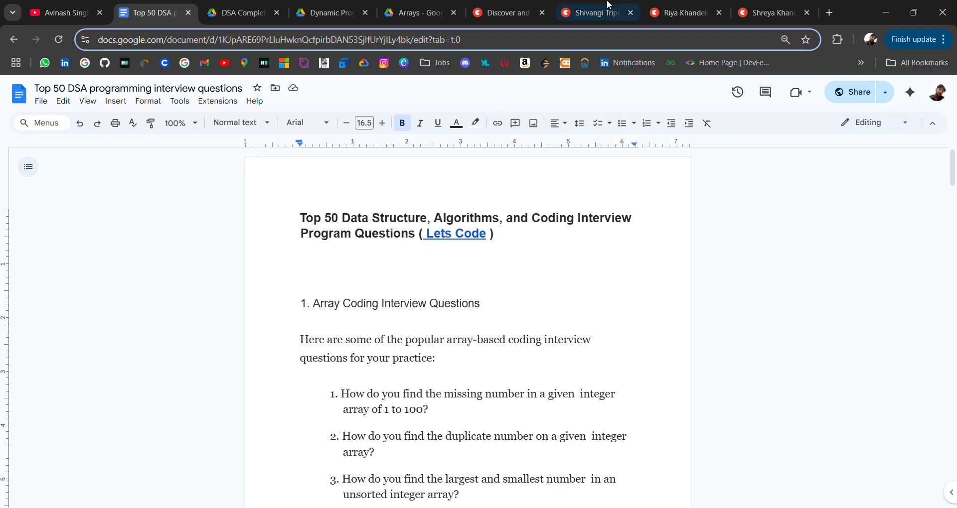
- Switch to the Topmate referral page and scroll to its top
left_click(506, 12)
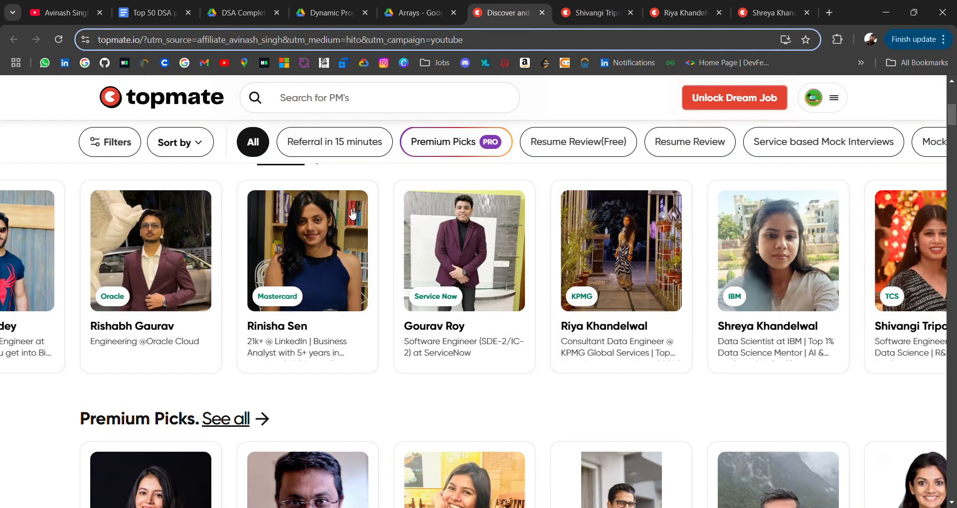
scroll("up", 3)
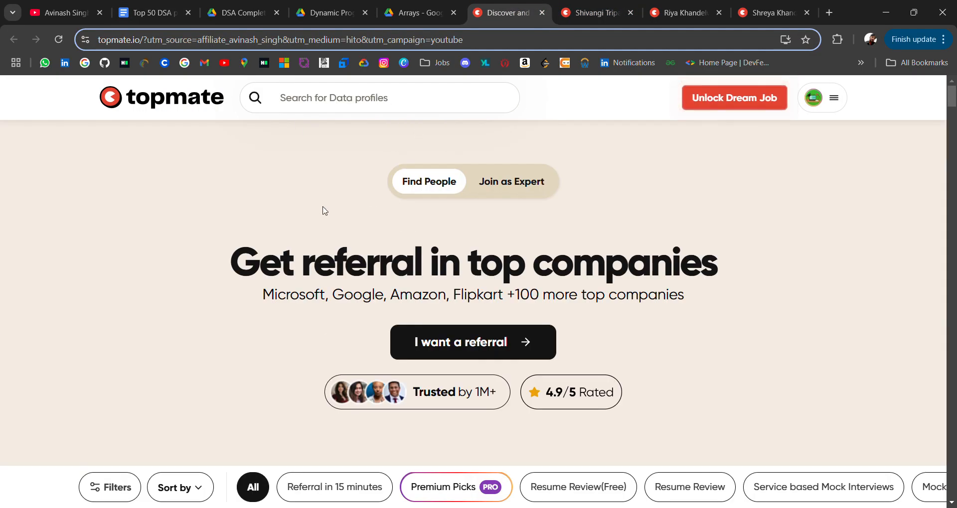